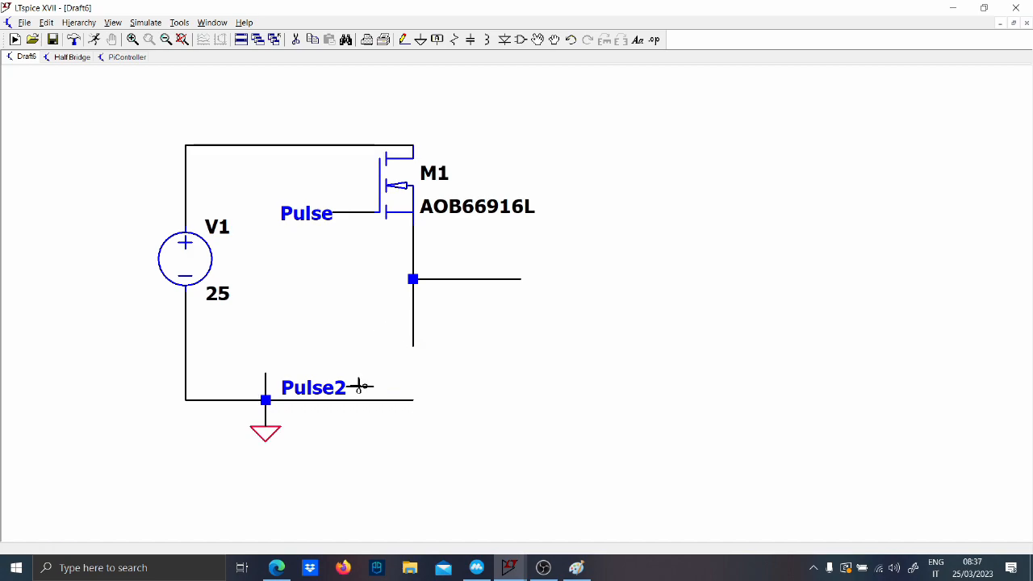
Step: Delete the Pulse2 label and place diode D1, modelled as MBR735, below the switch node
click(313, 387)
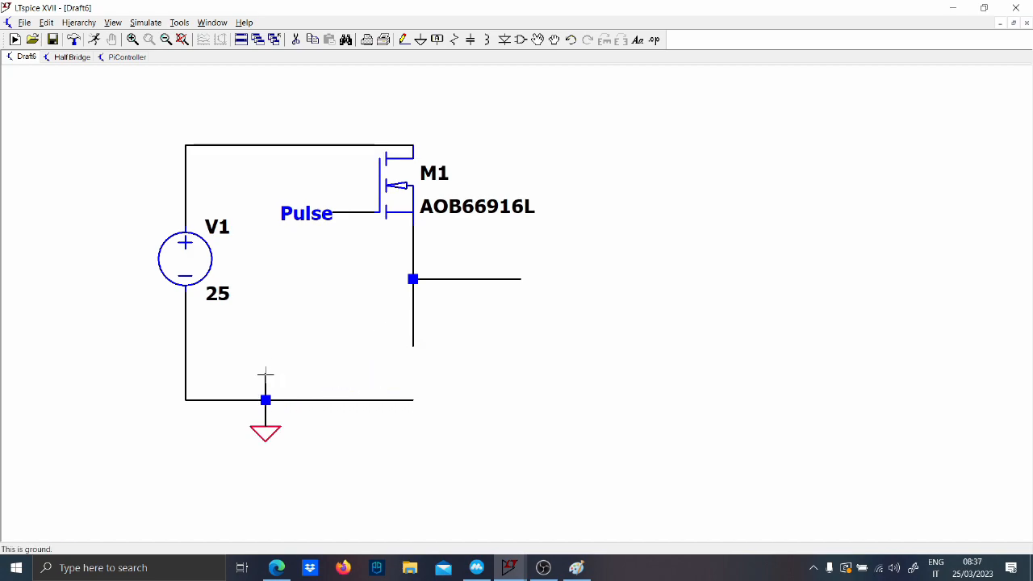
click(413, 375)
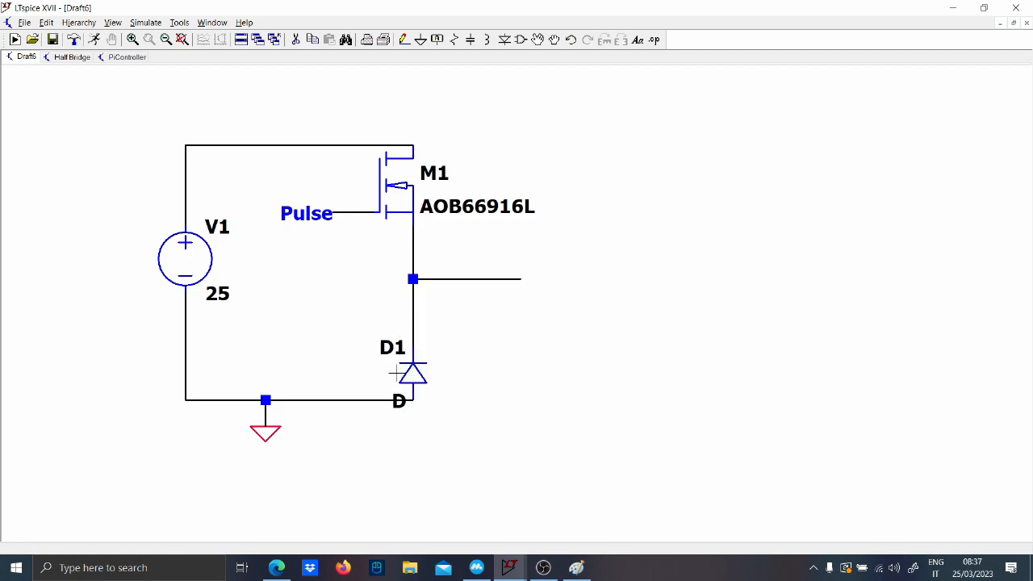
double_click(410, 374)
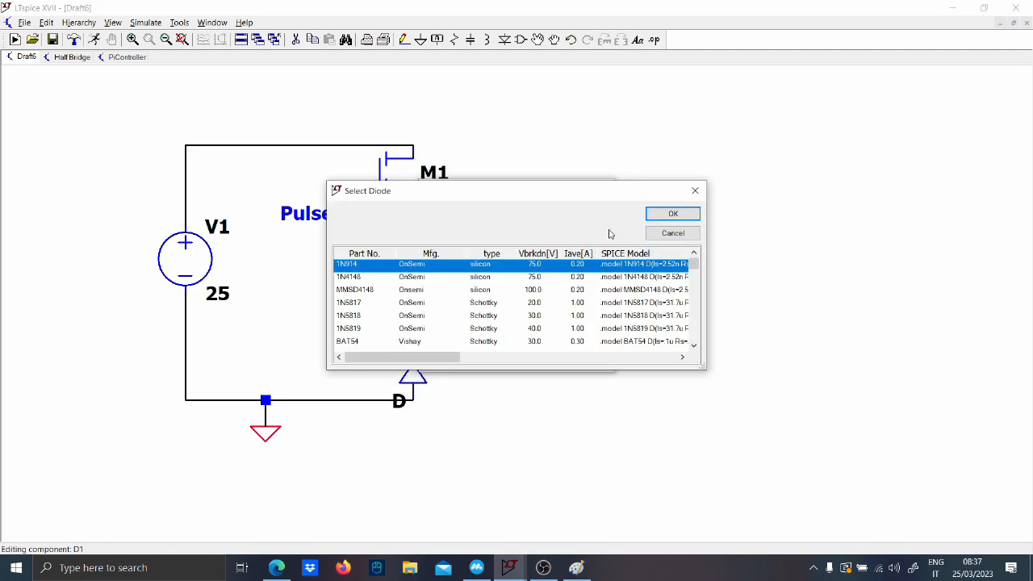
scroll(down, 3)
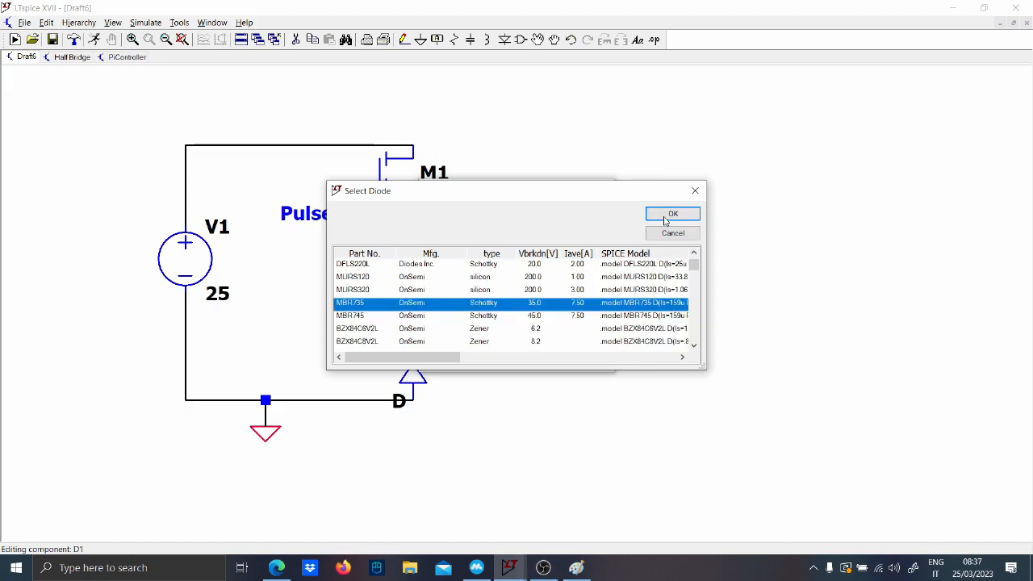
click(673, 214)
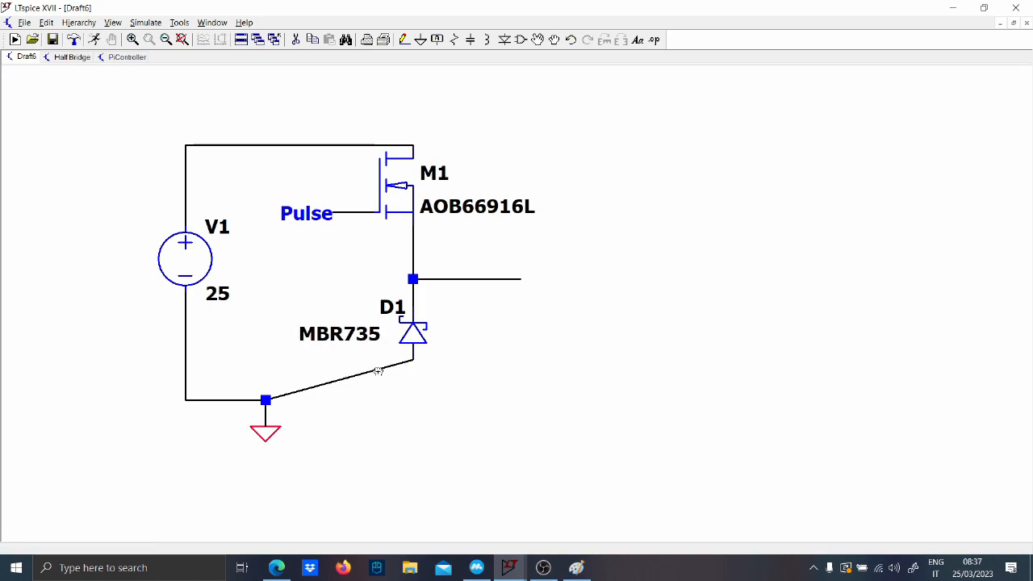
Step: Wire the diode to ground and run the output wire from the inductor past C1
click(534, 299)
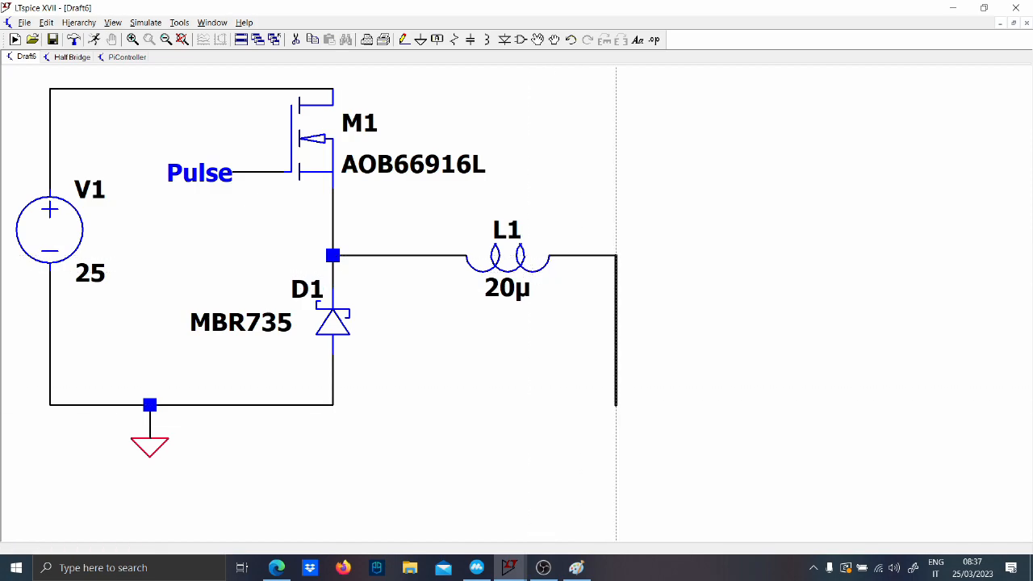
click(616, 323)
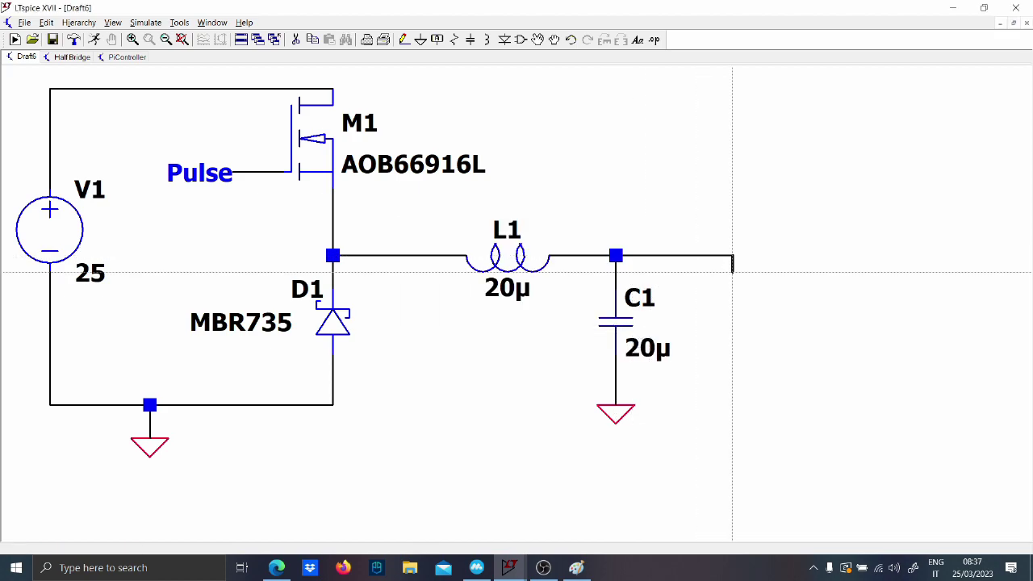
click(733, 331)
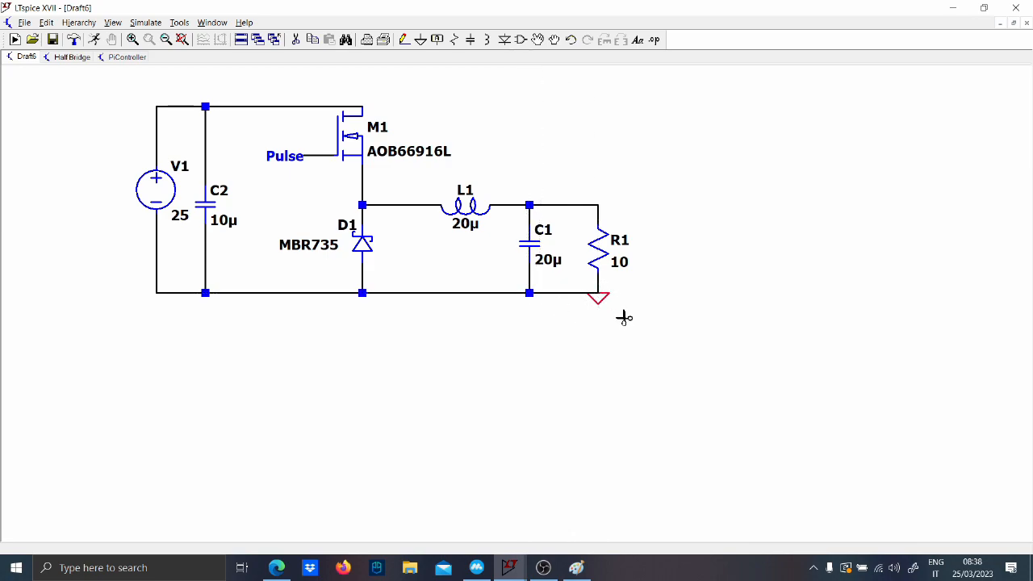
Step: Replace R1's ground symbol with a wire and route the output wire below the circuit
click(598, 299)
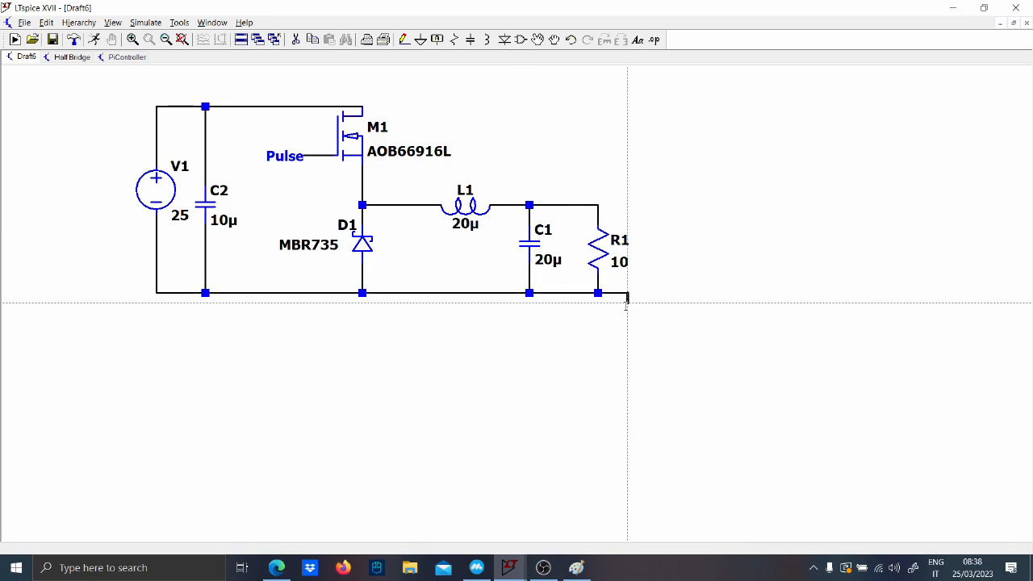
click(628, 306)
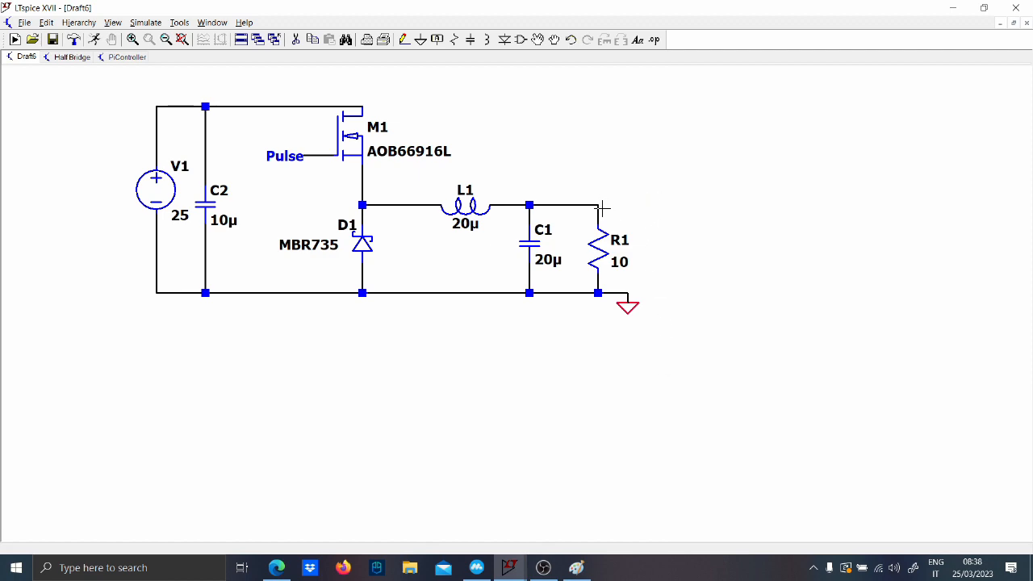
drag(597, 205, 686, 367)
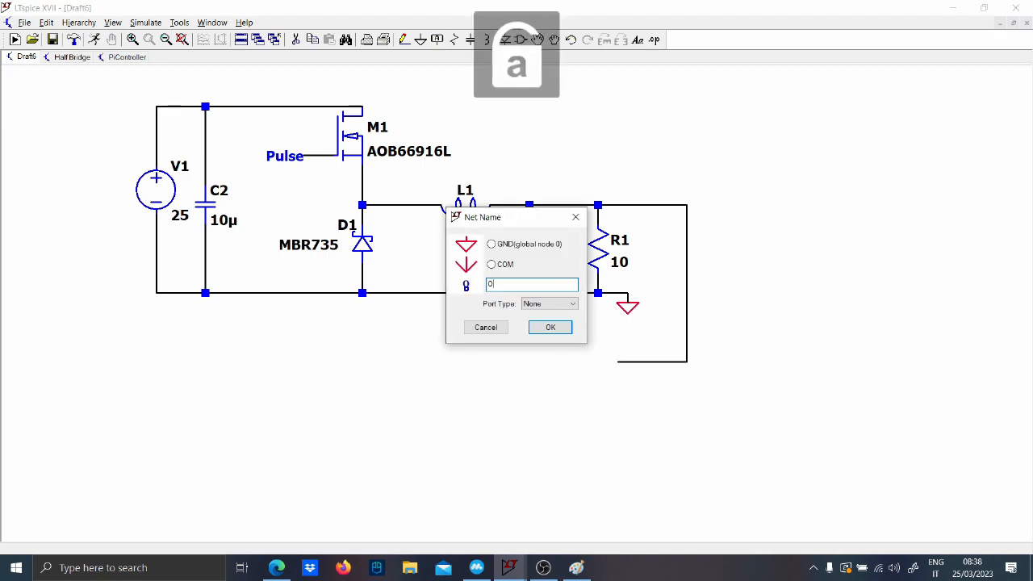
Step: Label the output wire Out and add reference source V2 with value 5
click(550, 327)
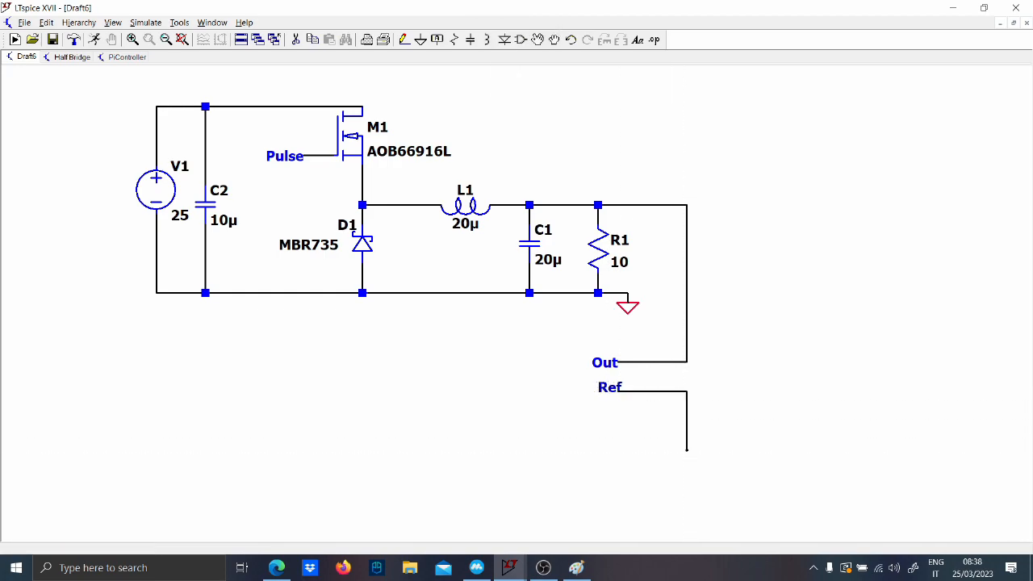
click(686, 425)
text(5)
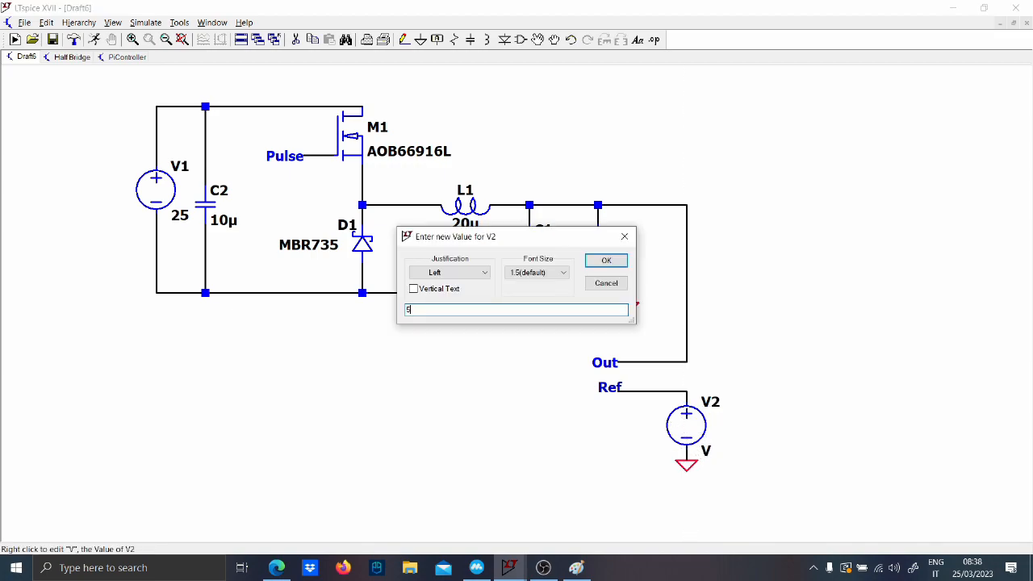
click(606, 260)
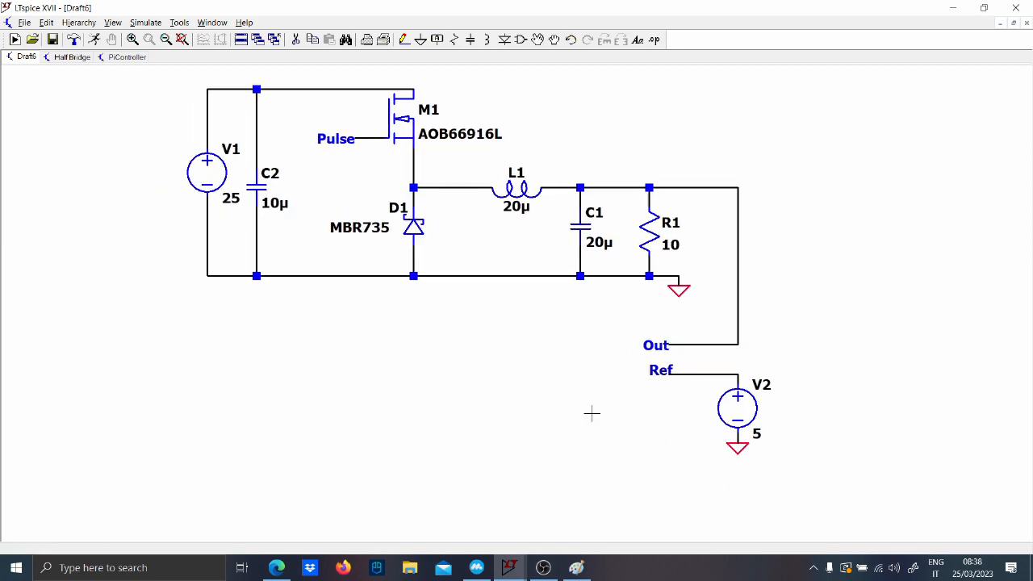
mouse_move(622, 401)
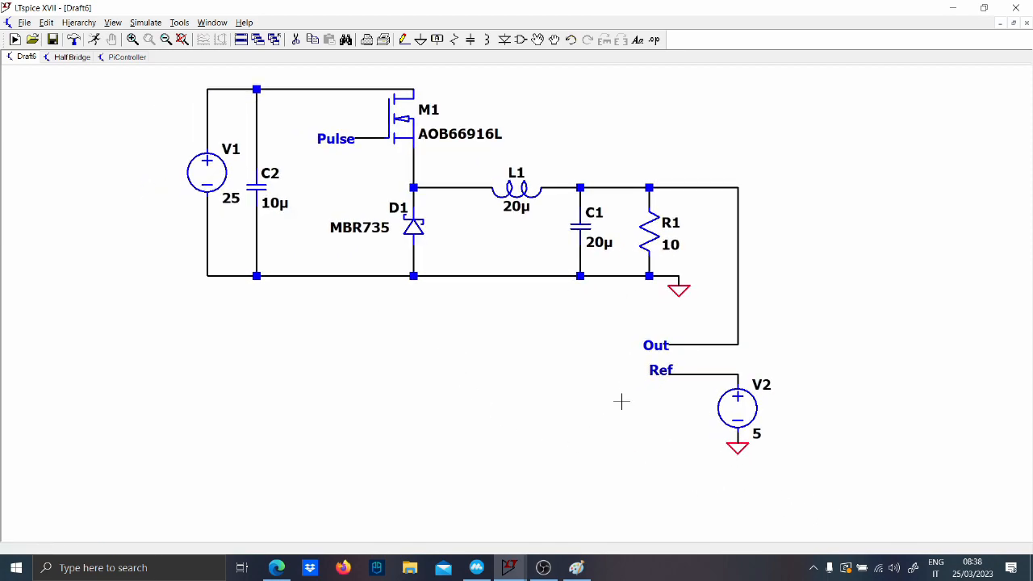
Step: Circle the summing junction's plus sign freehand in the feedback loop sketch
click(576, 567)
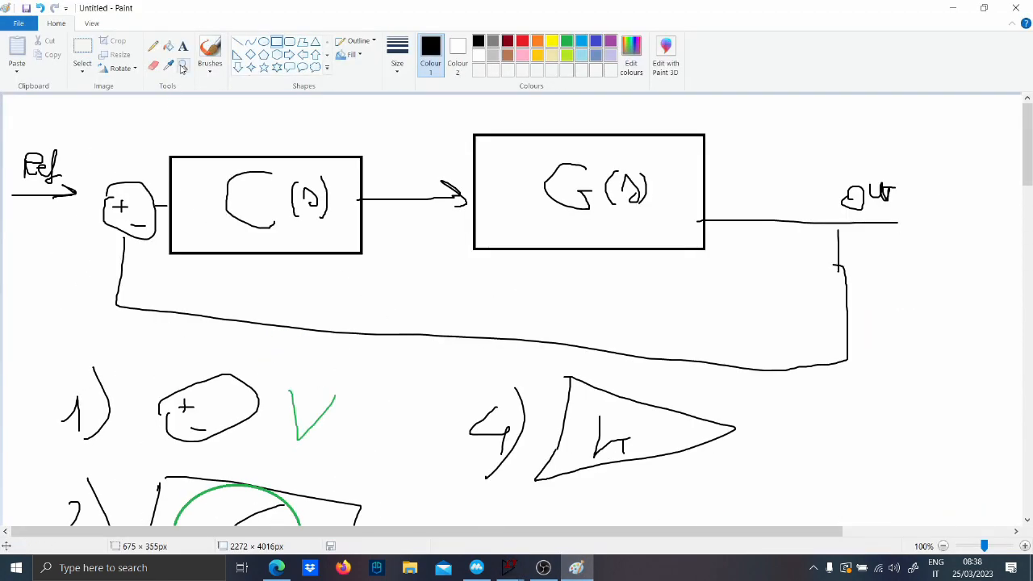
click(210, 52)
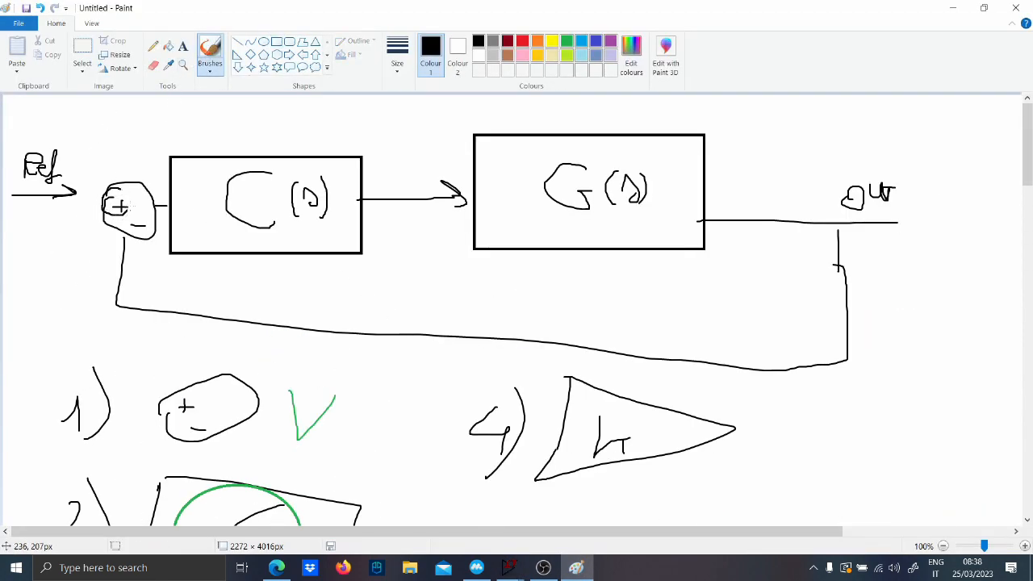
drag(129, 206, 129, 231)
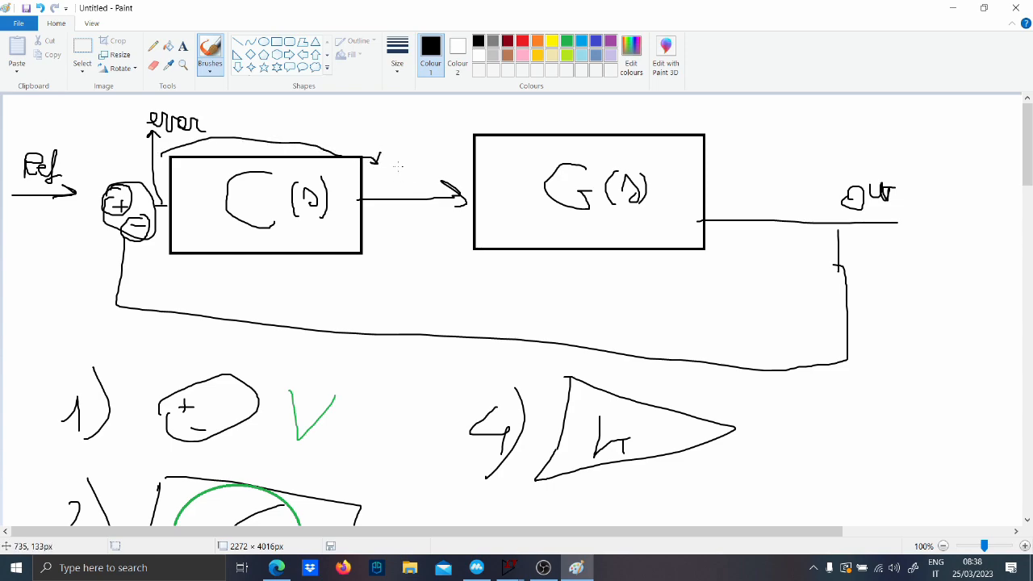
click(509, 567)
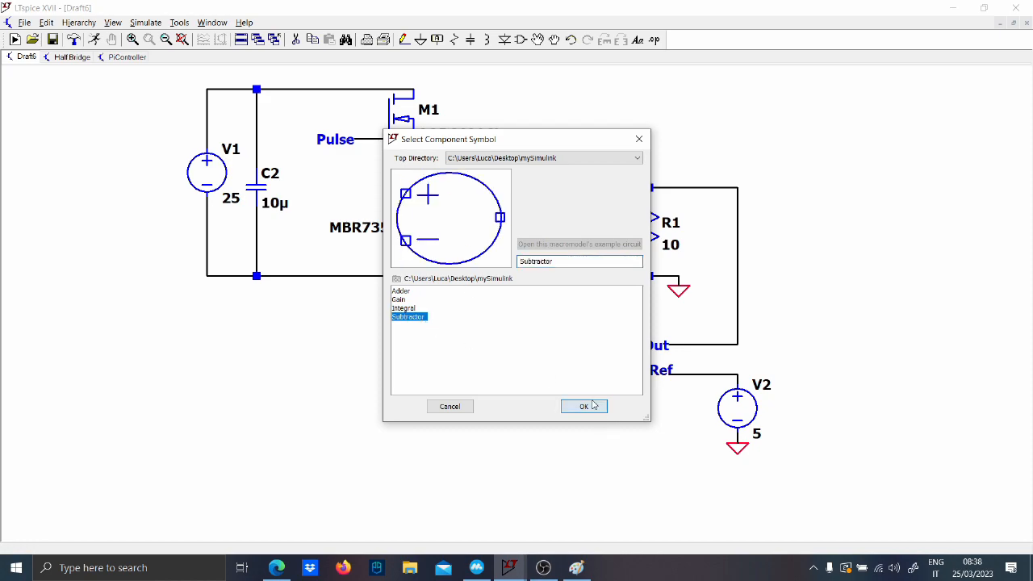
Step: Place Subtractor X1 beside Out and Ref, label its output error, and switch schematic tabs
click(584, 406)
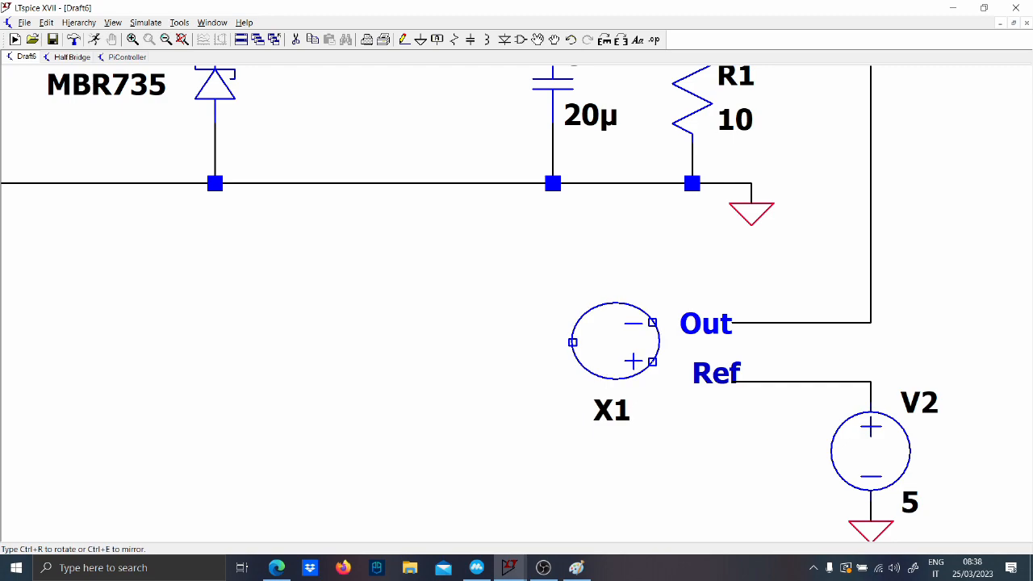
drag(614, 339, 614, 359)
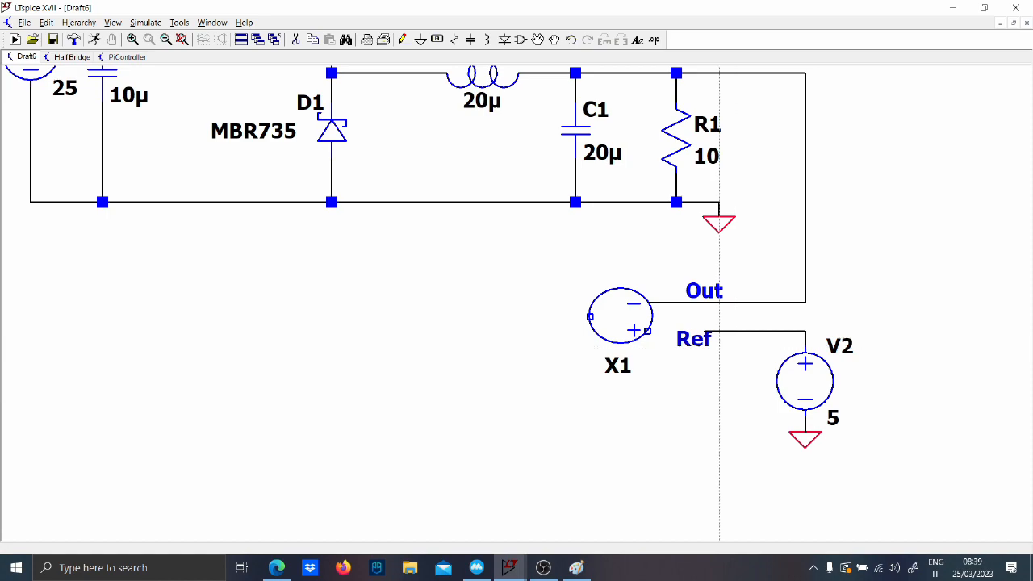
mouse_move(589, 315)
text(err)
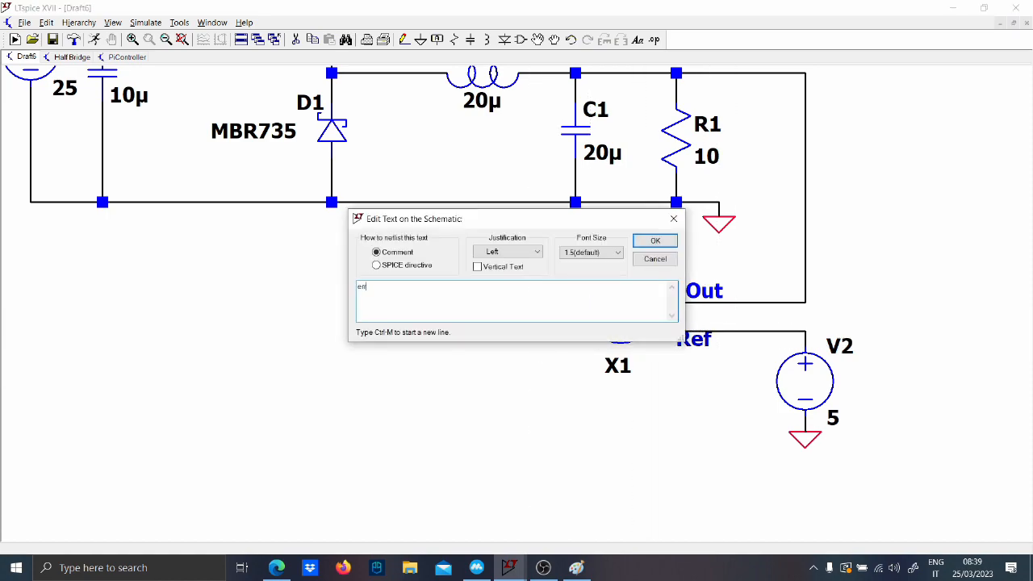
click(655, 241)
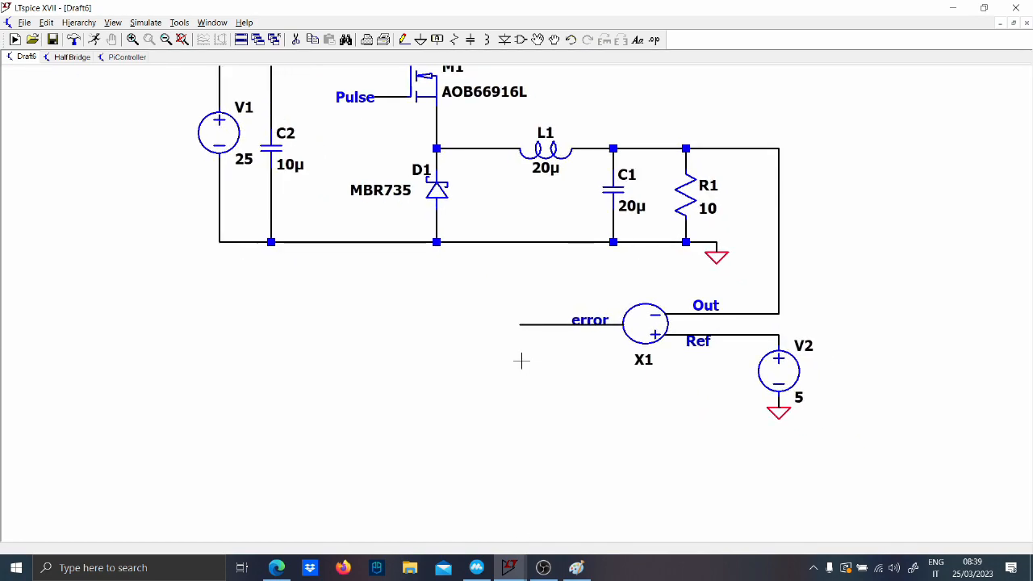
click(127, 56)
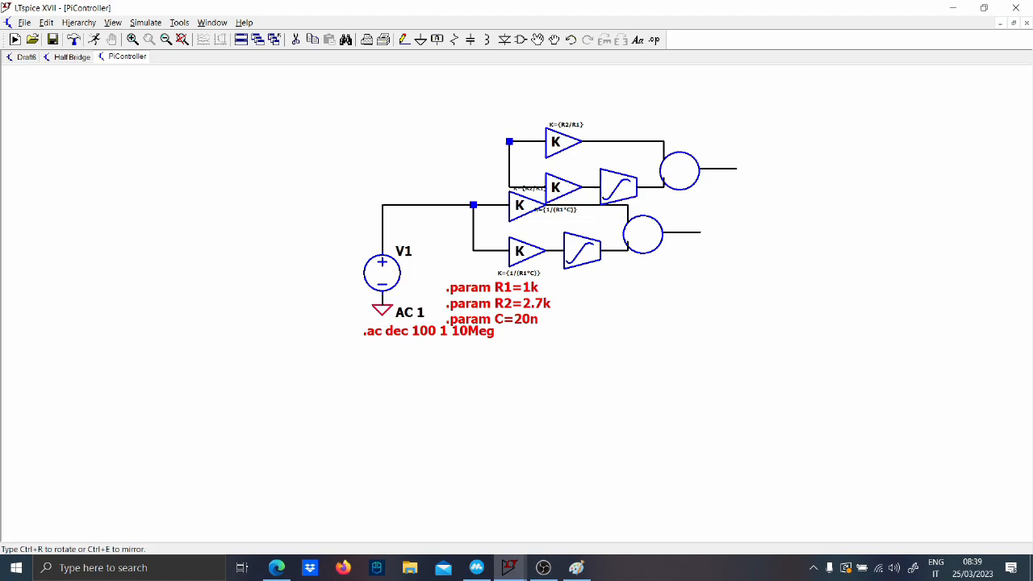
click(27, 57)
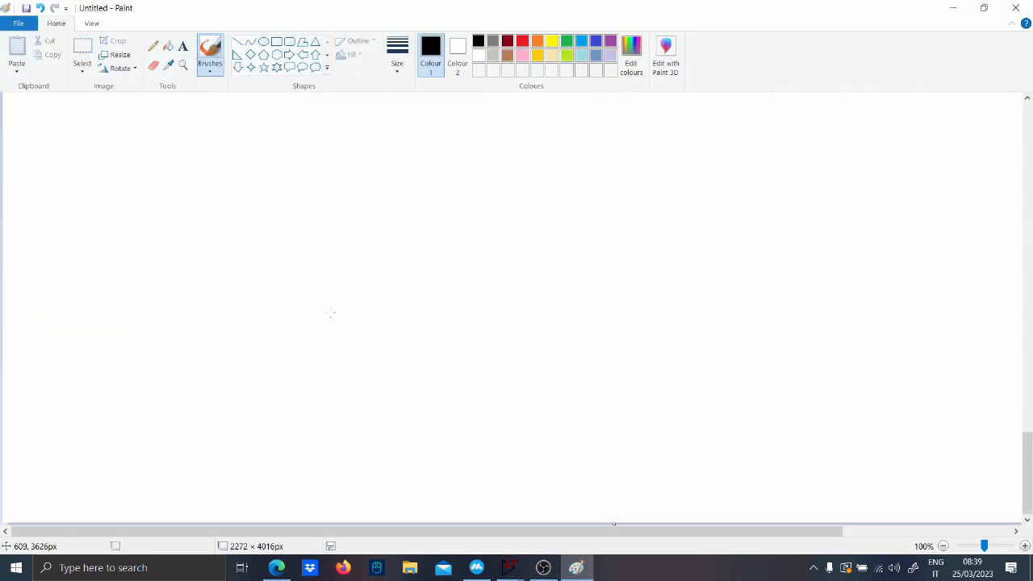
Step: Sketch a block with an output line and branching connection, then put Paint away
drag(209, 170, 307, 254)
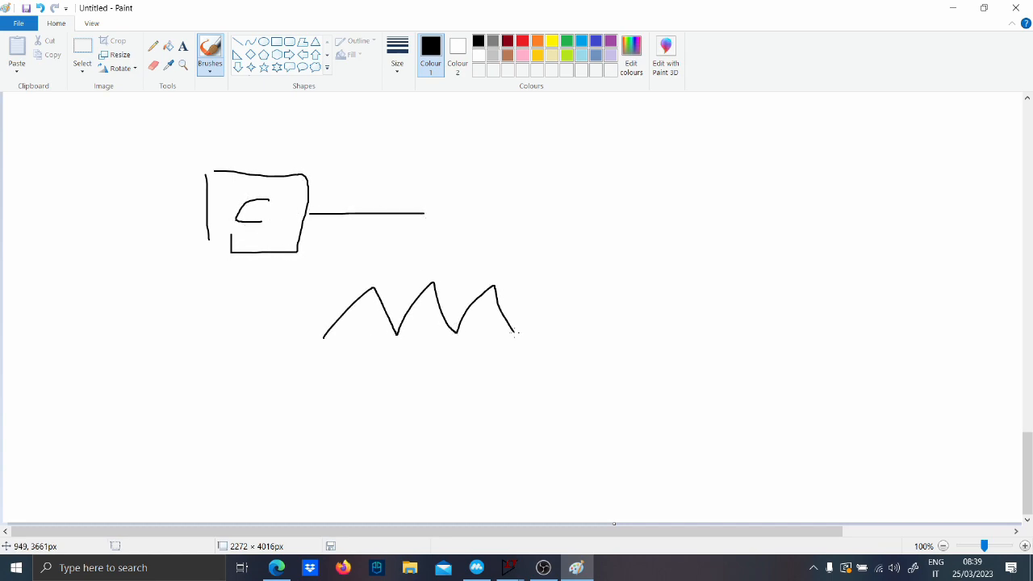
drag(424, 214, 508, 215)
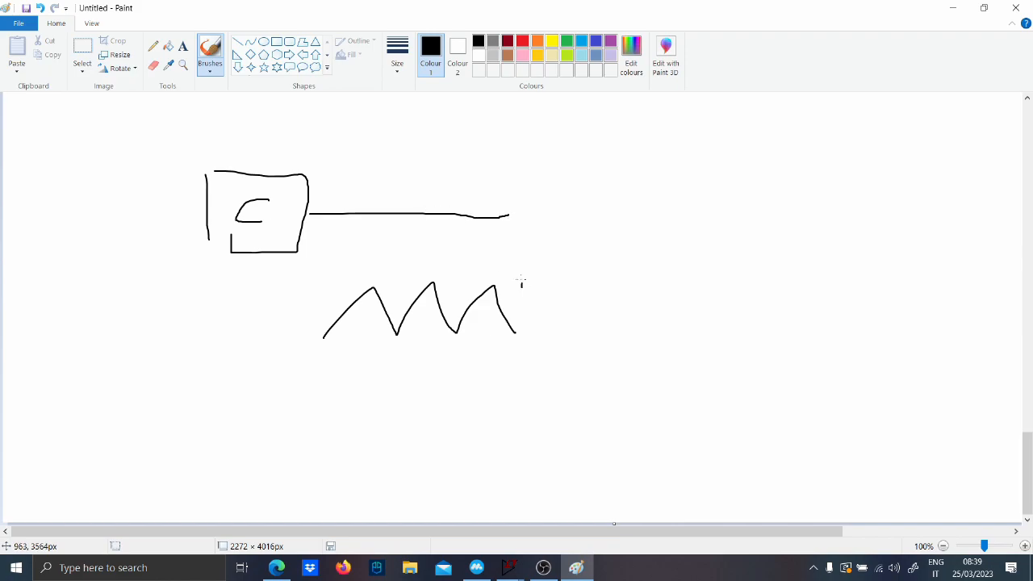
drag(516, 214, 645, 294)
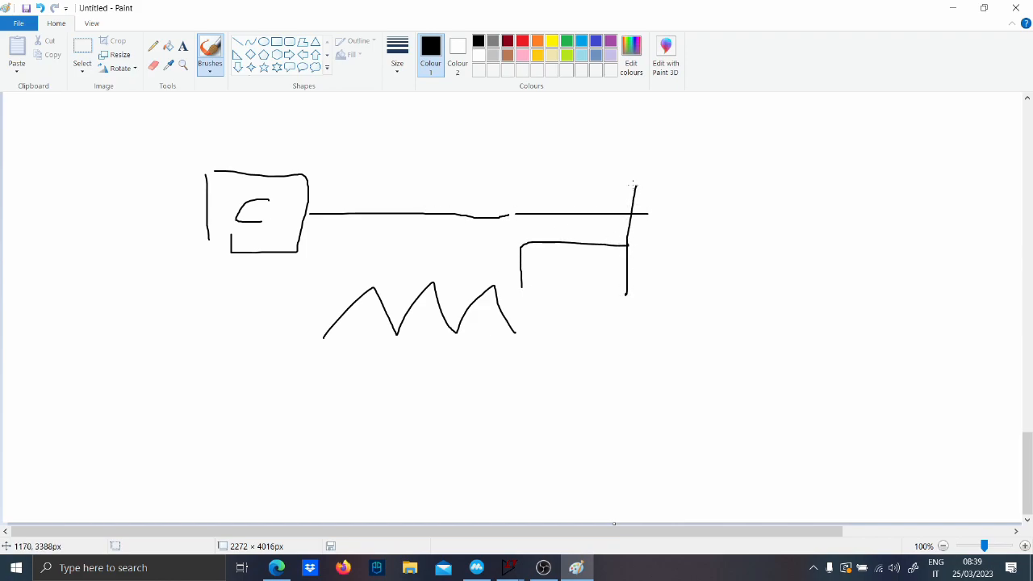
drag(633, 184, 719, 250)
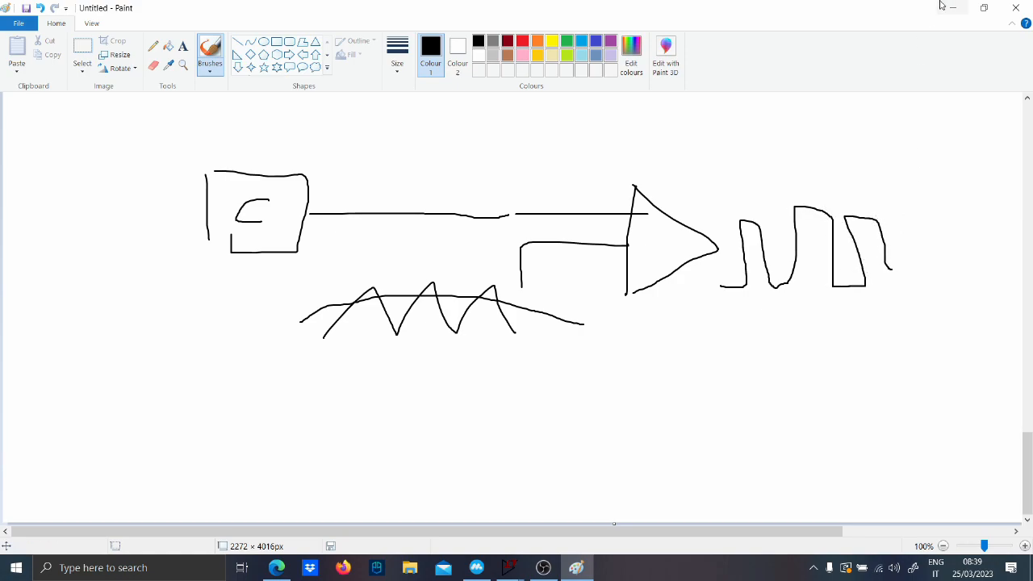
click(509, 568)
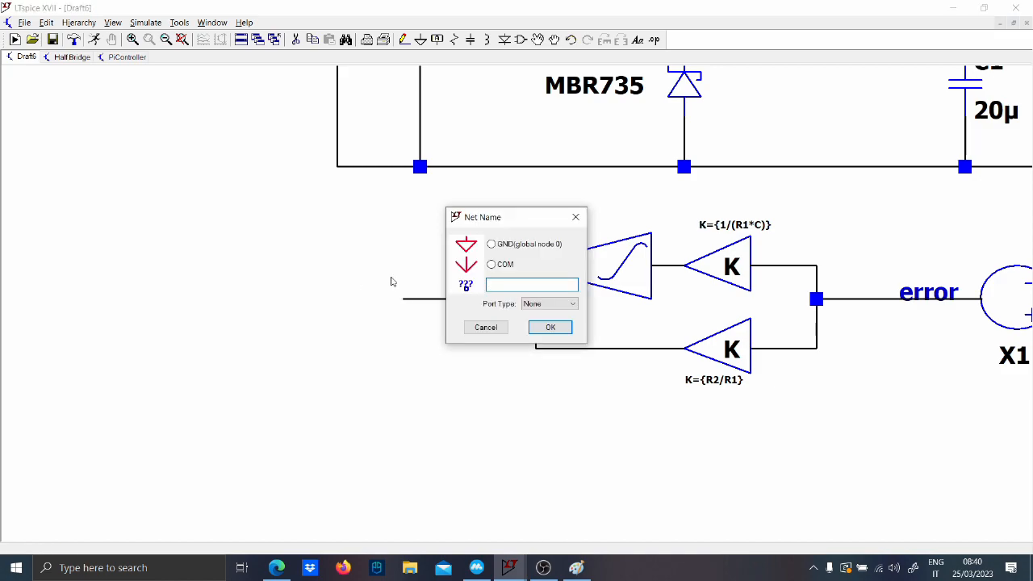
mouse_move(454, 265)
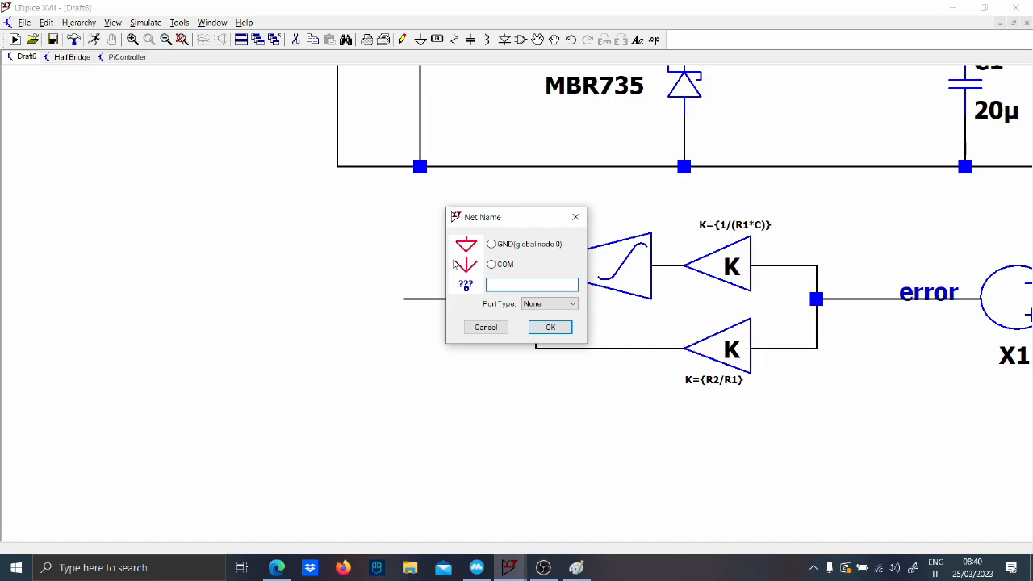
Step: Label the PI output Comp_out, add voltage source V3, and type .param Fs=100k
text(Comp_I)
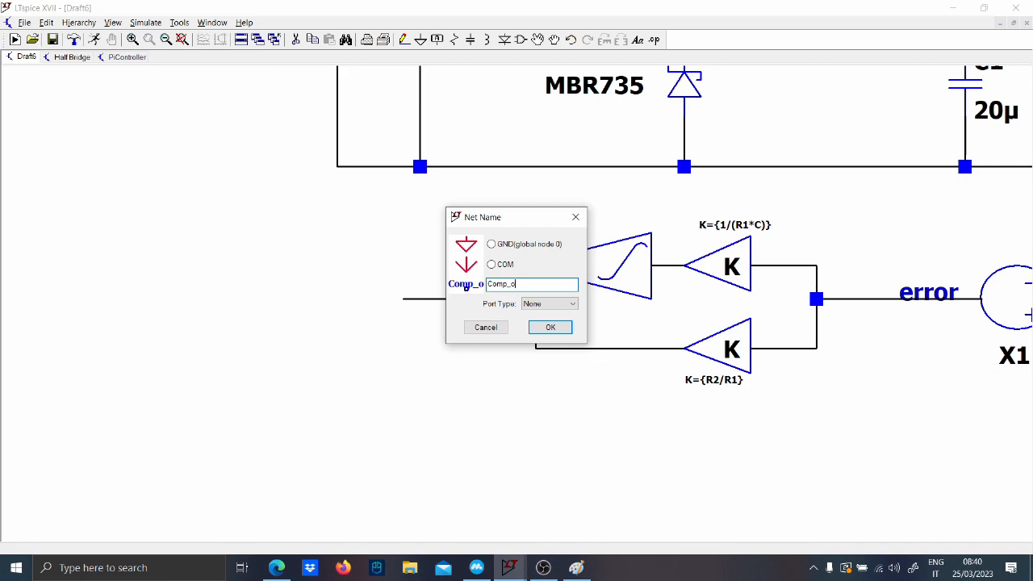
click(551, 327)
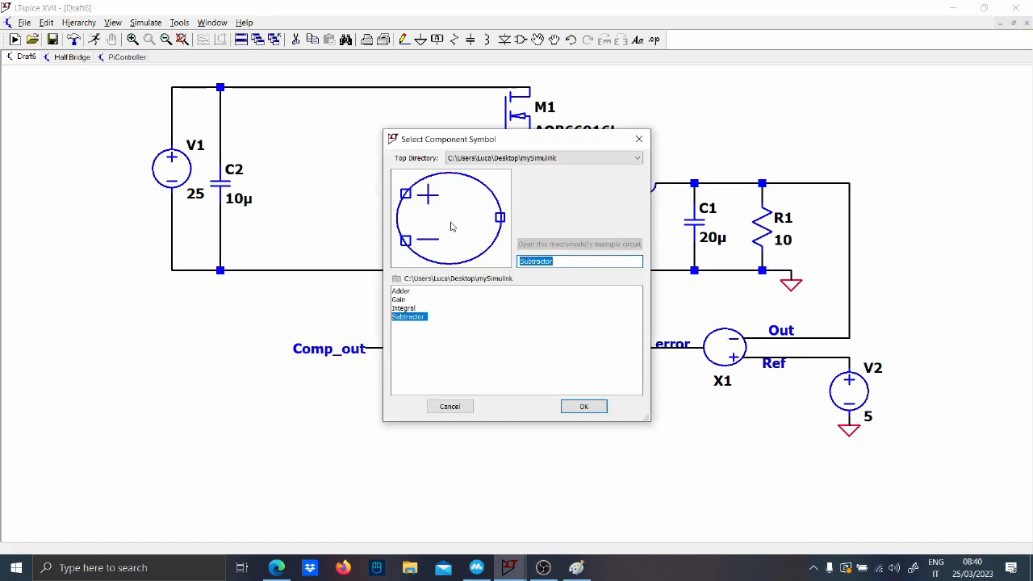
click(637, 158)
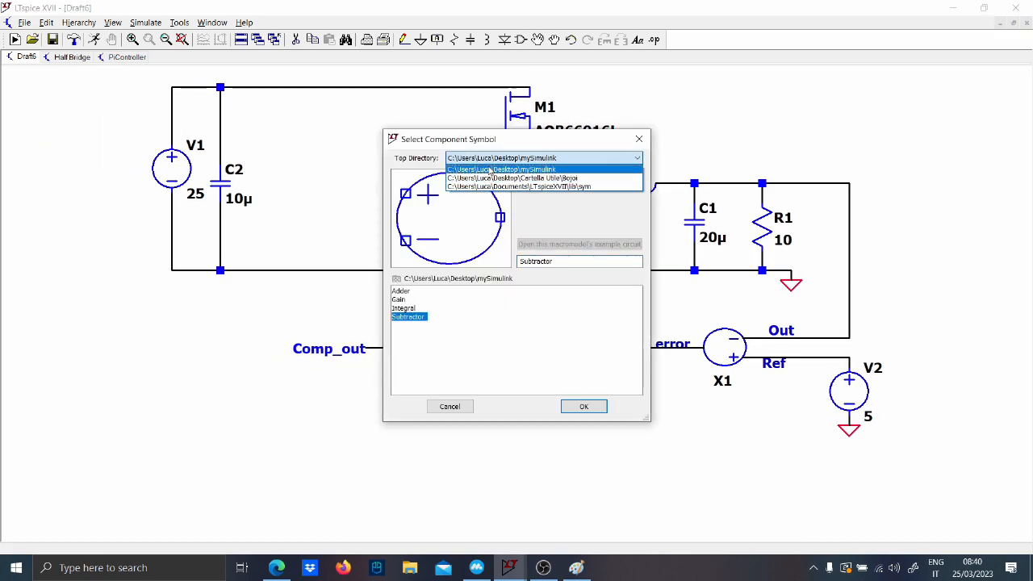
click(518, 187)
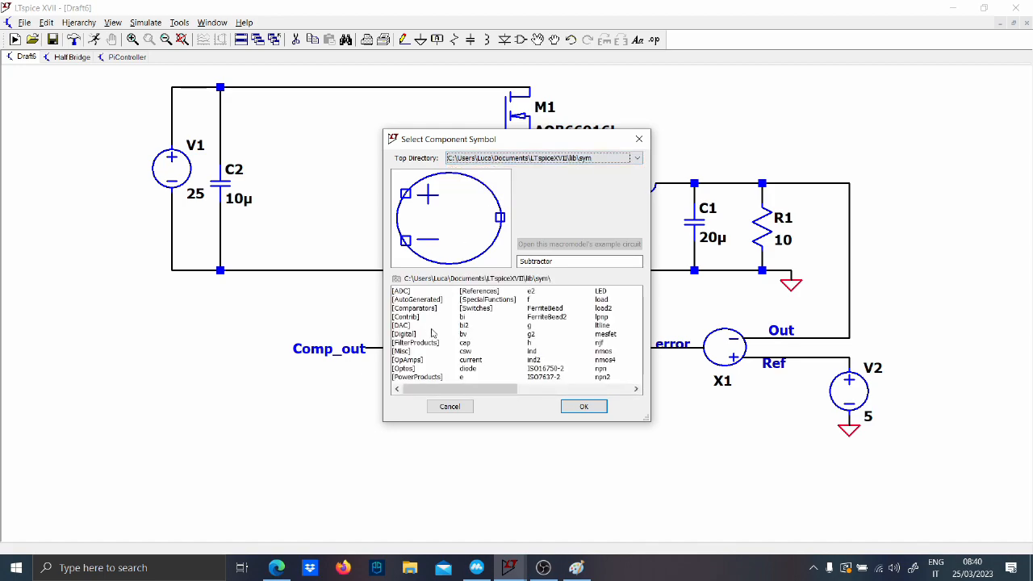
click(584, 406)
text(.param Fs)
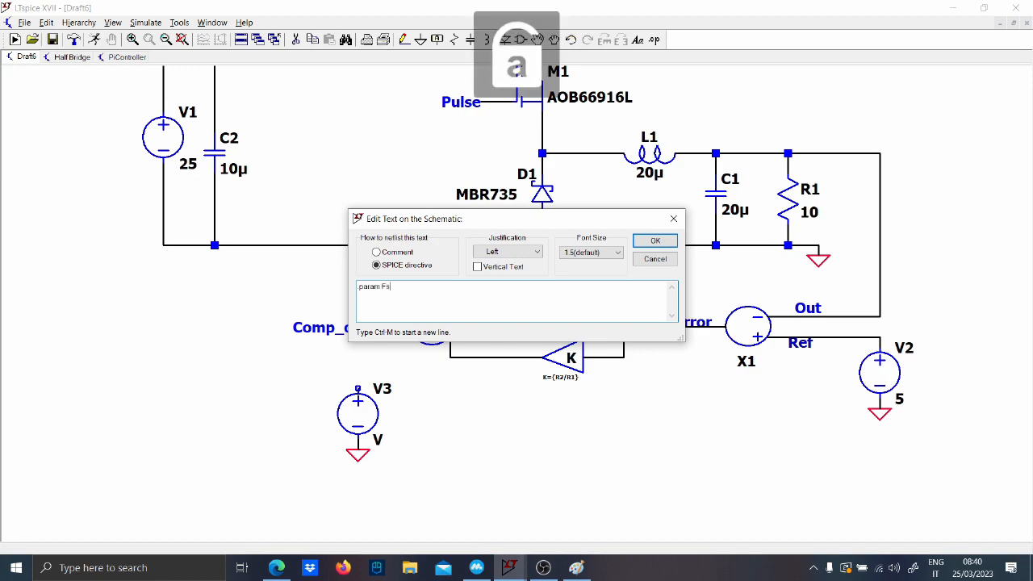
text(=100k)
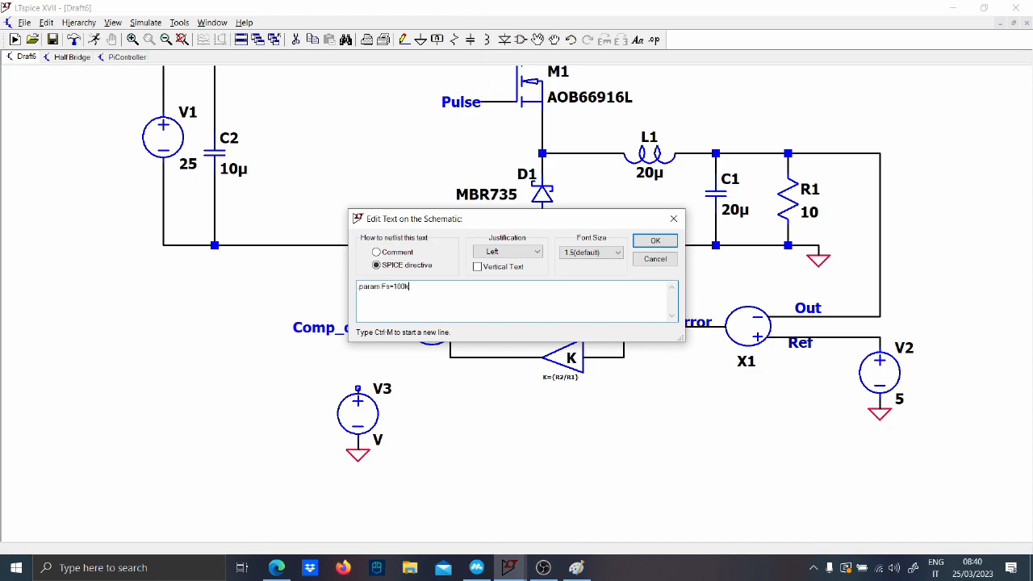
Step: Place the Fs directive and make V3 PULSE 0 15 0 {1/(2*Fs)} {1/(2*Fs)} 1n {1/(Fs)}
click(654, 241)
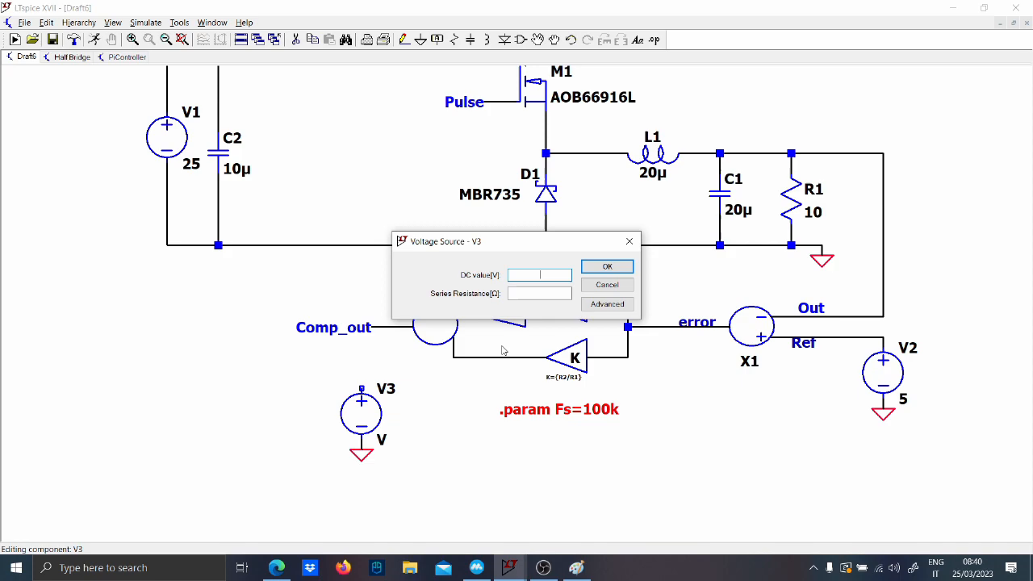
click(606, 304)
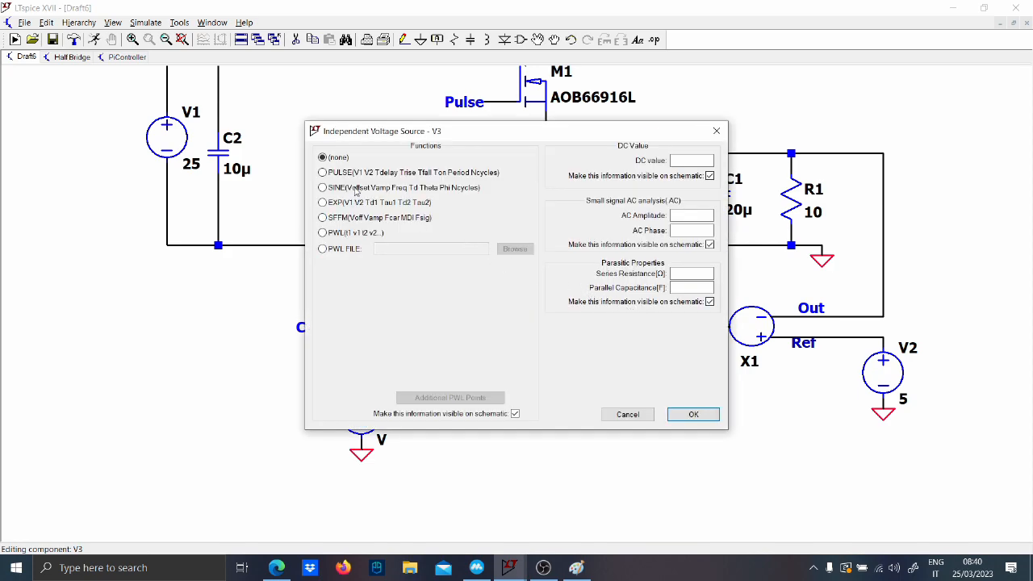
click(323, 187)
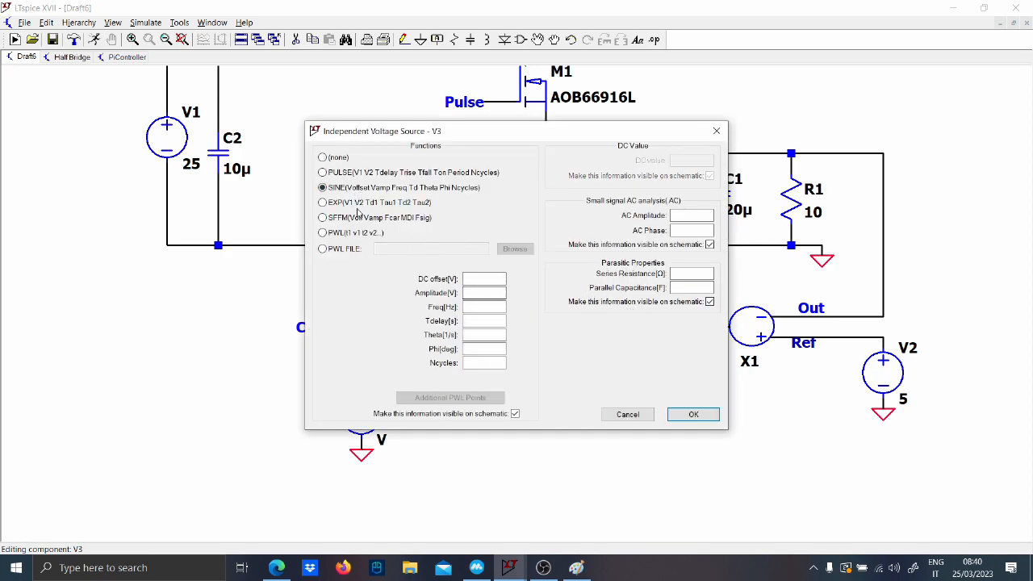
click(323, 172)
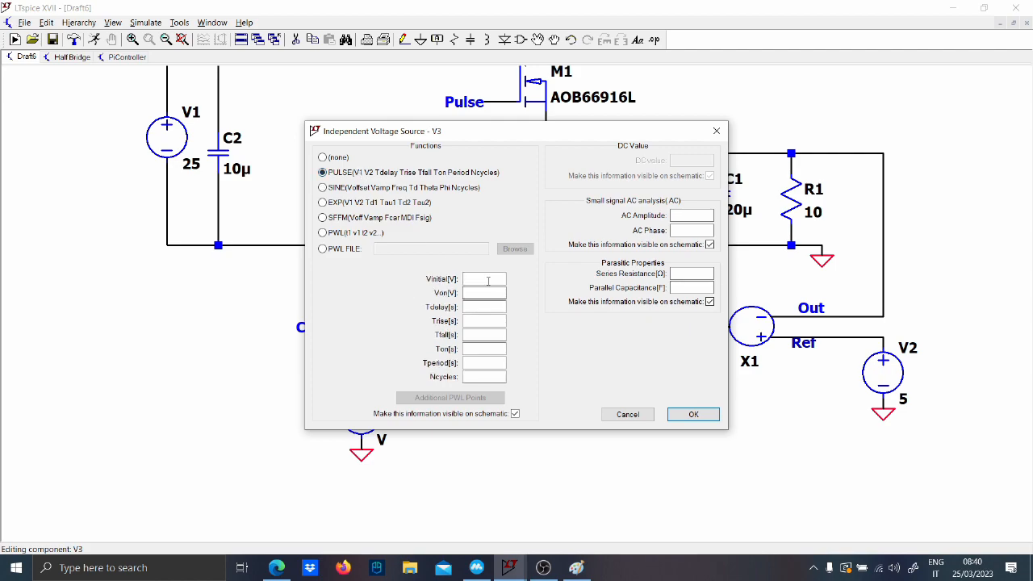
text(0)
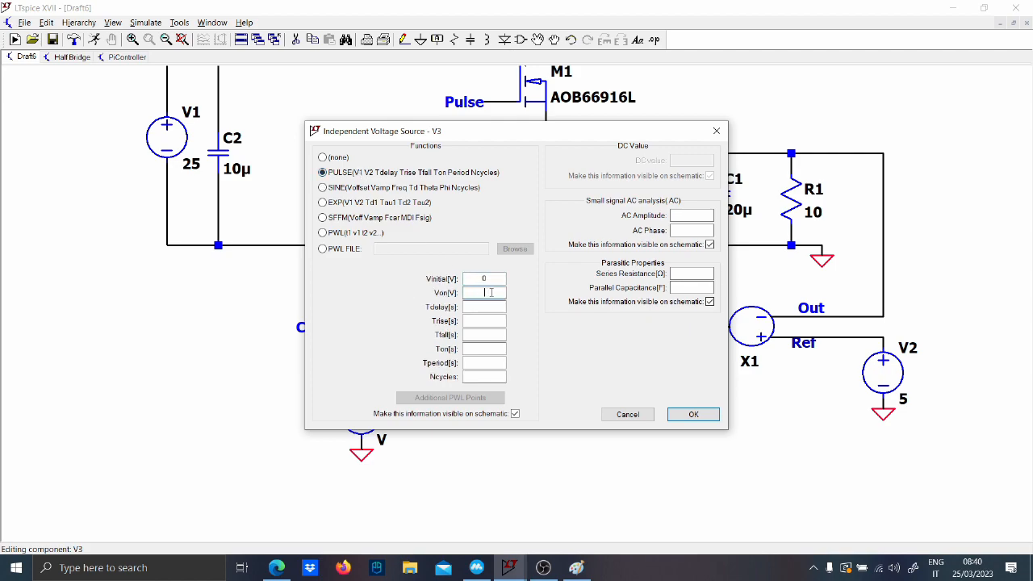
text(15)
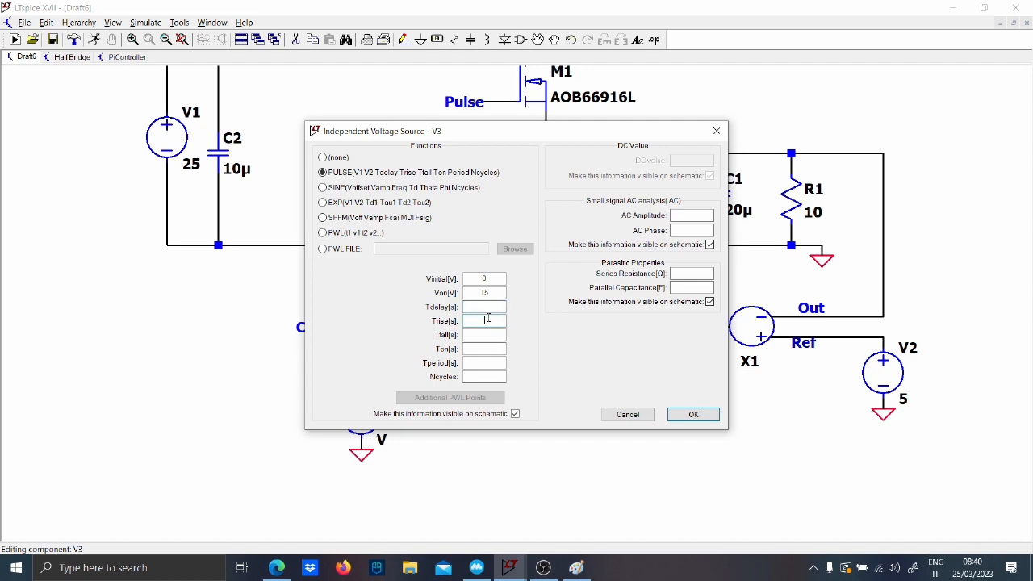
text({1/(2*Fs)
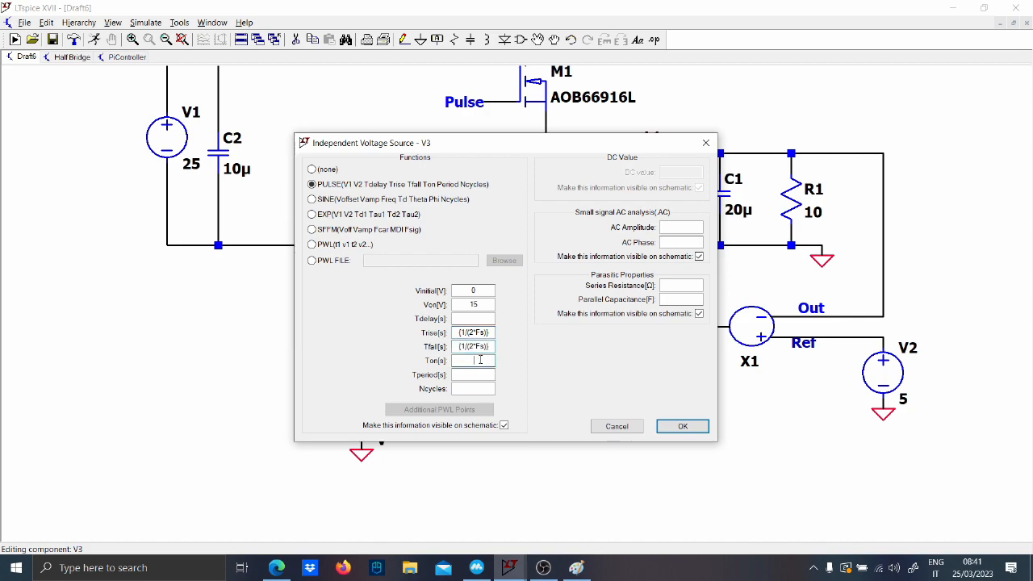
text(1n)
click(473, 375)
text({1/Fs})
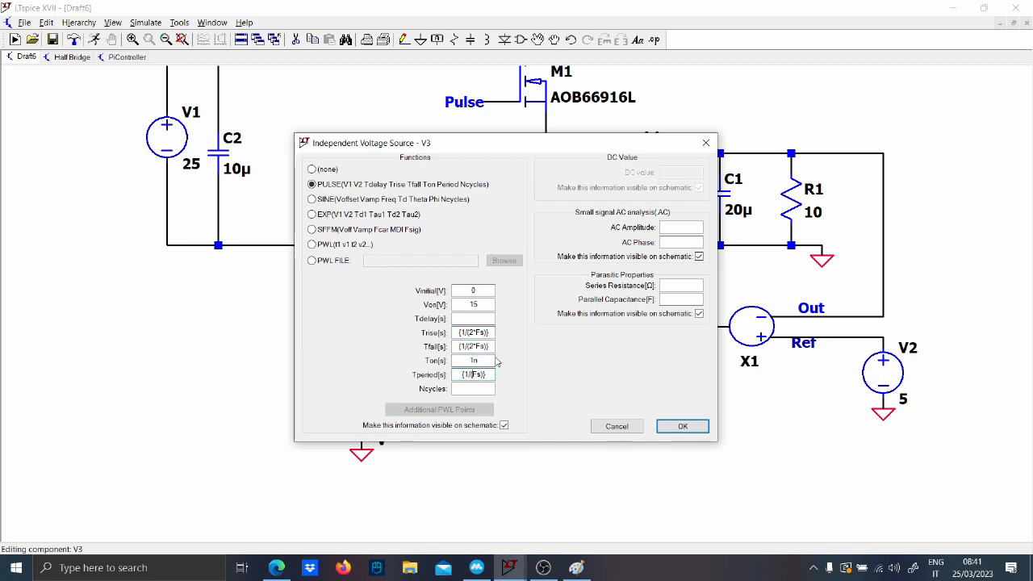
click(682, 425)
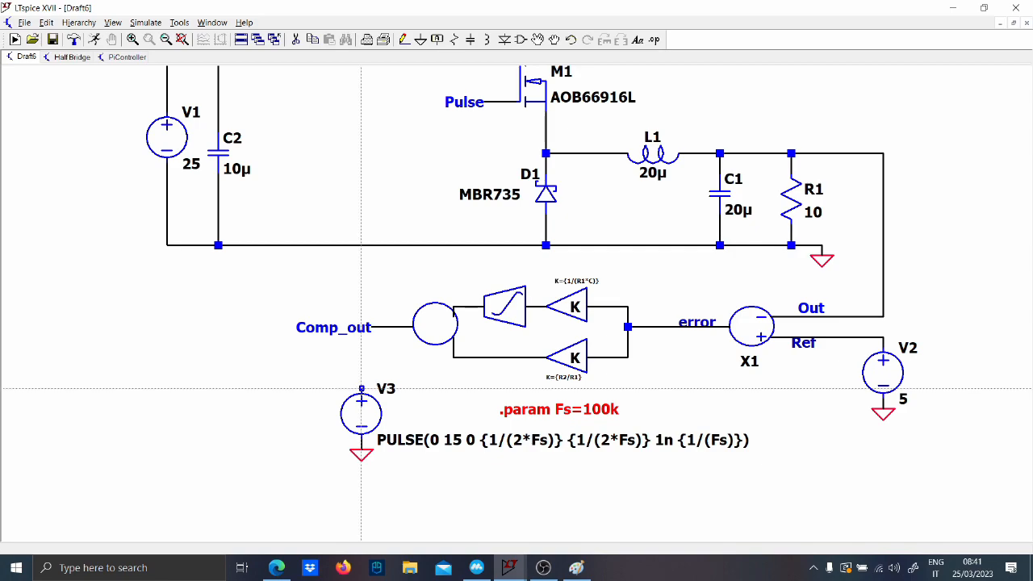
click(637, 39)
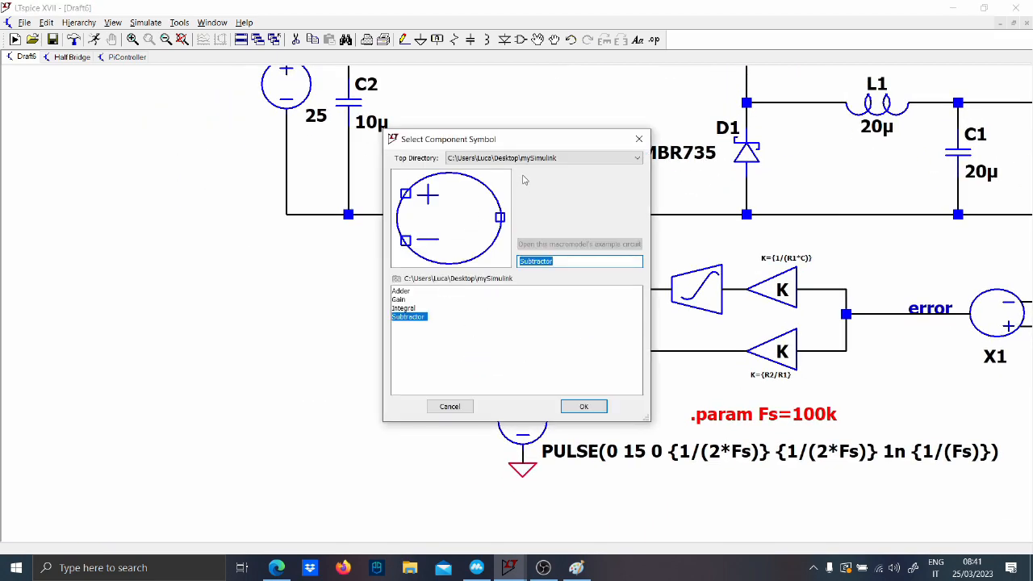
Step: Browse the UniversalOpAmp1 model without adding it, then add behavioral source B1 (bv)
click(638, 158)
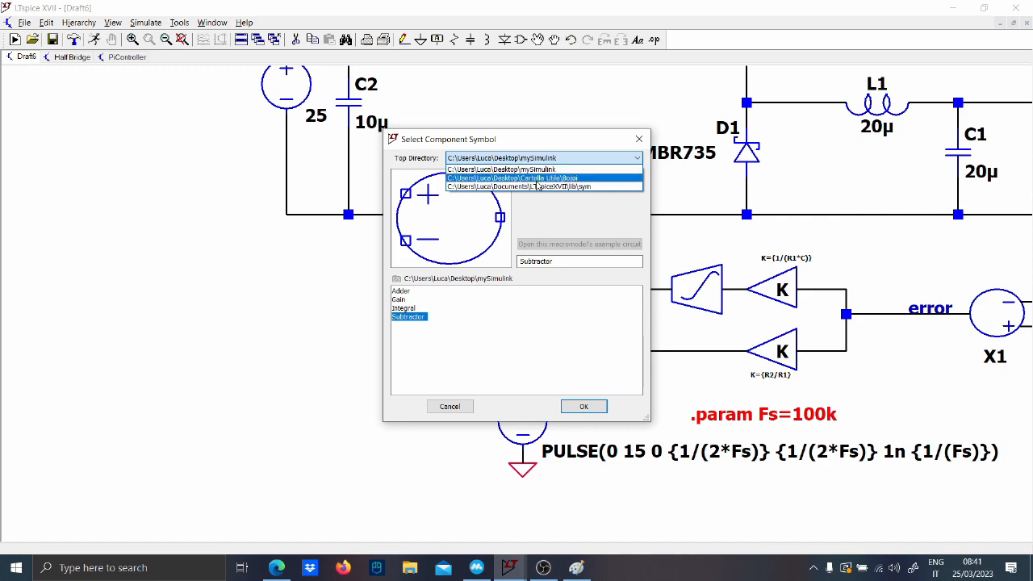
click(519, 186)
text(opamp)
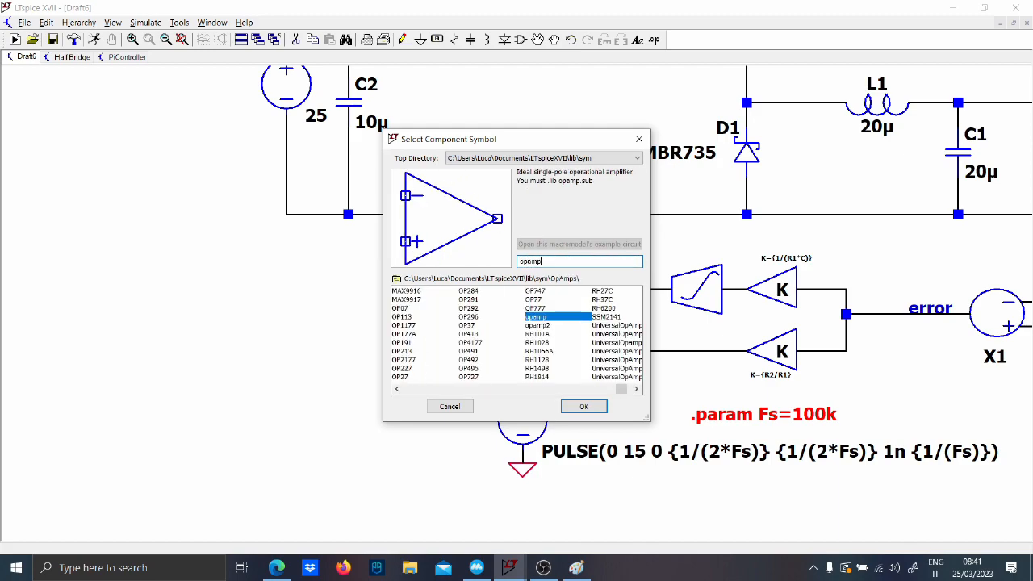
click(552, 335)
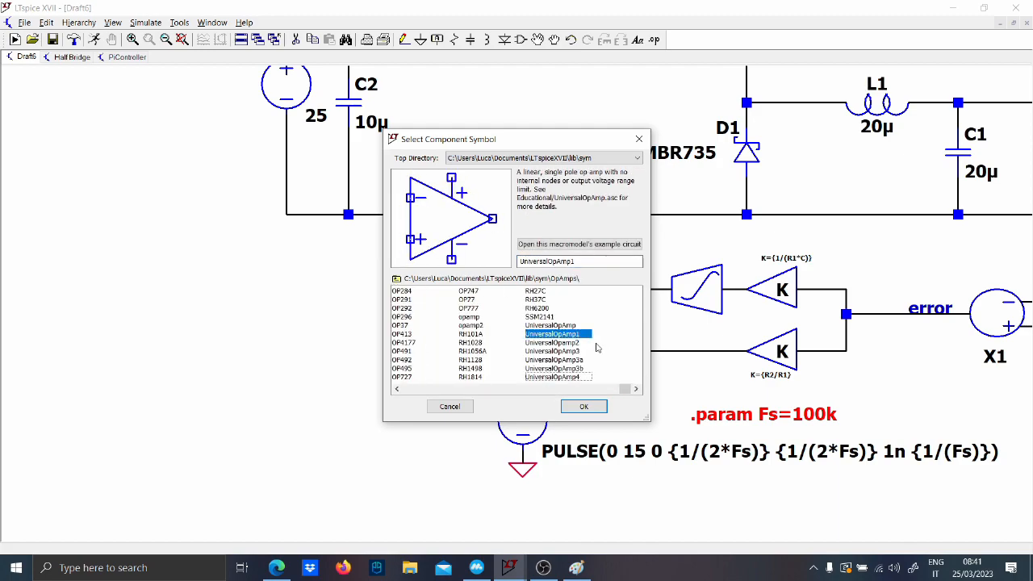
click(583, 406)
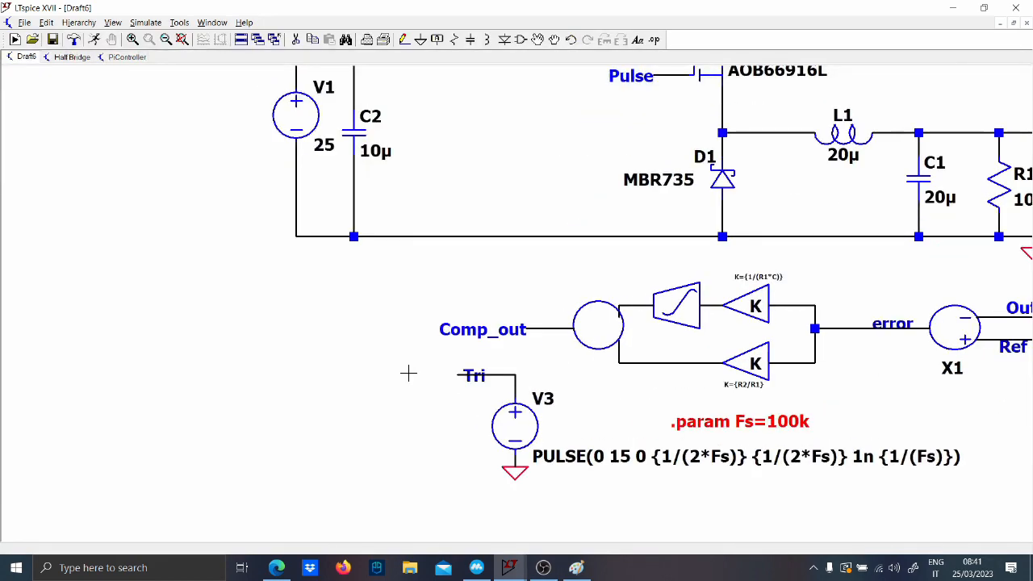
mouse_move(387, 368)
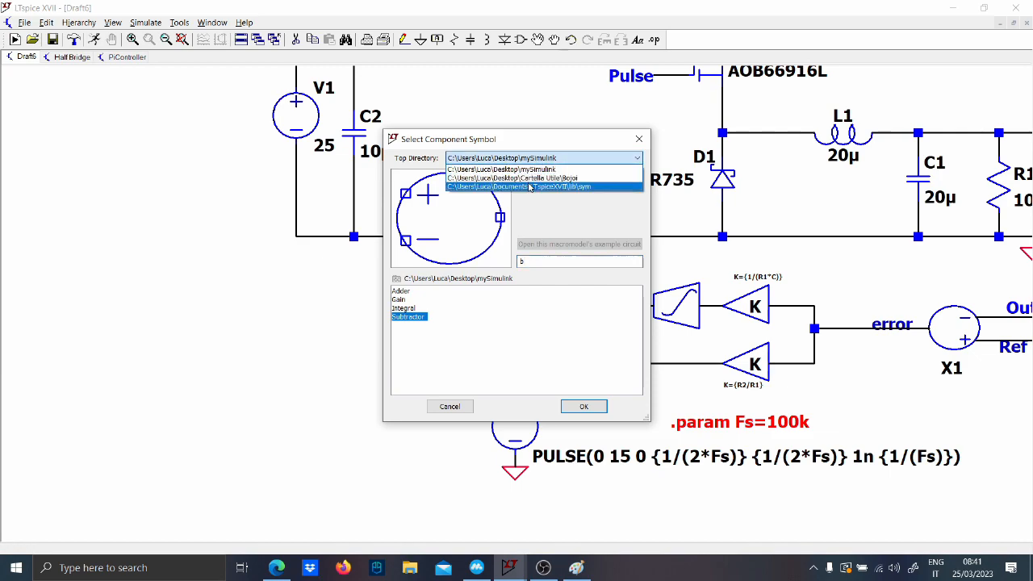
click(518, 186)
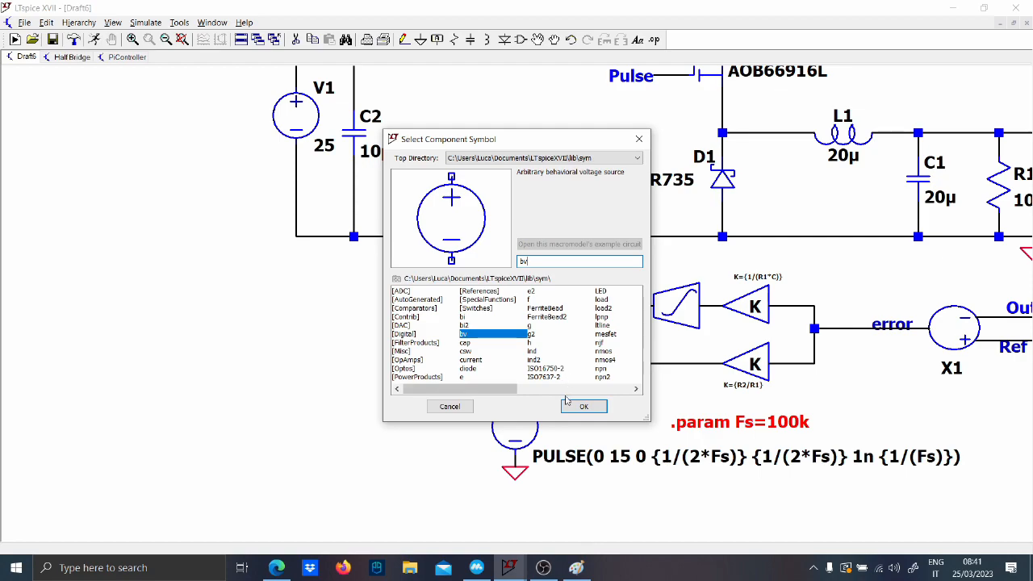
click(584, 406)
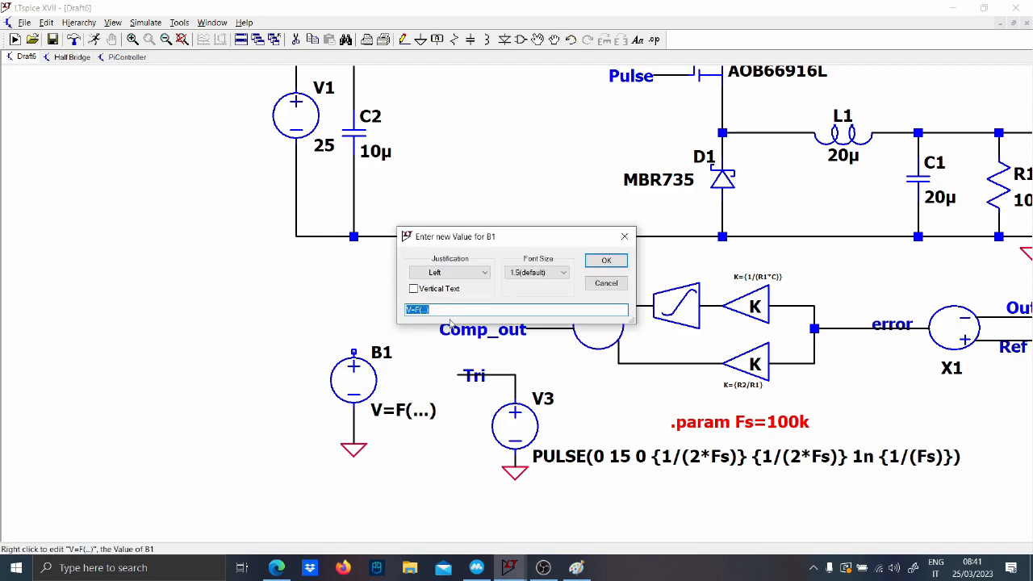
Step: Set B1 to V=if(V(tri)>V(Comp_out),15,0) and drag it further left
text(V=if(V()
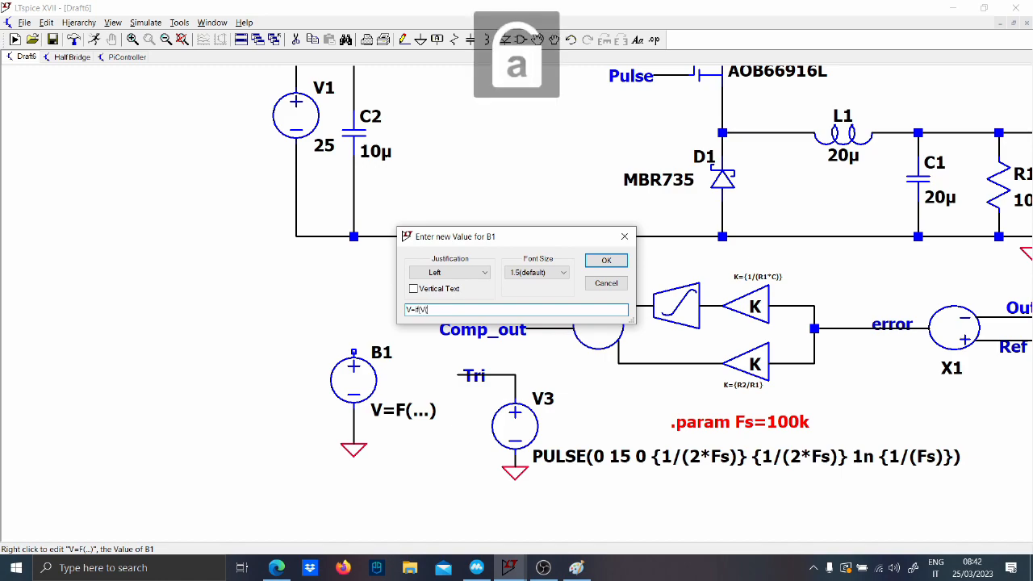
text(tri)>)
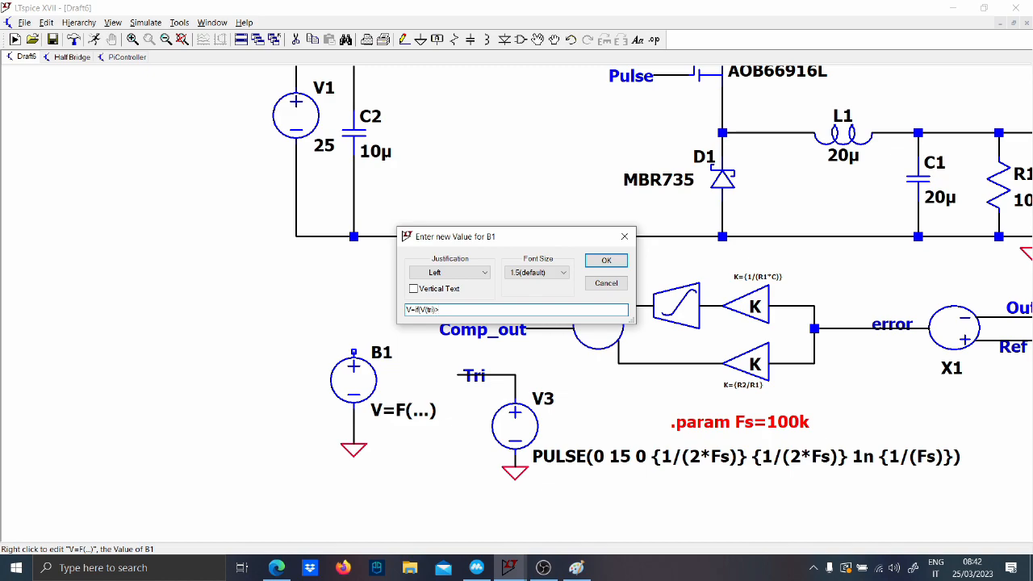
text(V)
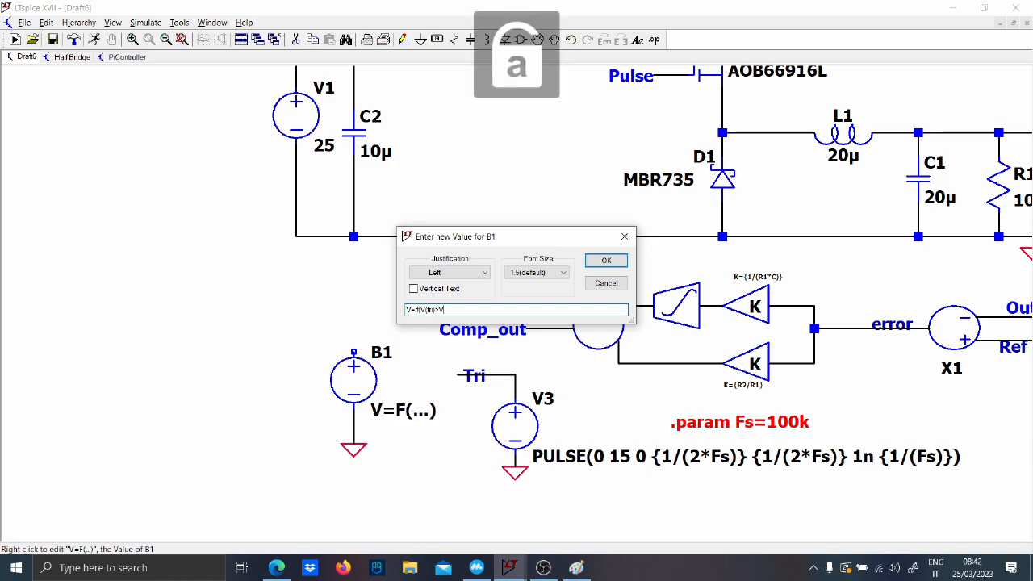
text((Comp)
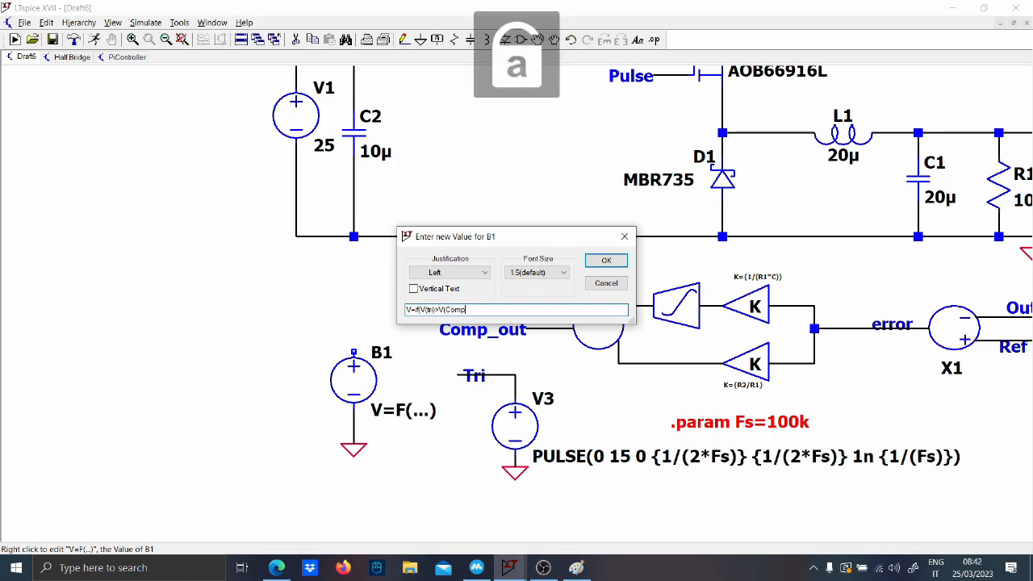
text(_out))
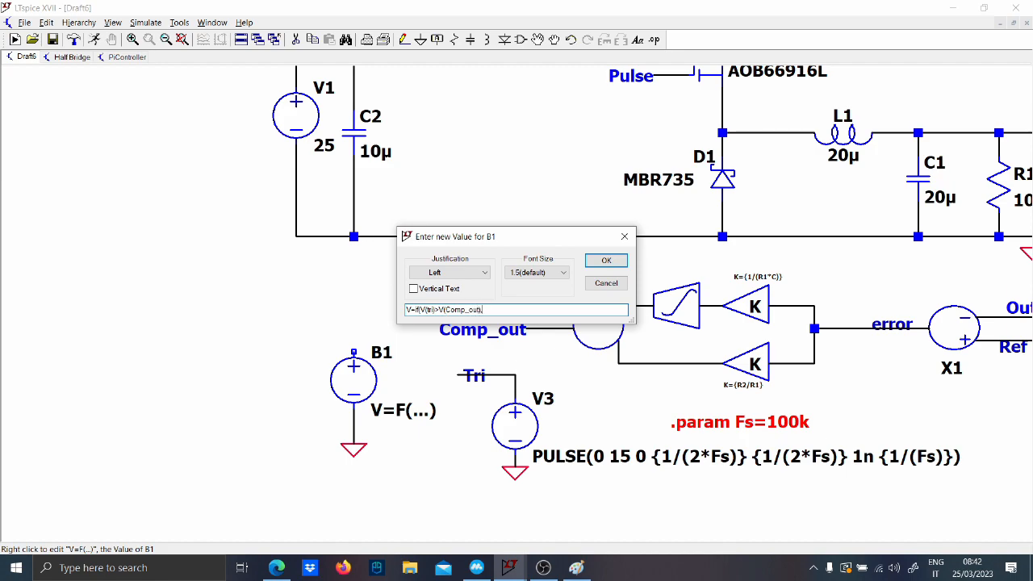
text(,15)
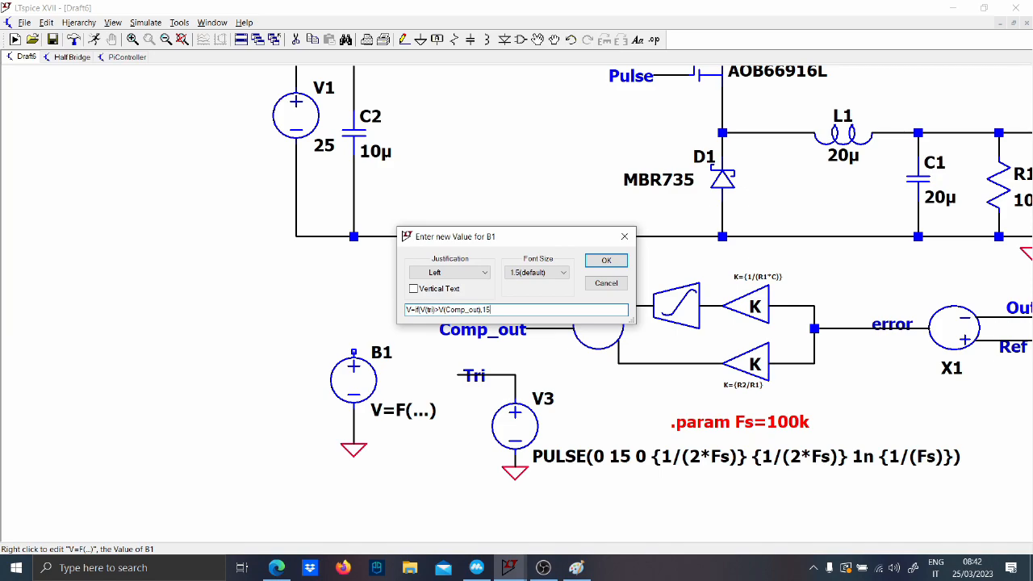
text(.0)
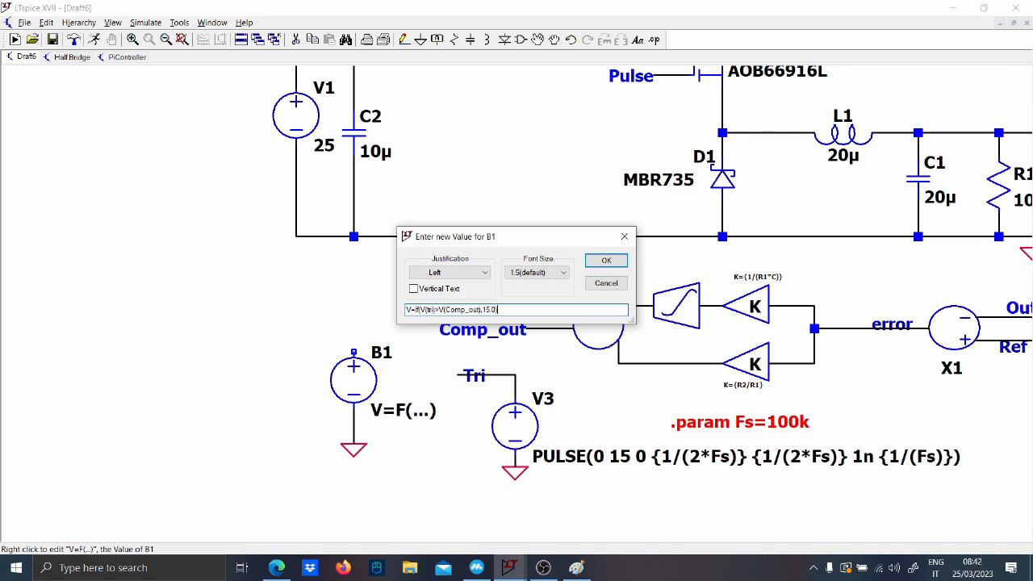
click(606, 260)
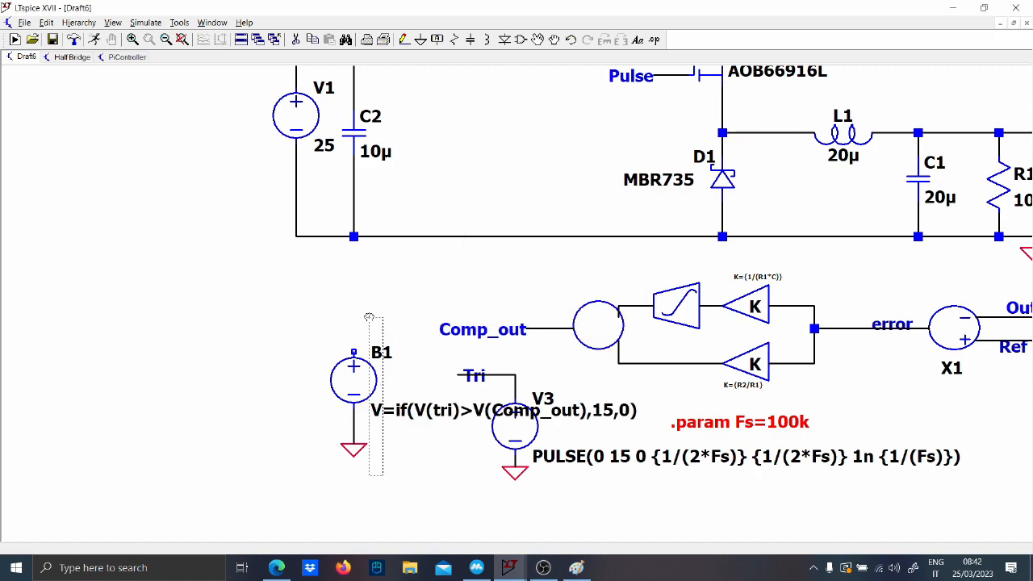
drag(353, 380, 192, 380)
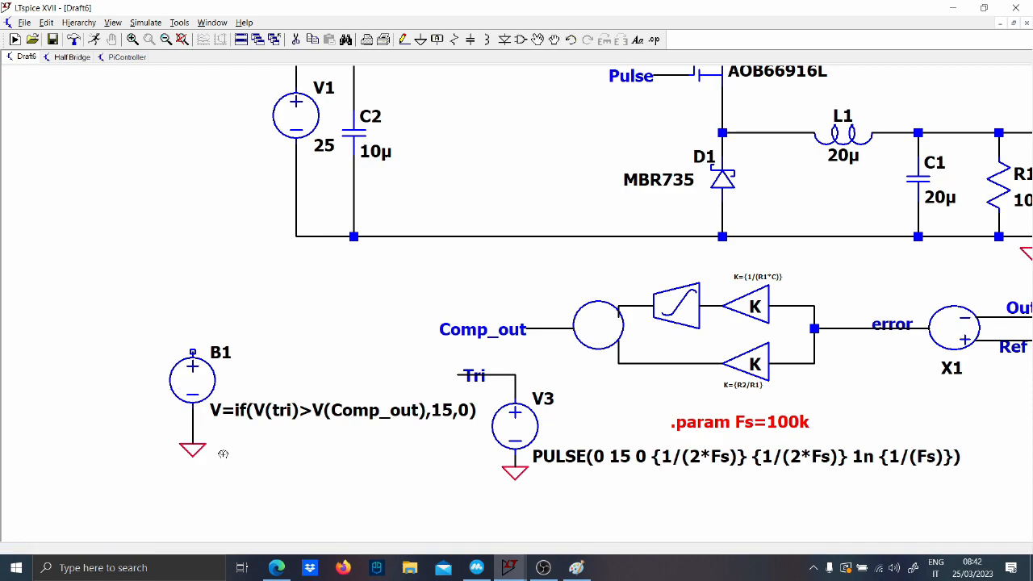
mouse_move(428, 436)
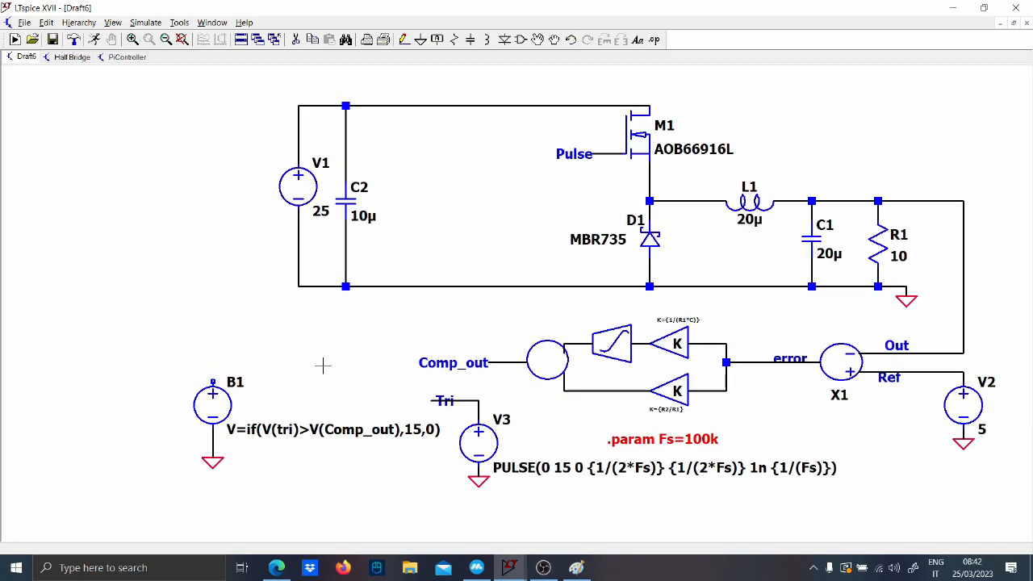
Step: Connect B1 to the MOSFET gate and invert its comparison from > to <
drag(254, 63, 367, 307)
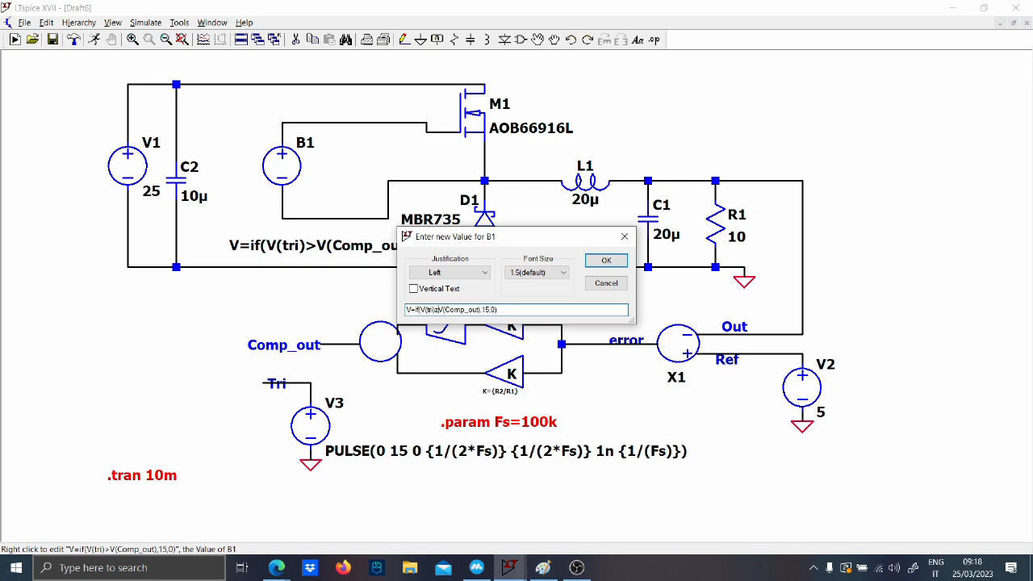
text(<)
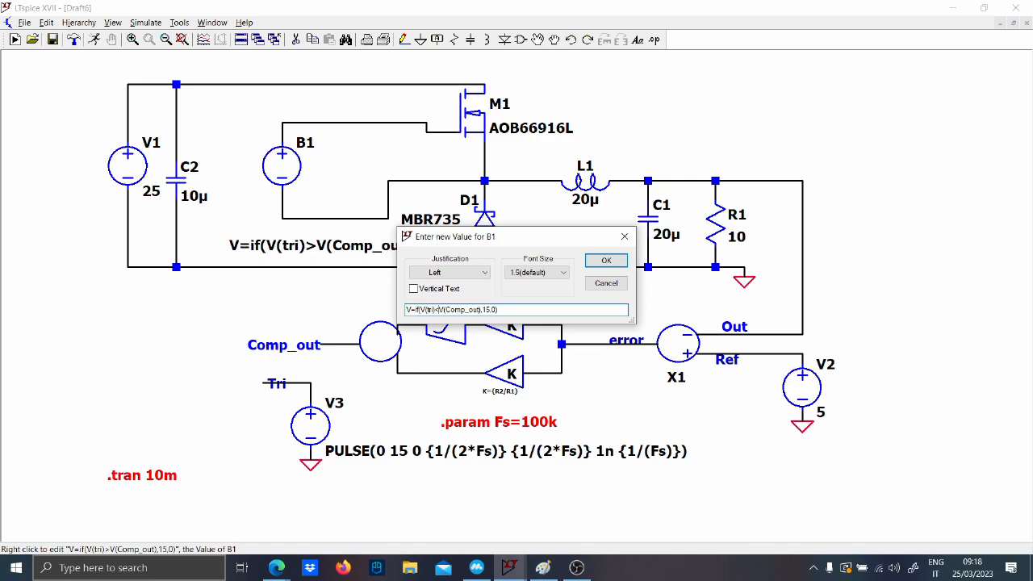
click(605, 260)
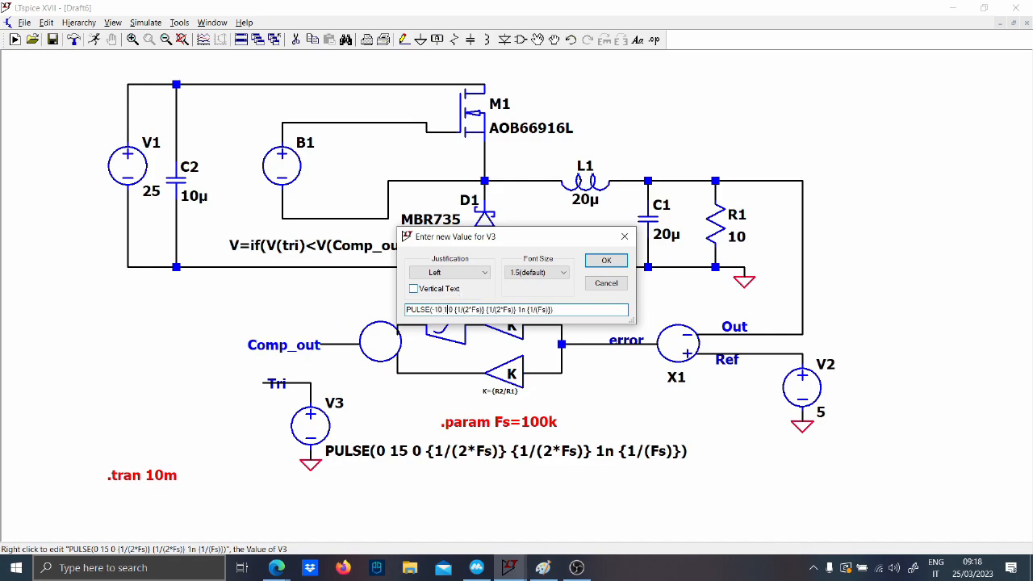
Step: Make V3 pulse swing −10 to 10 V, add uic to .tran 10m, and label the Tri net
click(606, 260)
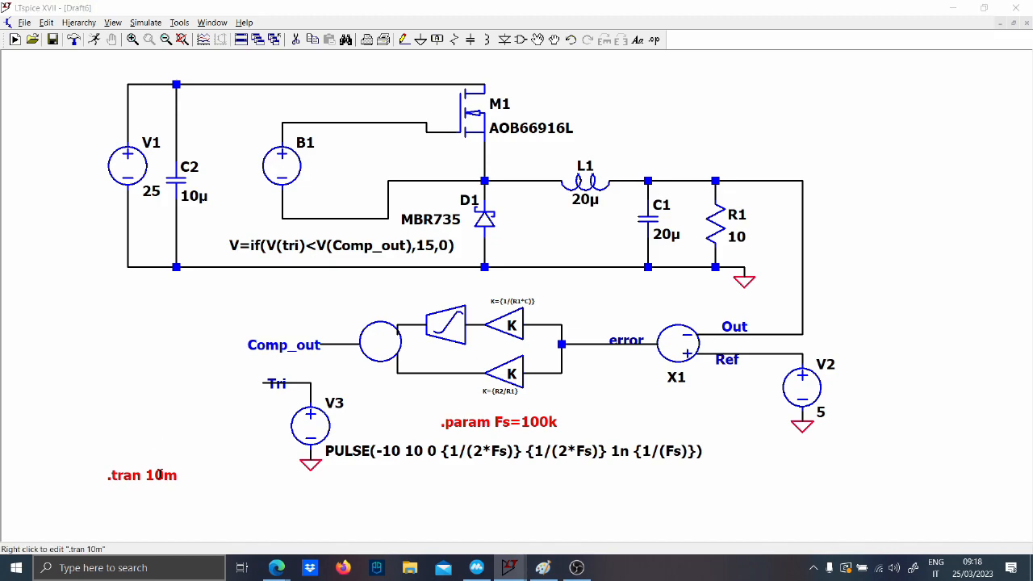
right_click(141, 475)
text( uic)
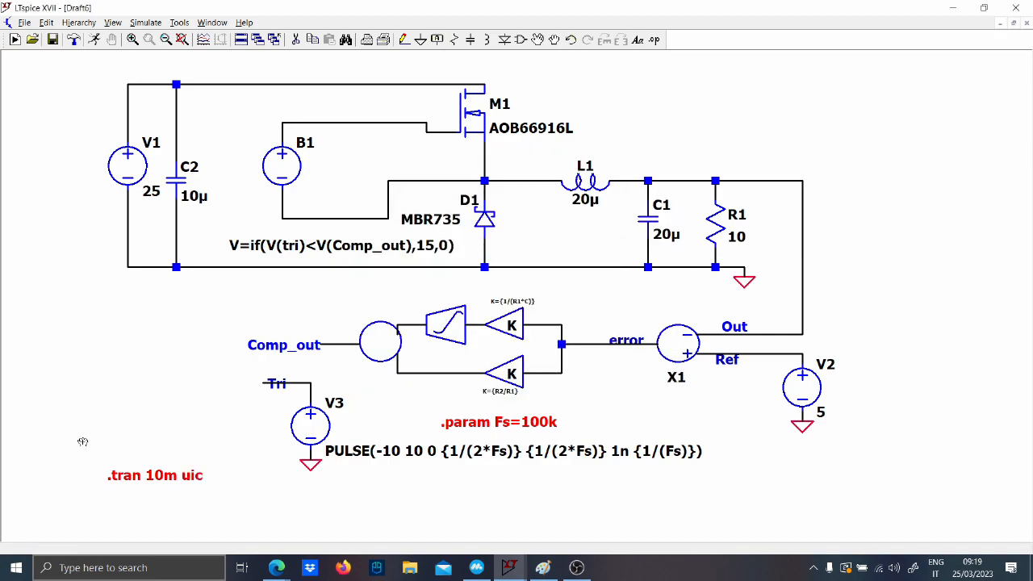
drag(154, 475, 203, 417)
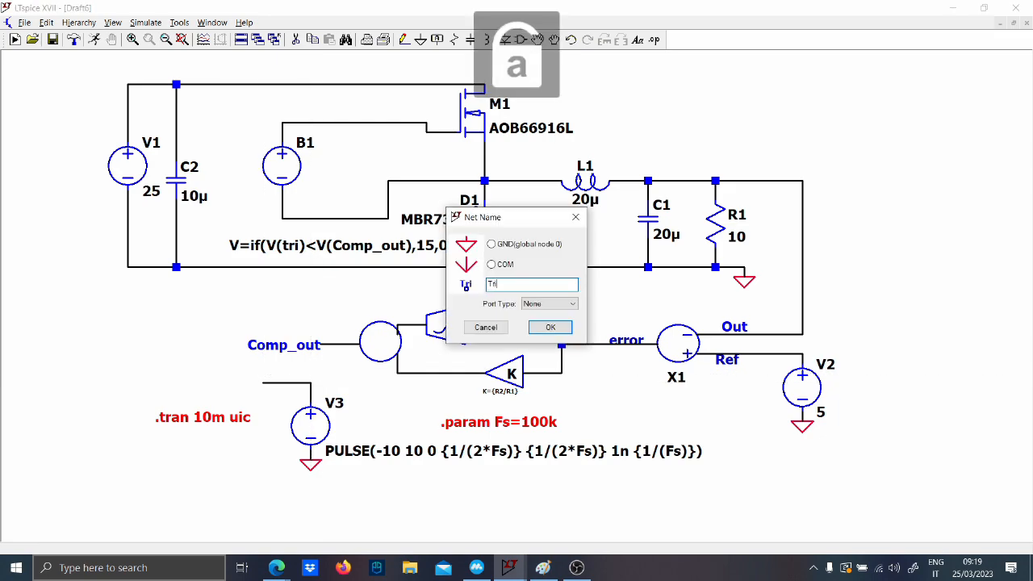
click(551, 327)
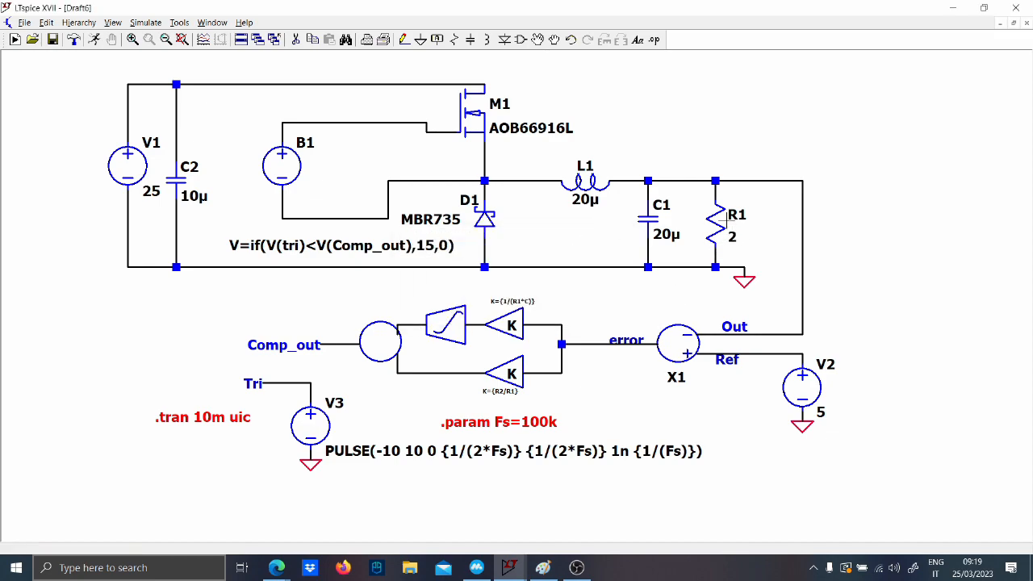
mouse_move(732, 237)
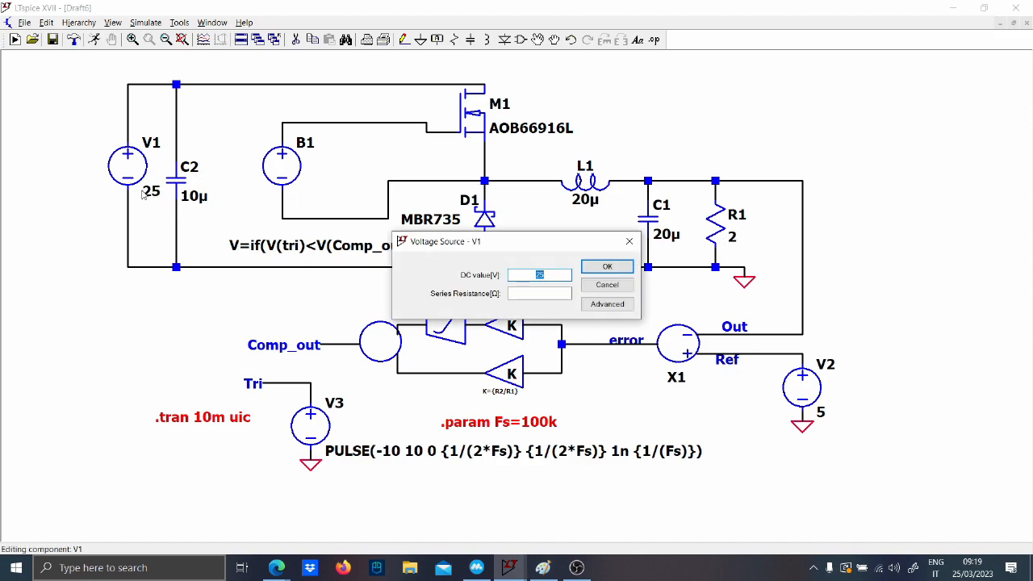
Step: Set V1 to 10 V, dismiss the parameter warning and k error, and select PiController's .param directives
click(607, 266)
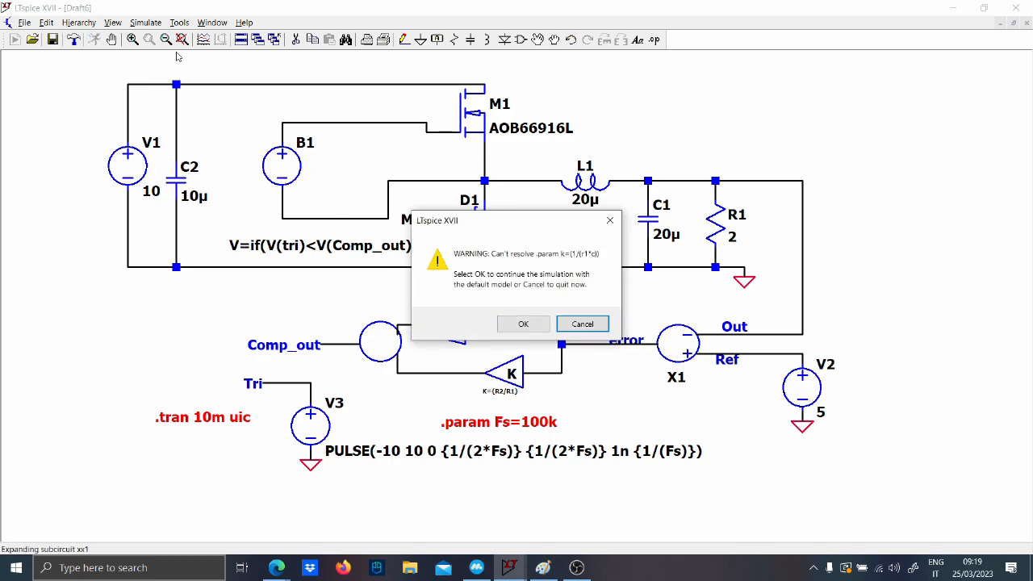
click(523, 323)
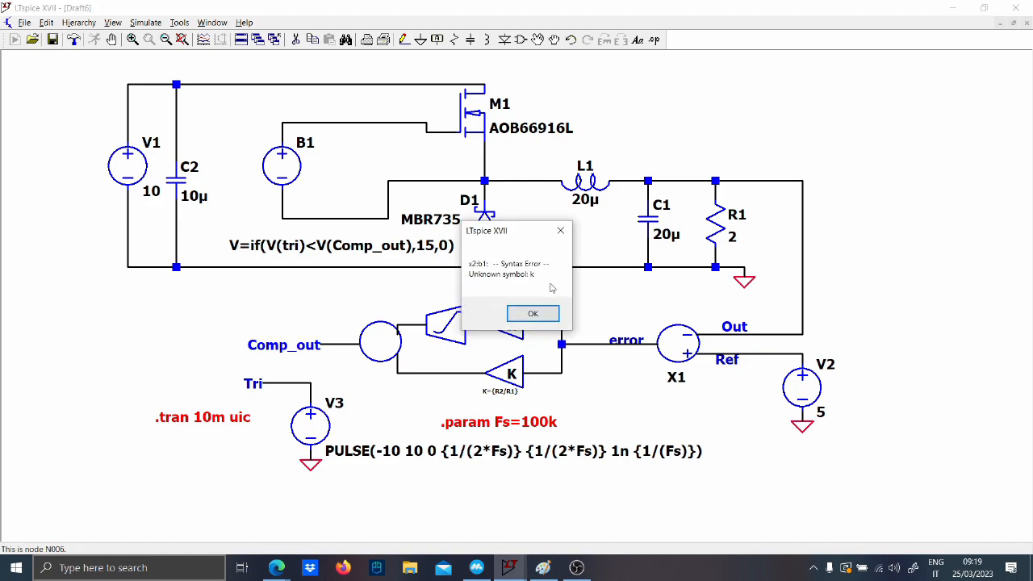
click(533, 314)
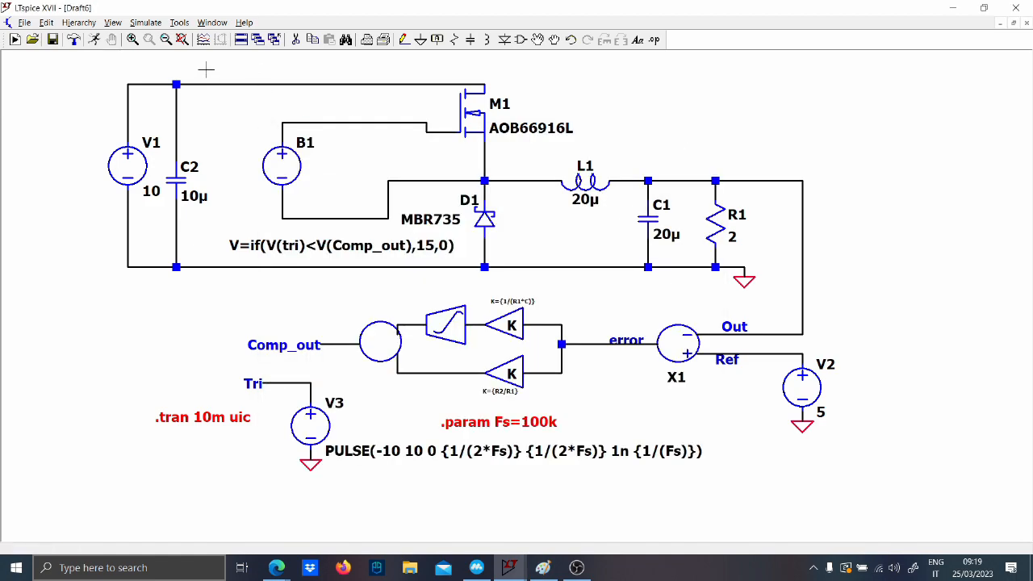
click(33, 39)
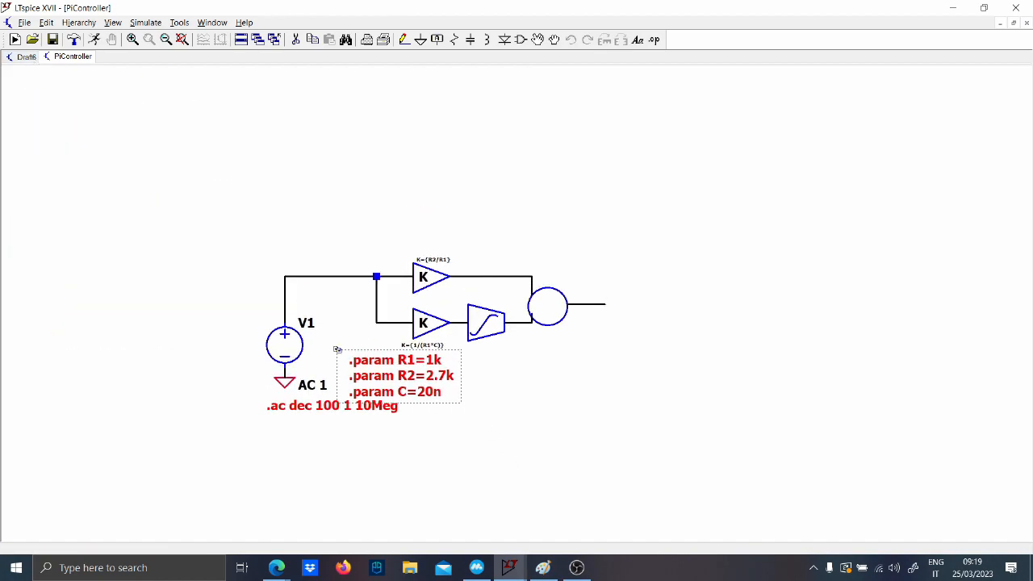
click(28, 56)
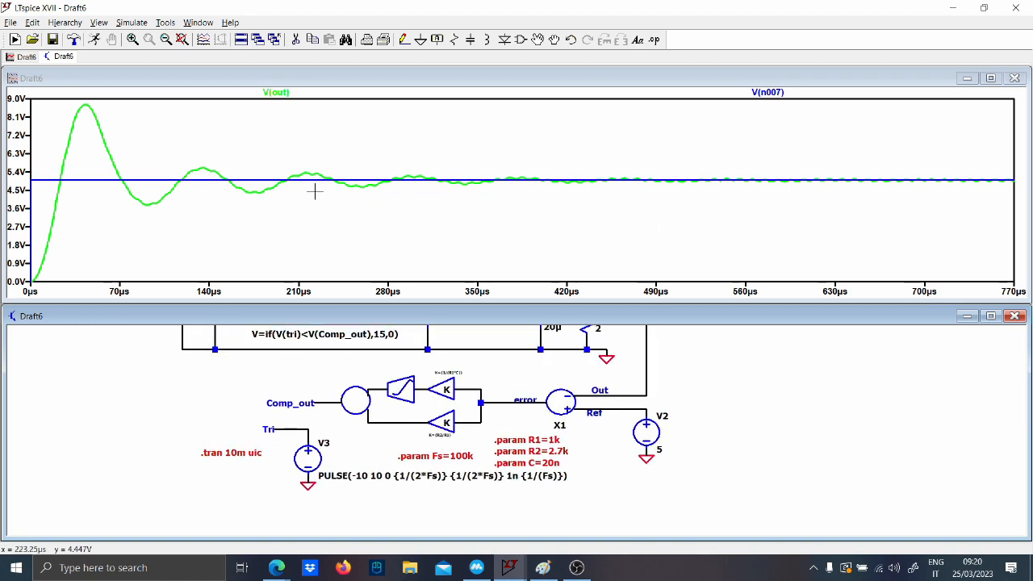
mouse_move(356, 199)
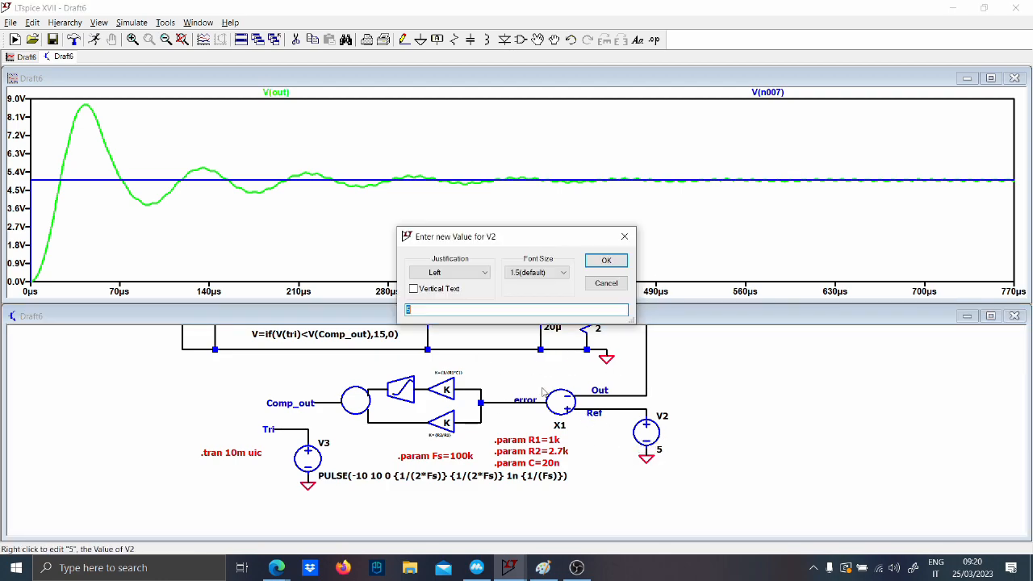
Step: Keep reference V2 at 5 V and plot V(out), Ref and the gate node
click(606, 260)
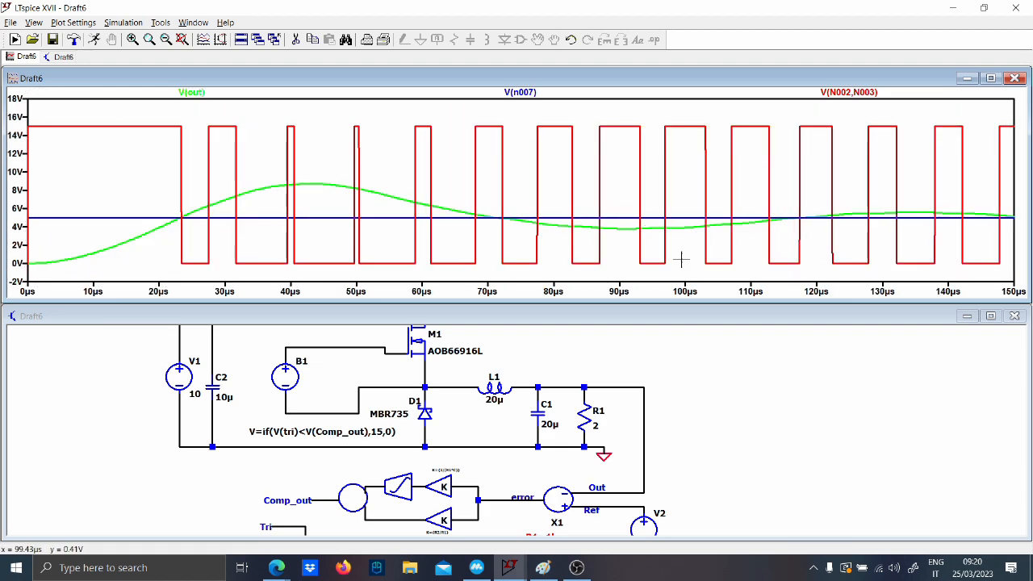
mouse_move(370, 357)
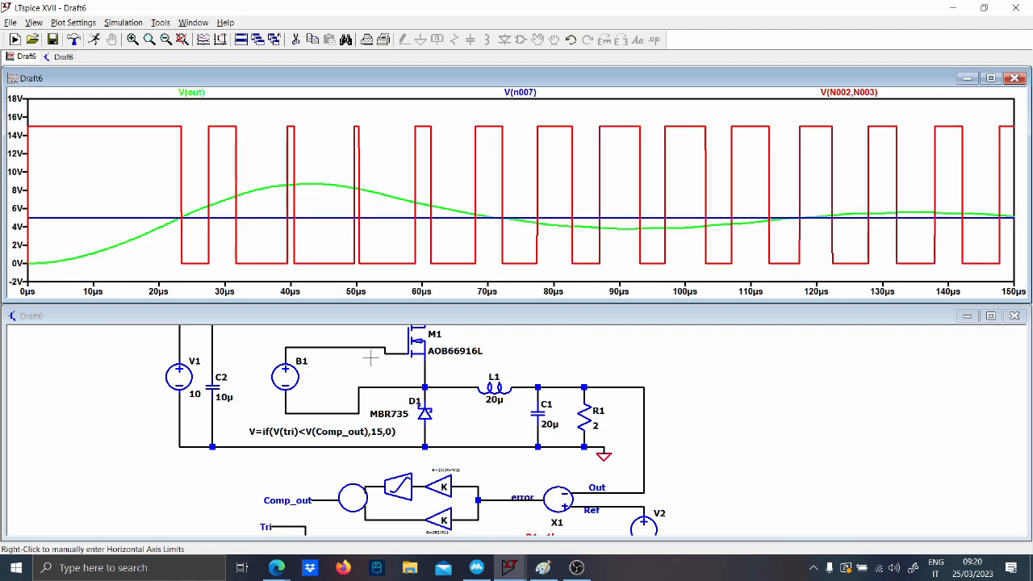
Step: Insert a 5 Ω gate resistor R2 before M1, then plot Is(M1) zoomed to fit
click(355, 351)
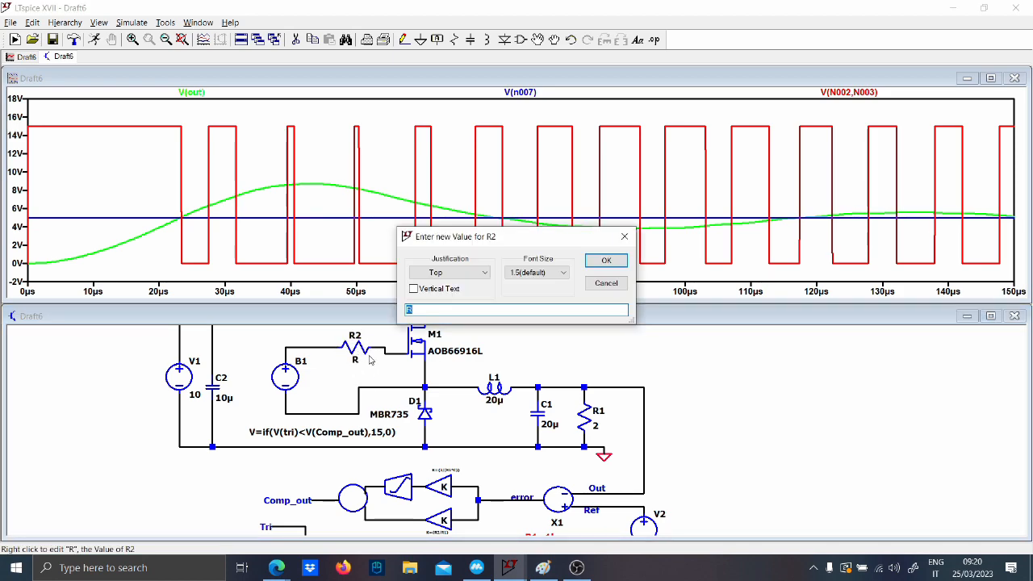
click(606, 260)
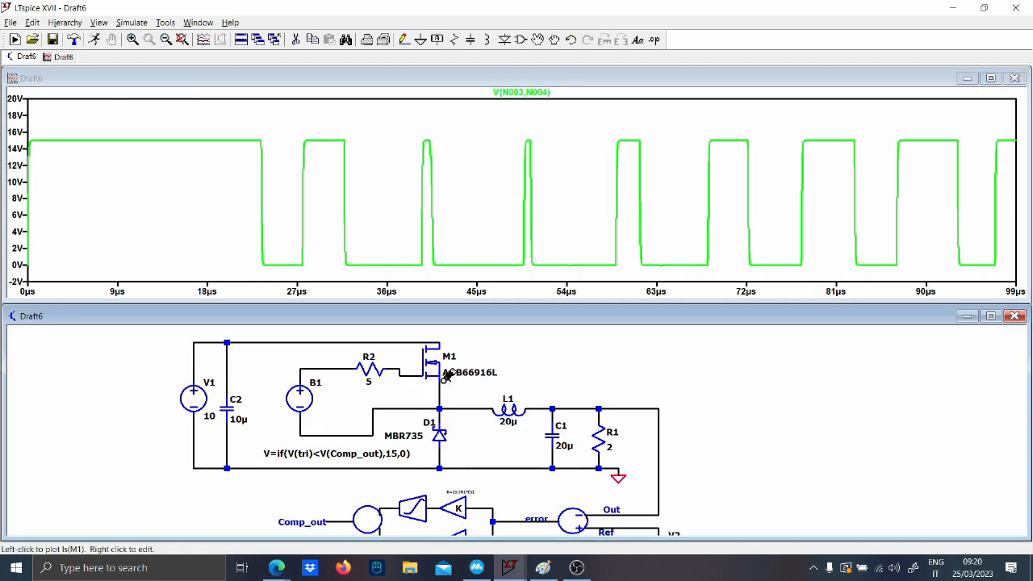
click(436, 363)
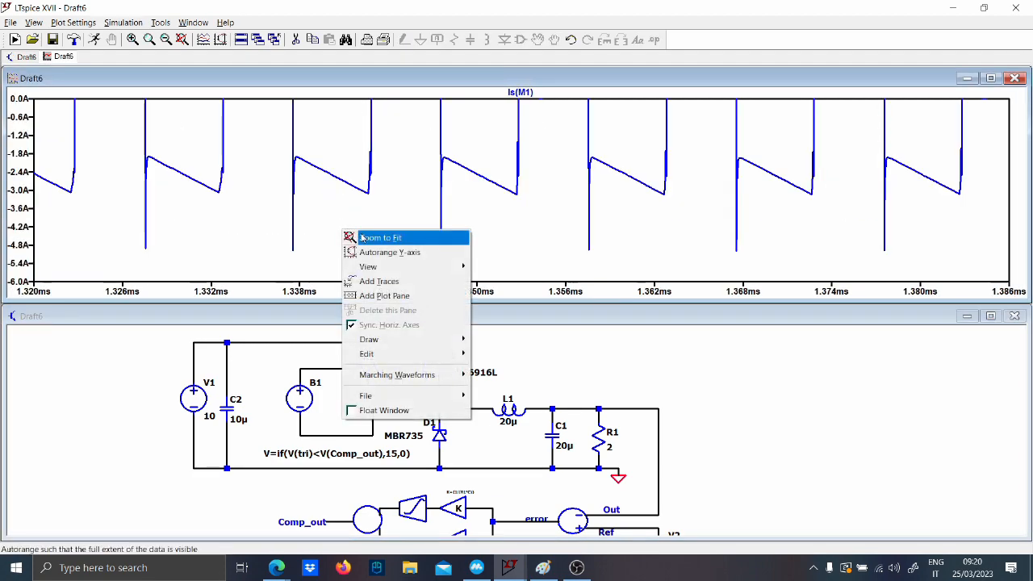
click(380, 237)
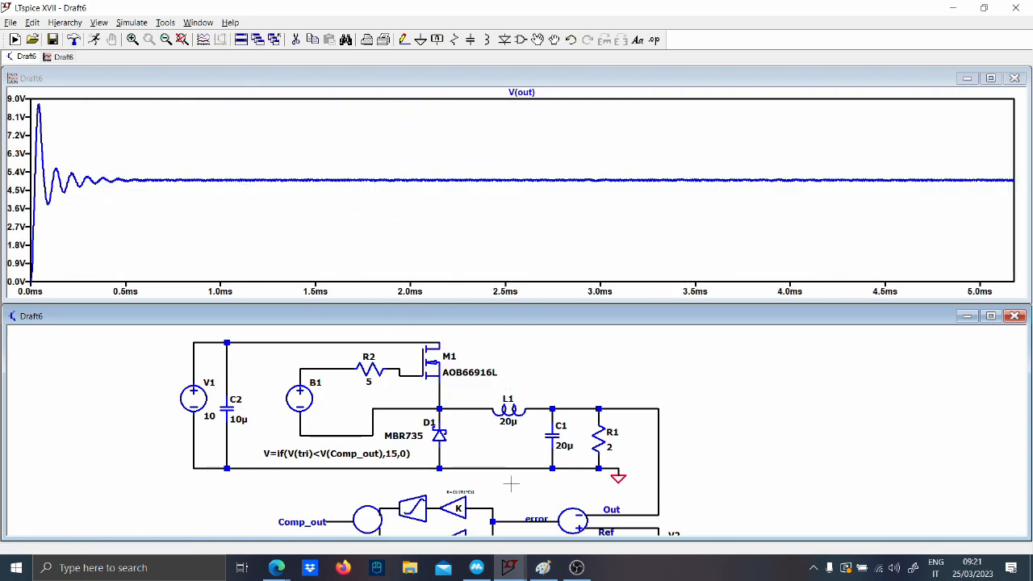
Step: View V(out) over the full run, then zoom the gate-source voltage around 1.8–1.9 ms
scroll(down, 3)
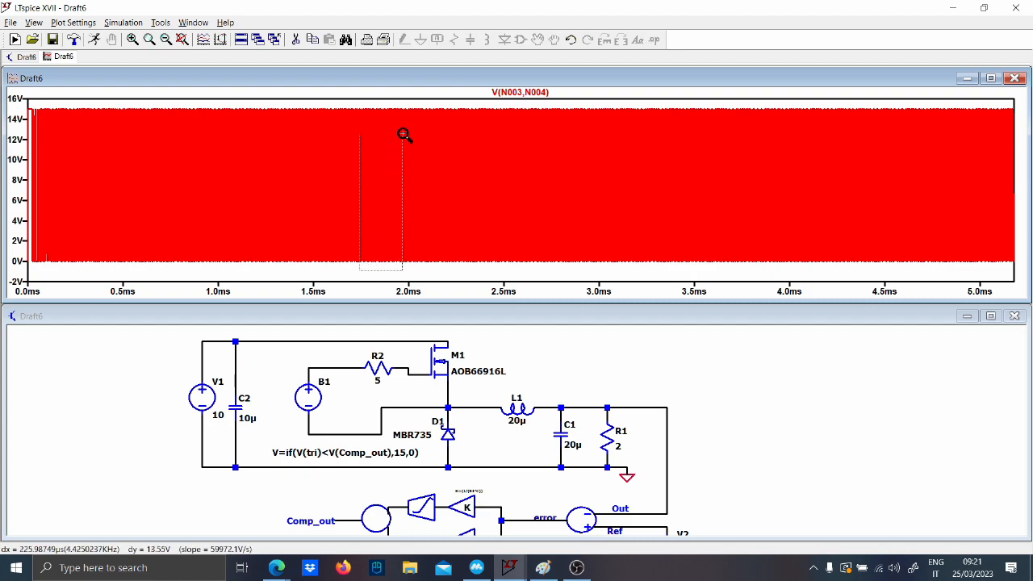
drag(361, 134, 401, 271)
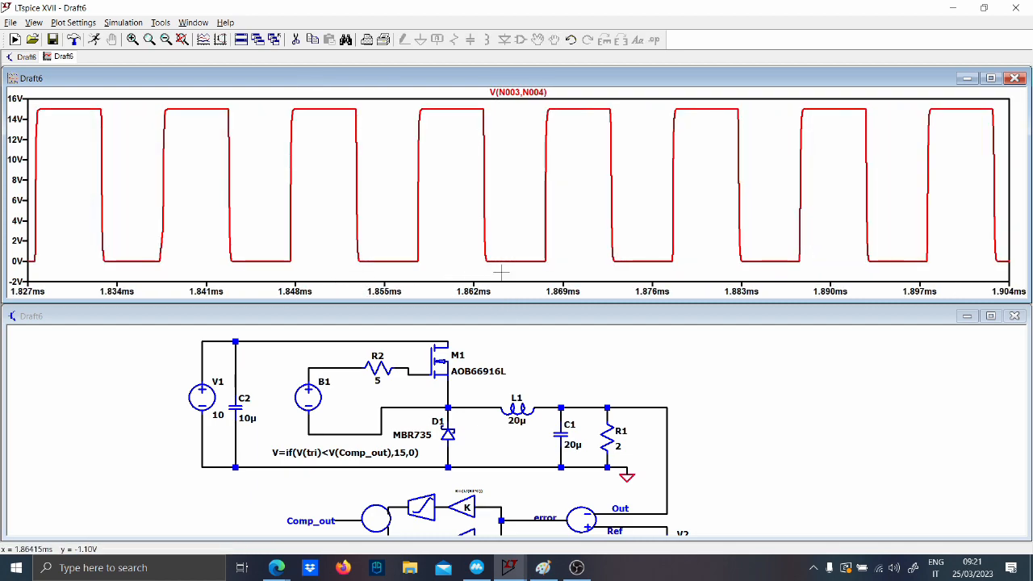
mouse_move(401, 240)
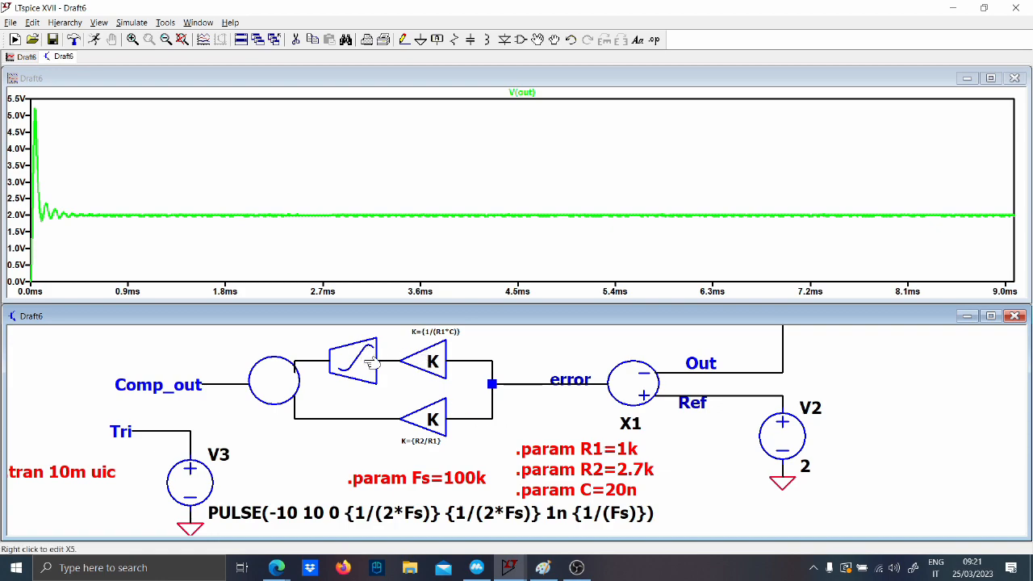
mouse_move(434, 439)
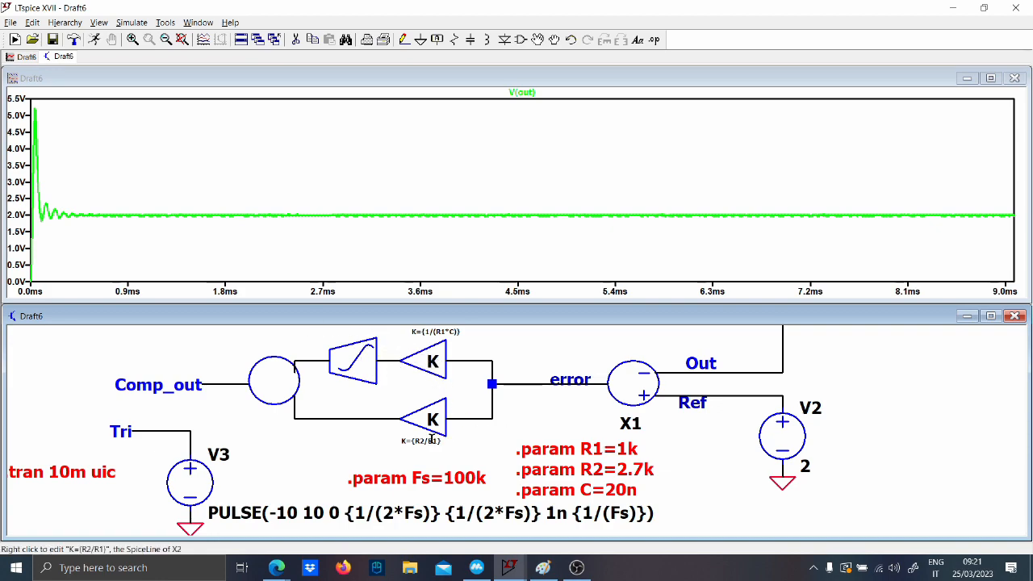
mouse_move(623, 456)
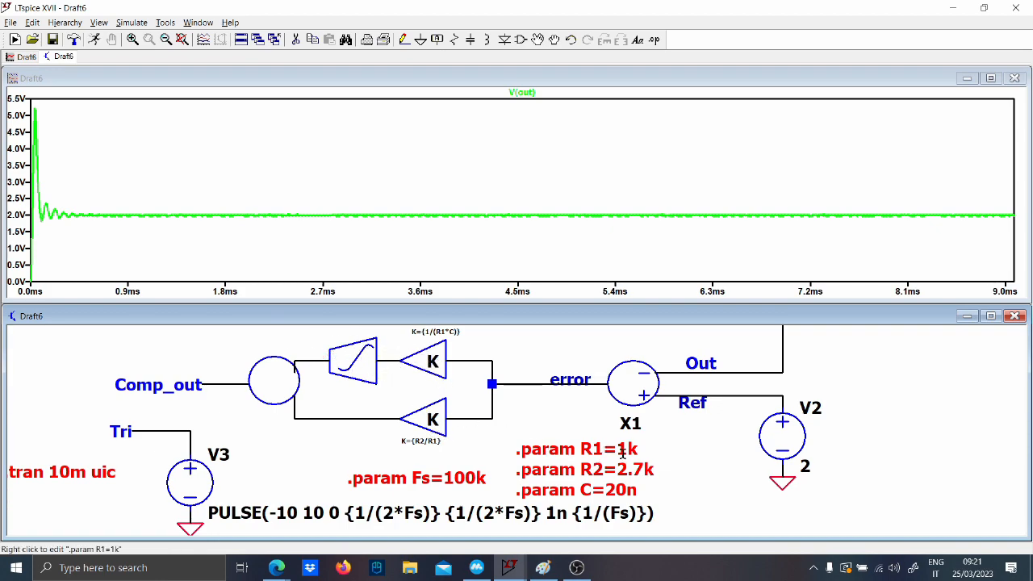
Step: Set C to 10n, then rewrite the directive as .step param C list
double_click(576, 489)
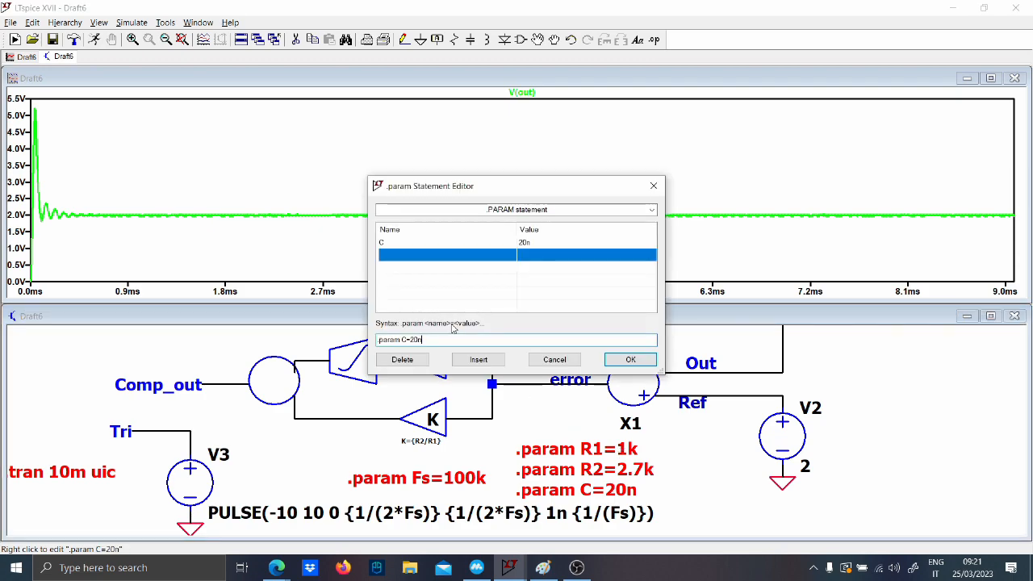
text(10n)
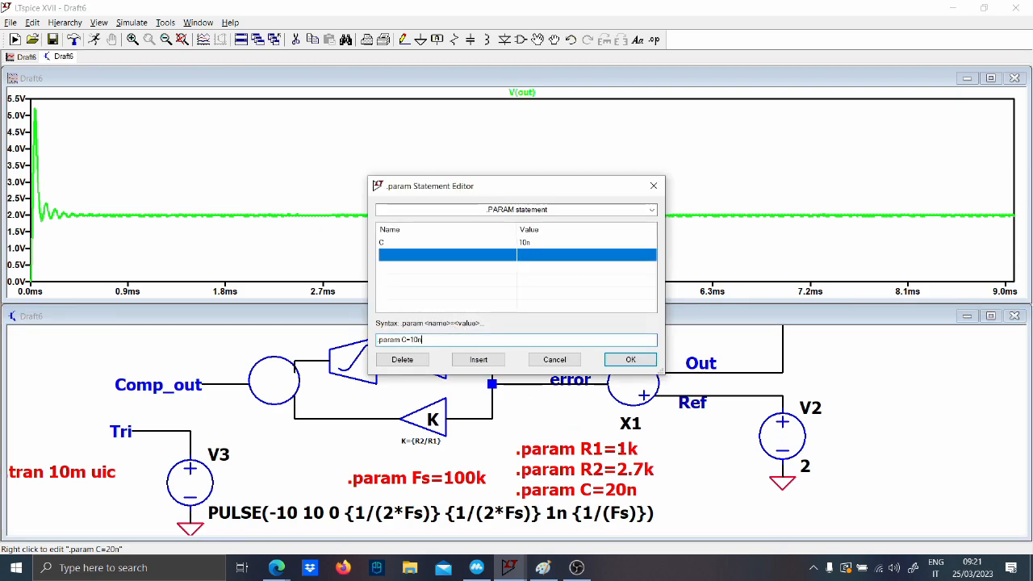
click(630, 359)
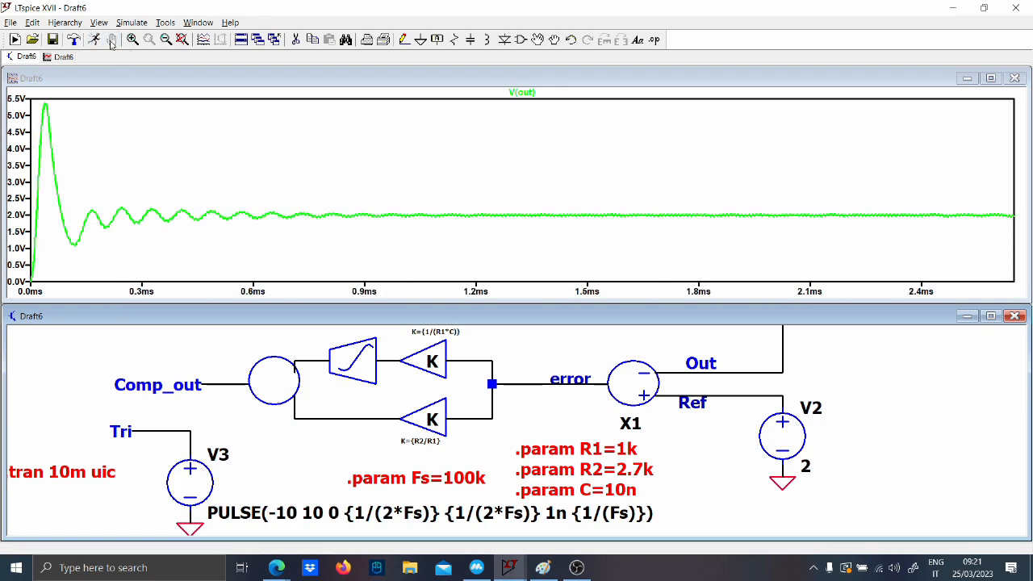
mouse_move(540, 399)
text(.par)
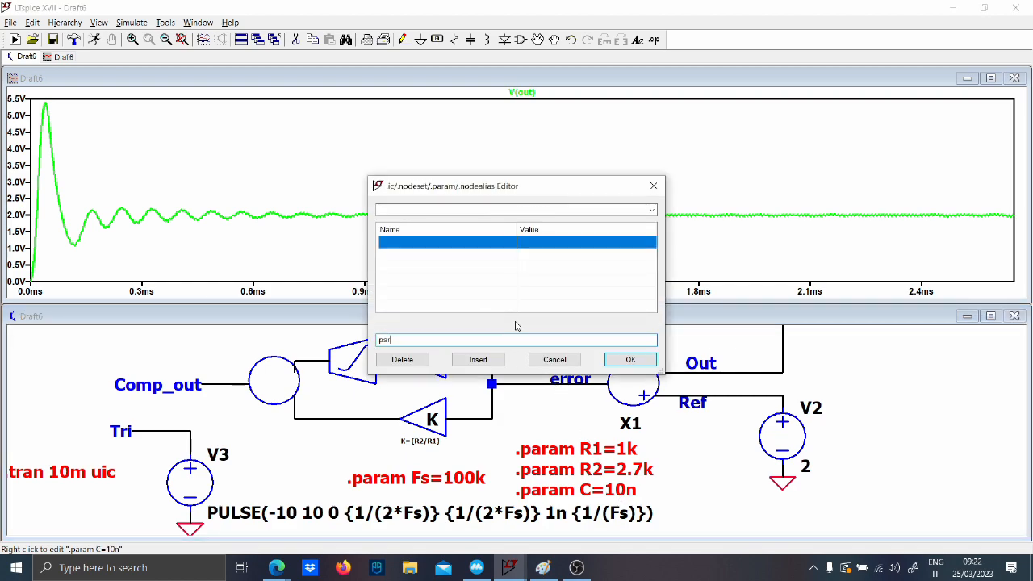
text(step ap)
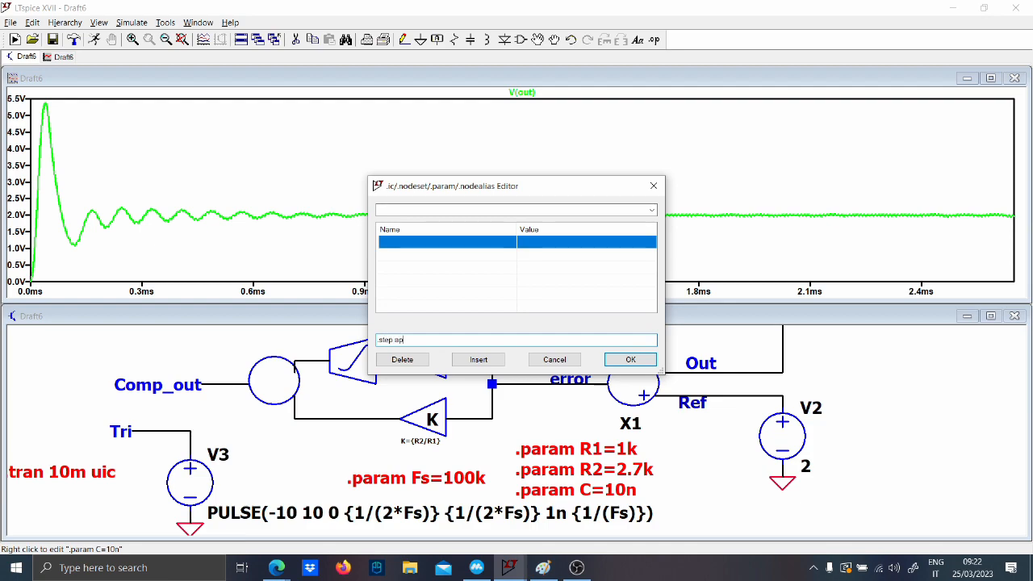
text(param C)
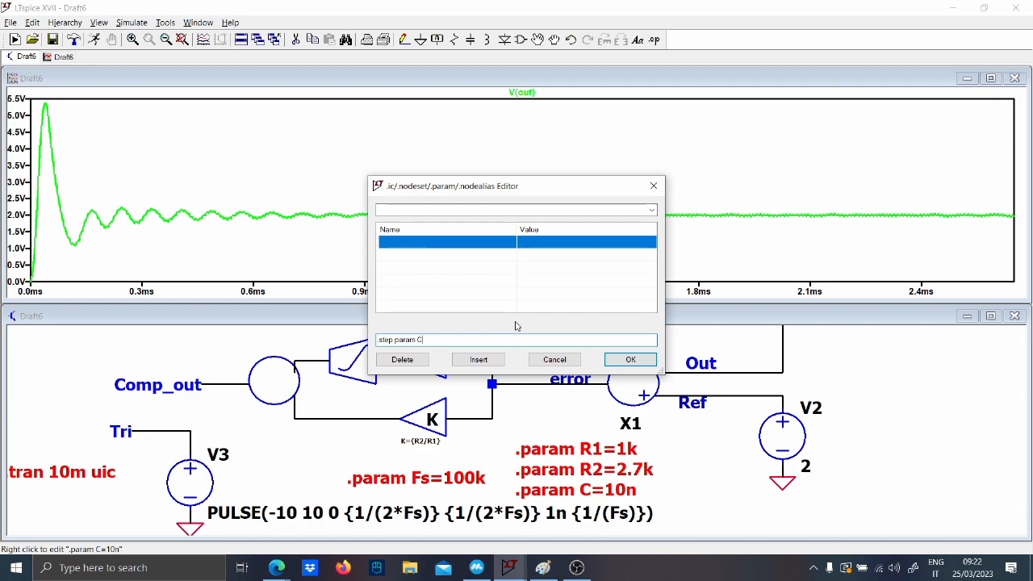
text(list)
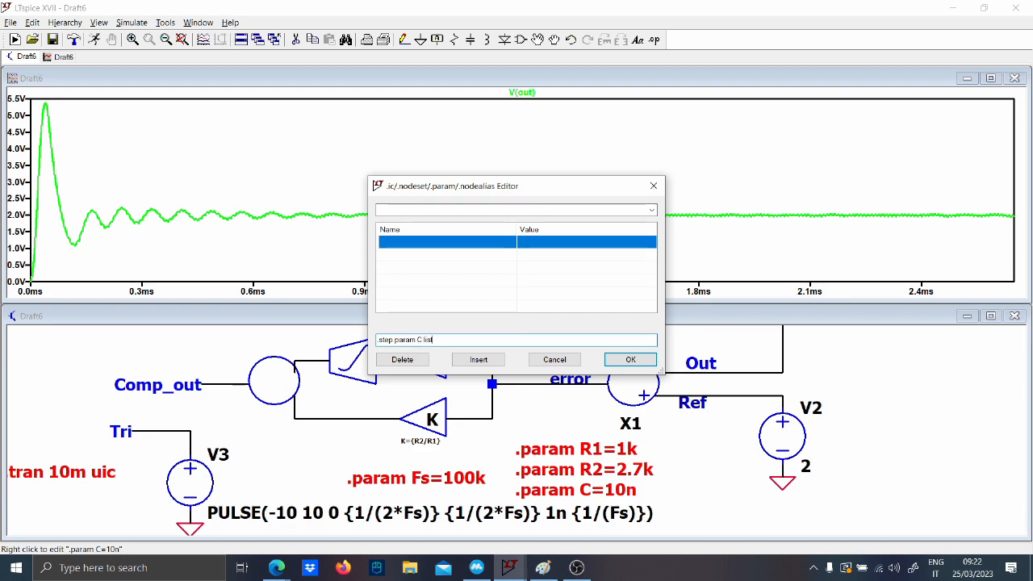
click(630, 359)
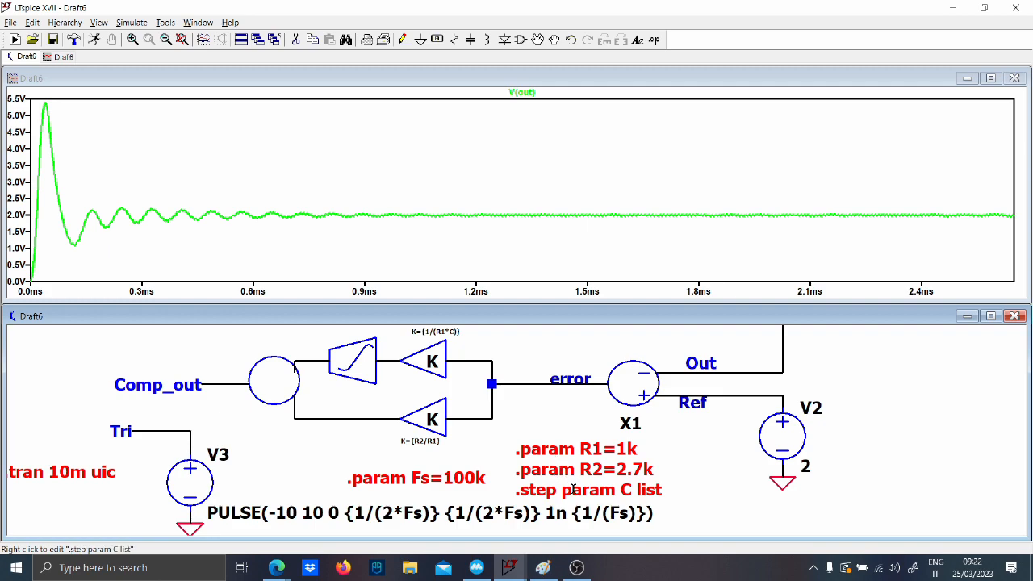
Step: Give the C sweep values 10n, 20n and 100n, and set R1 to 2.7k
double_click(588, 489)
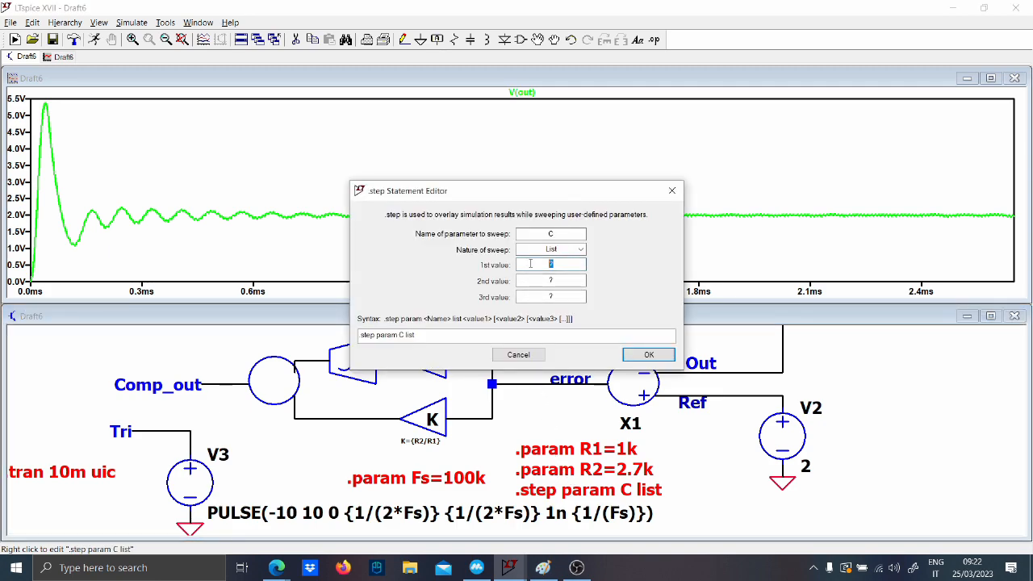
text(10n)
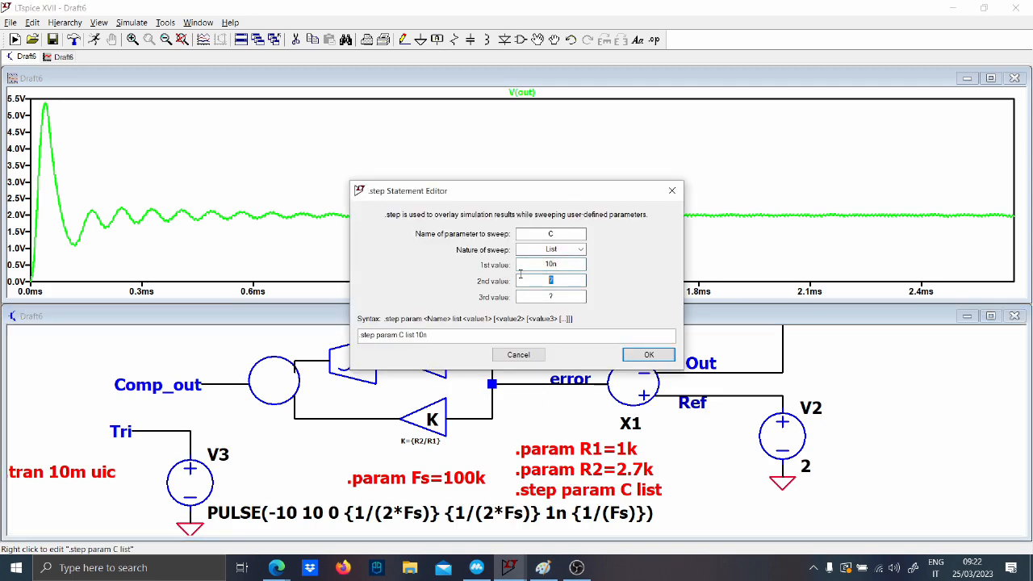
text(20n)
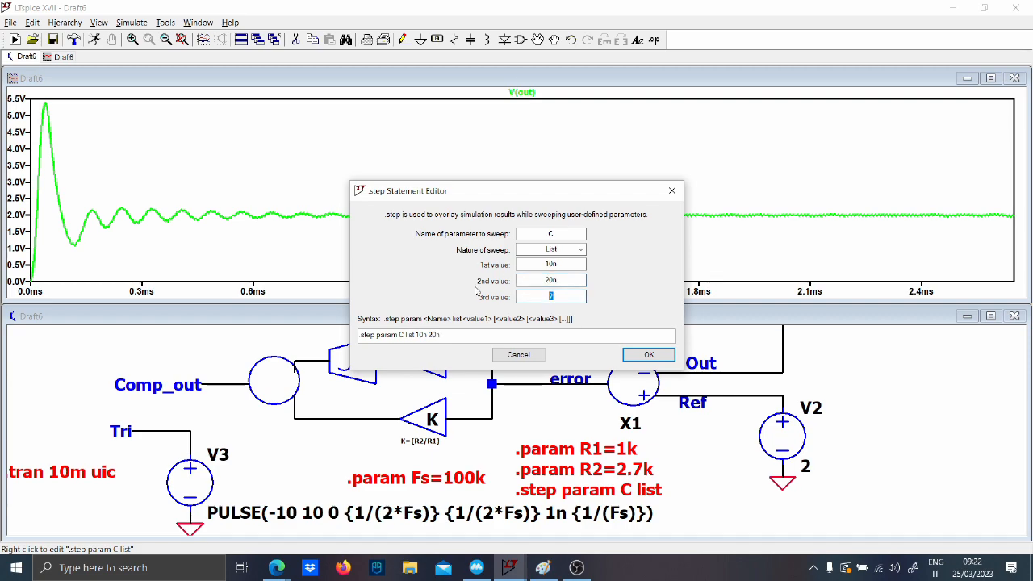
text(1)
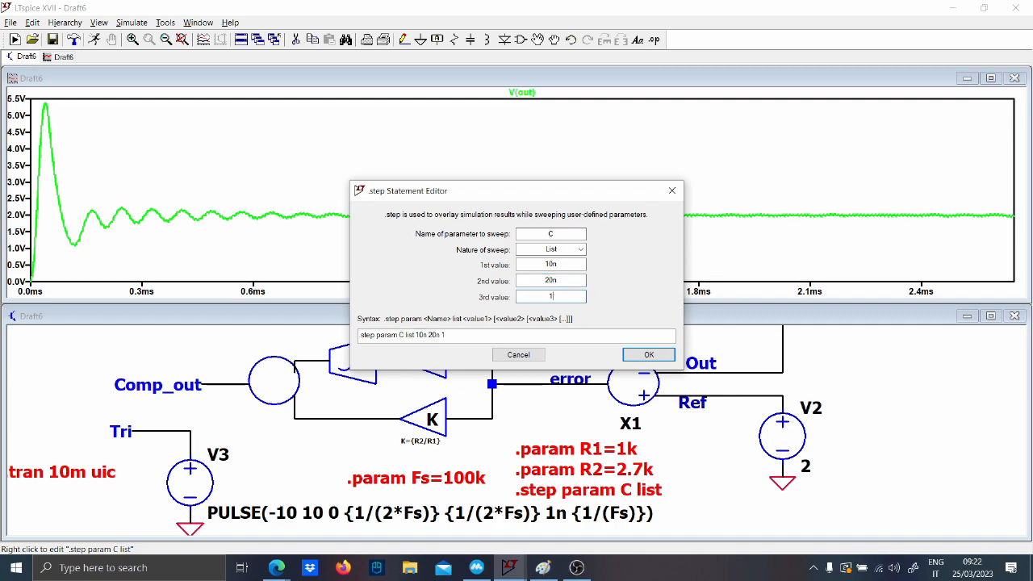
click(648, 355)
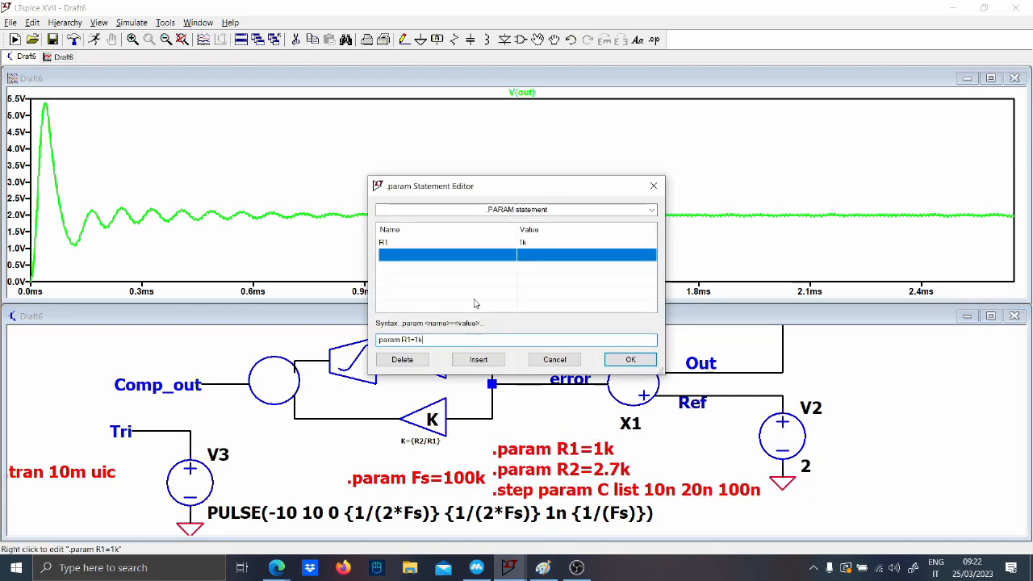
text(2.7k)
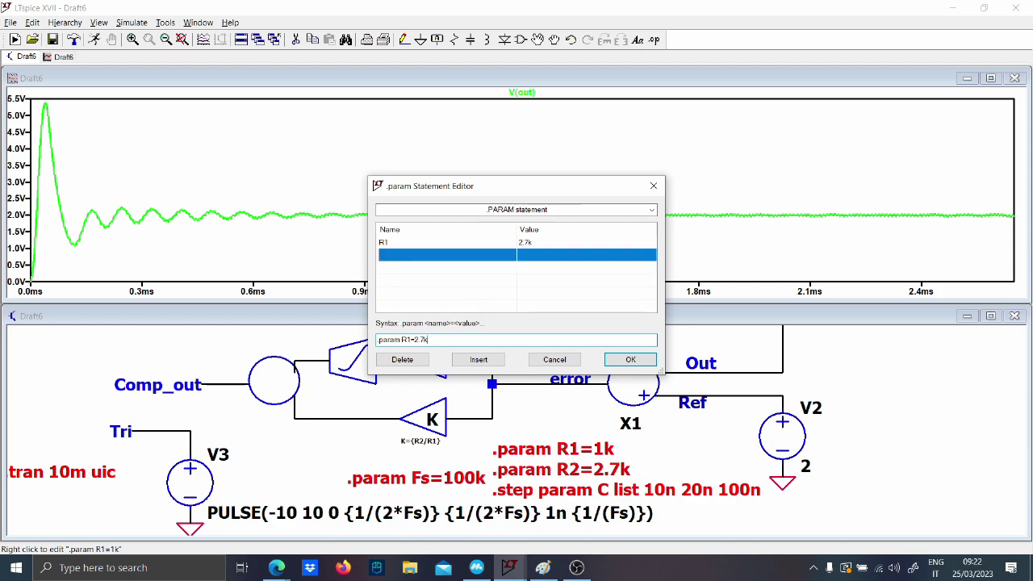
click(630, 360)
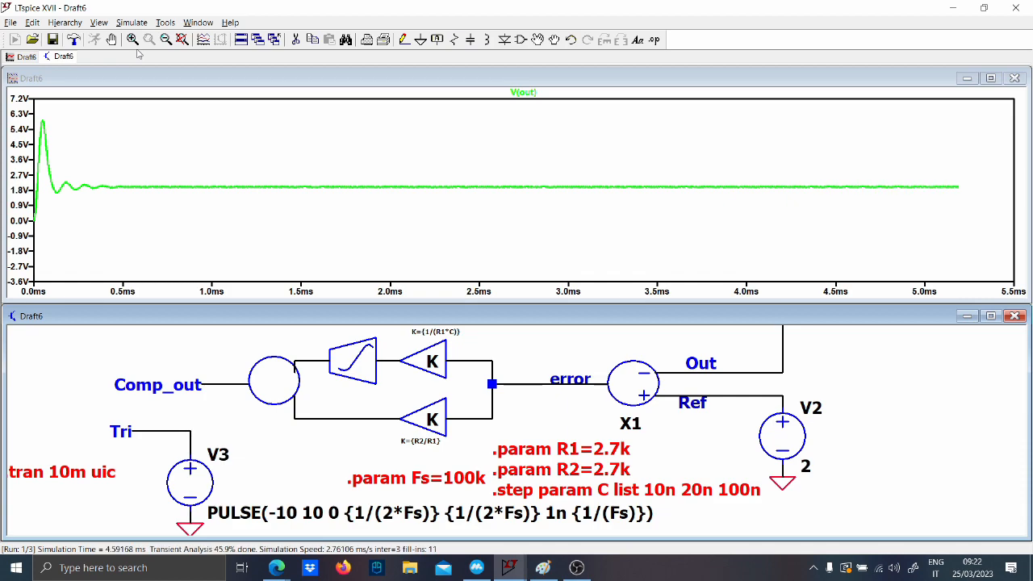
Step: Run the C sweep, check the C=10n trace's step info, and copy the .step text
click(112, 39)
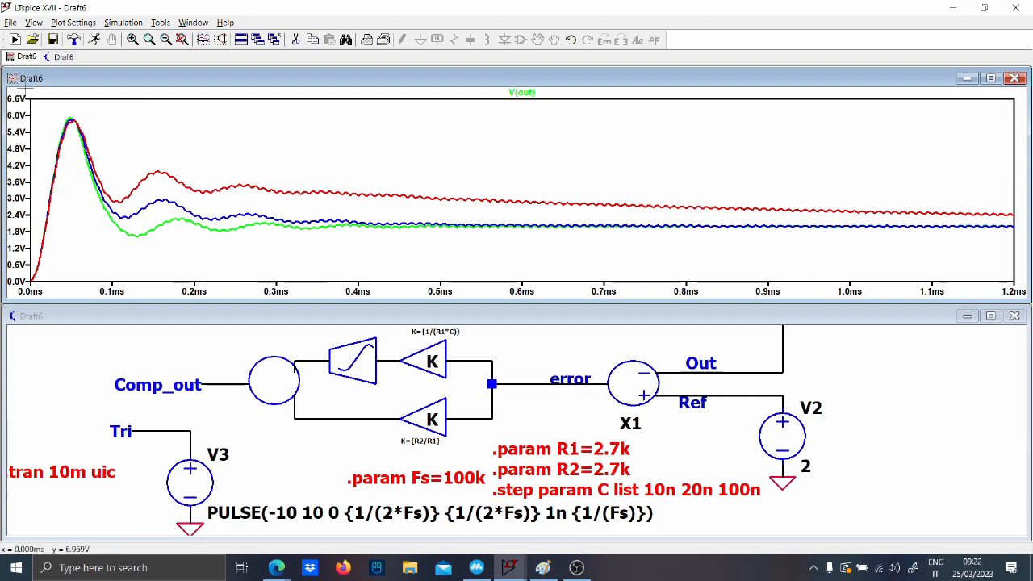
mouse_move(146, 183)
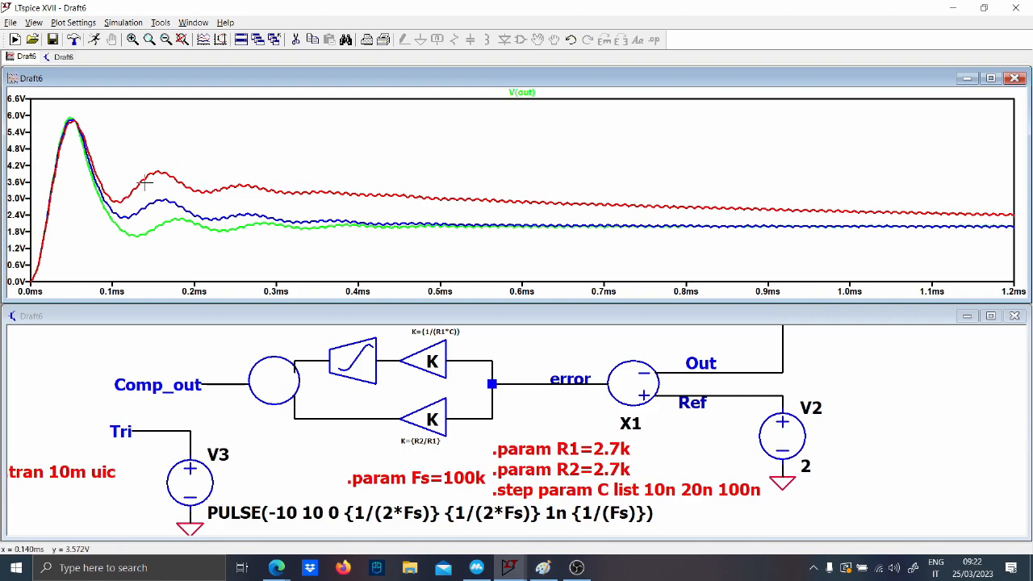
mouse_move(187, 231)
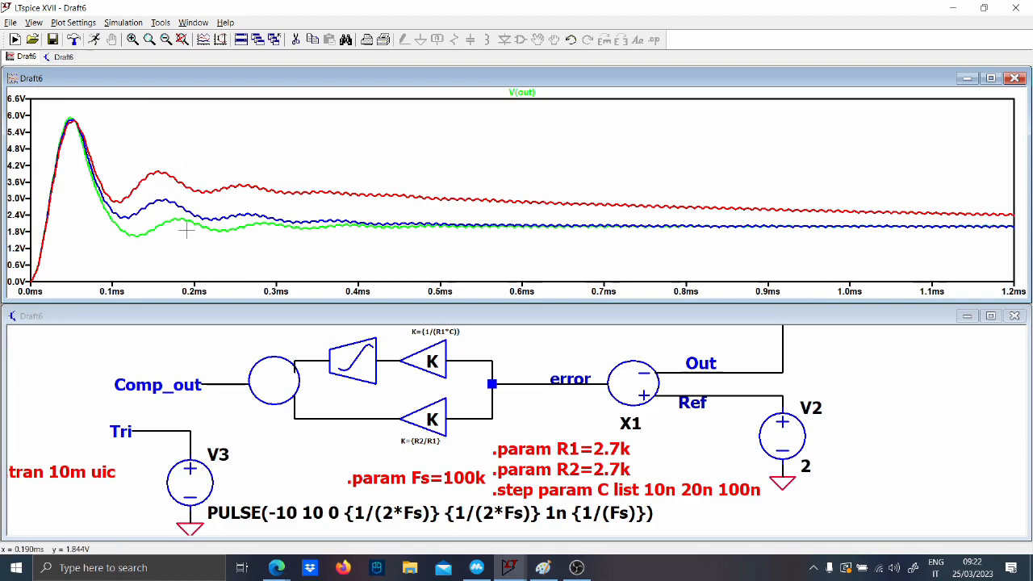
mouse_move(169, 224)
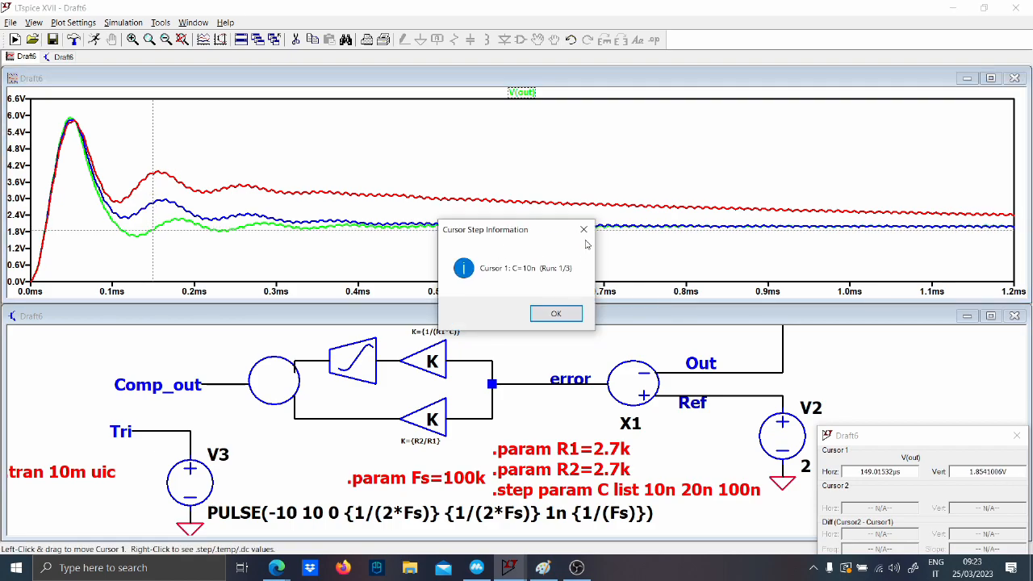
click(556, 314)
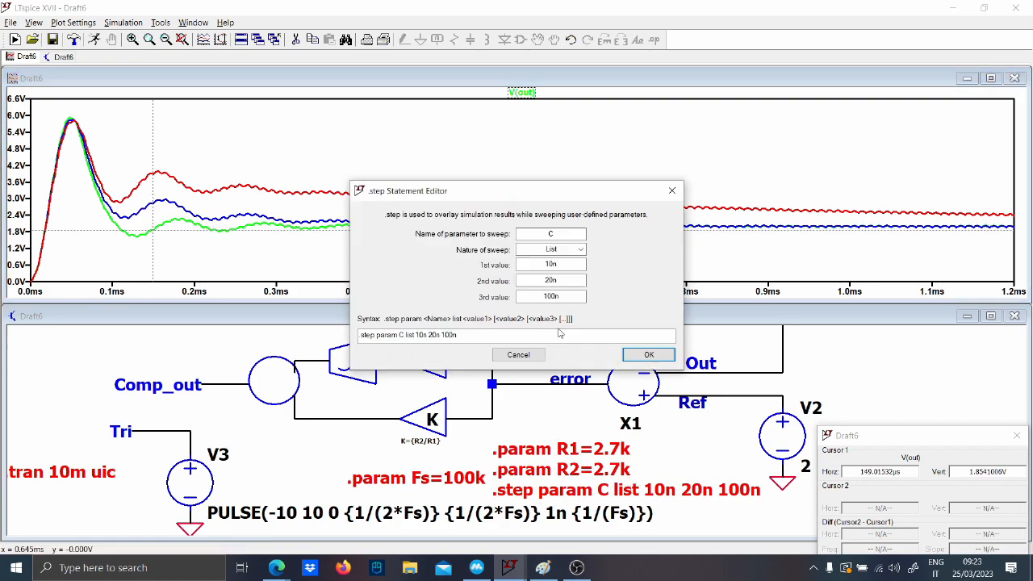
triple_click(516, 334)
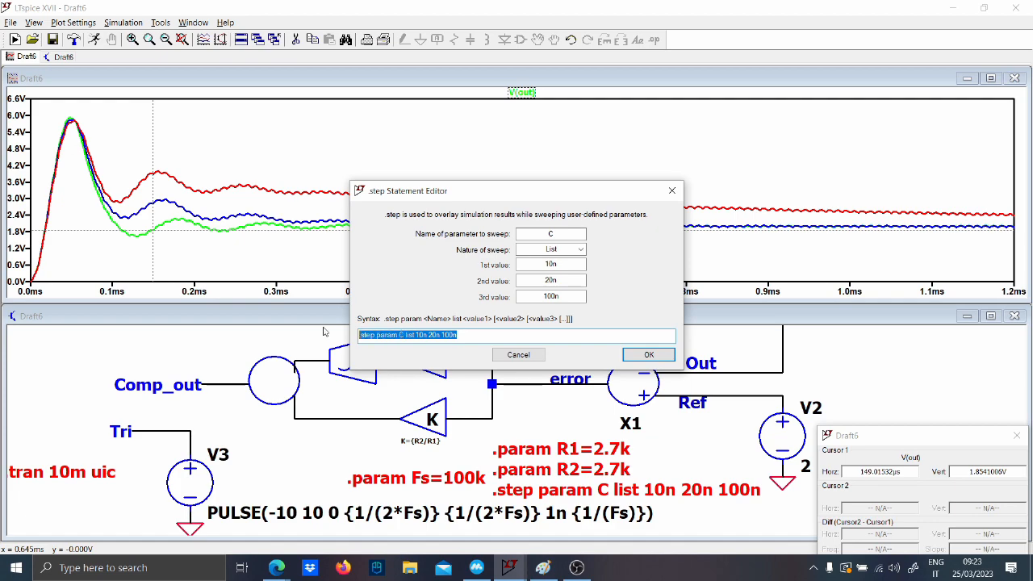
click(648, 355)
text(.param C=)
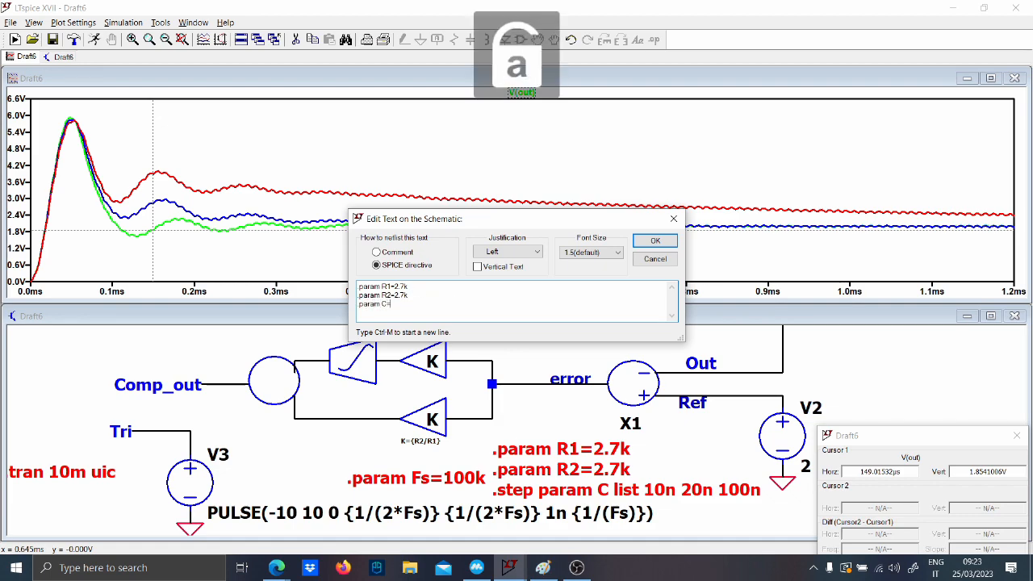
Step: Fix .param C=10n and sweep R1 over 1k, 2k and 5k
text(10n)
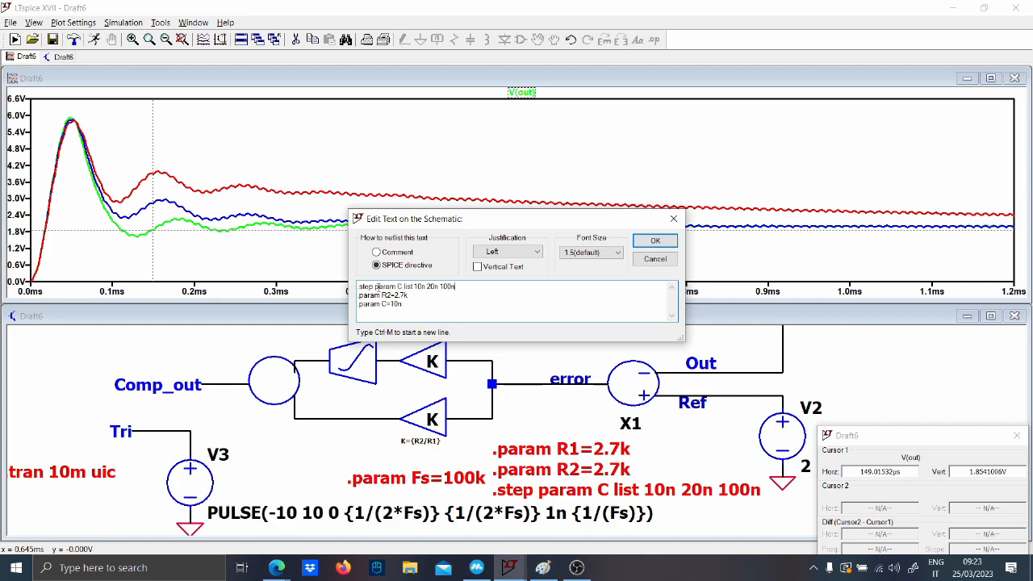
text(R1)
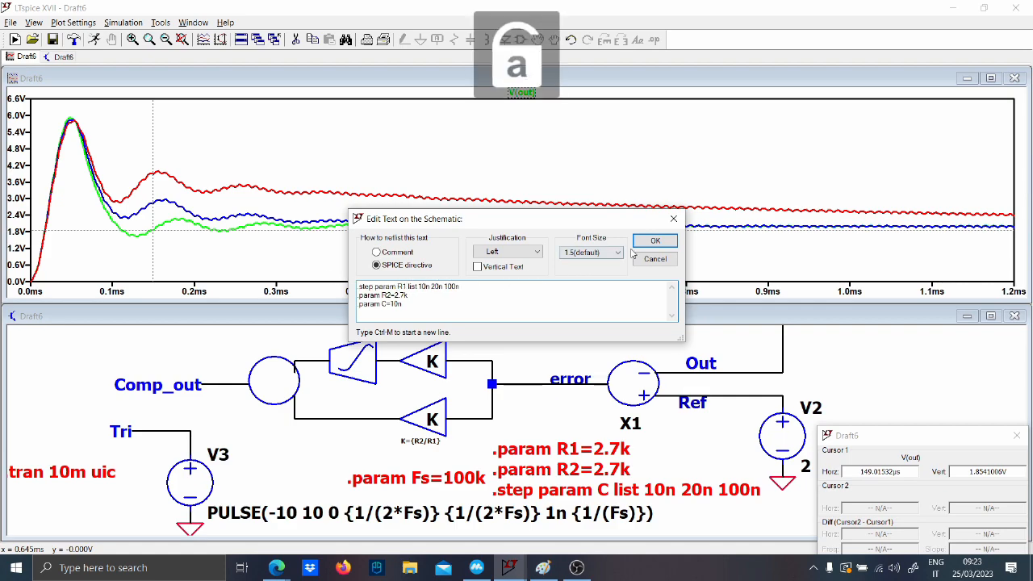
click(655, 239)
text(5k)
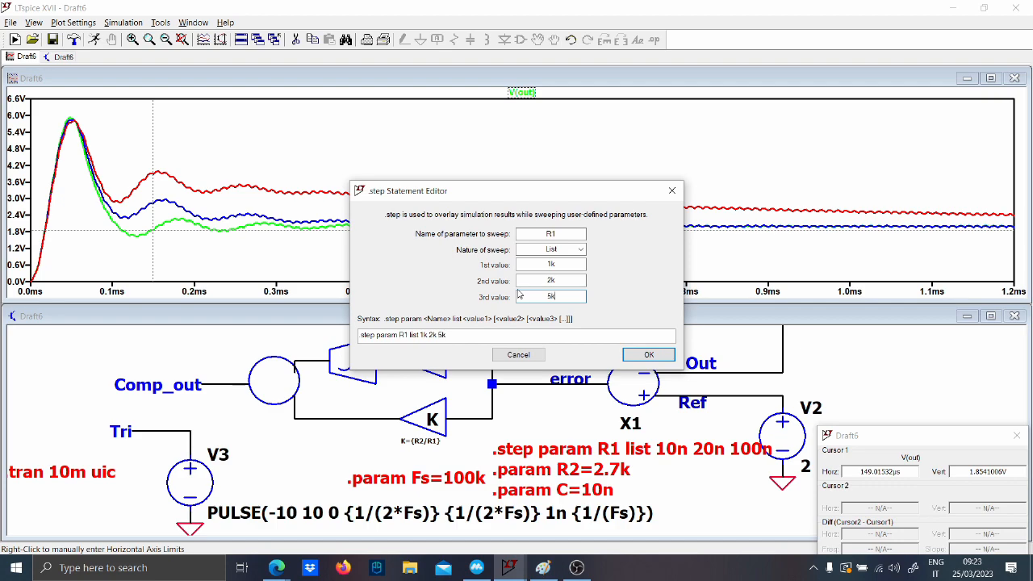
click(648, 354)
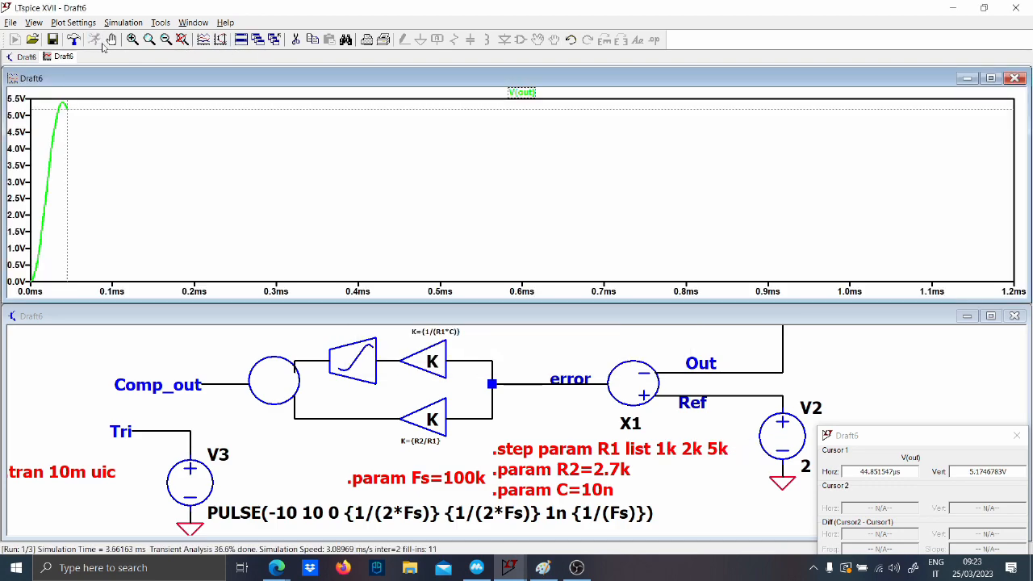
mouse_move(83, 125)
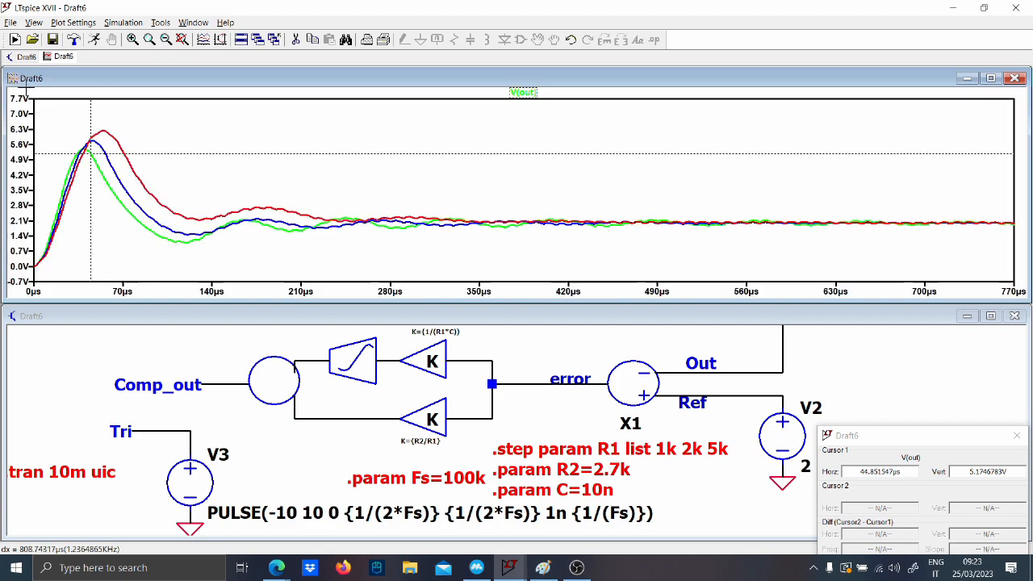
mouse_move(126, 132)
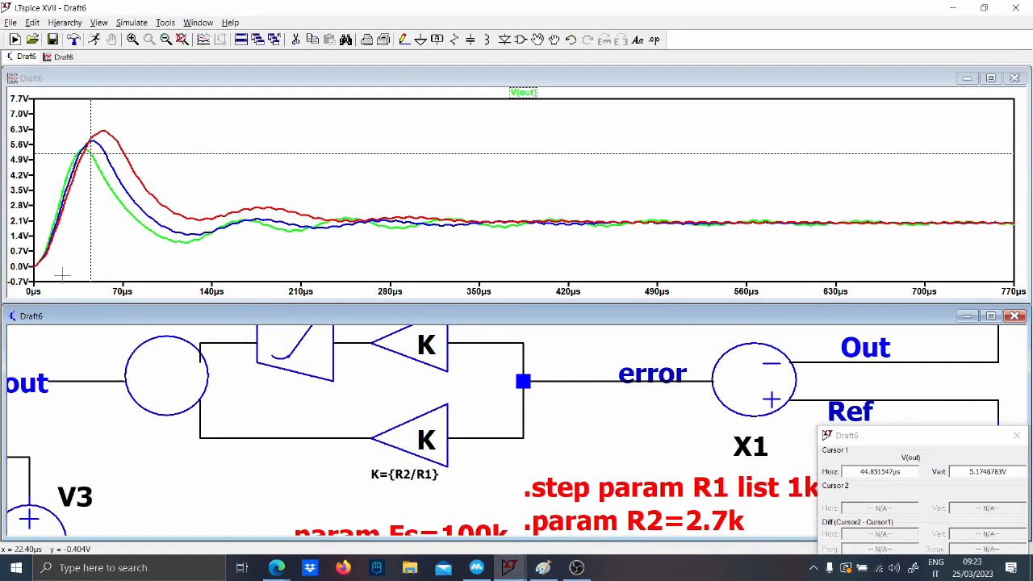
mouse_move(214, 226)
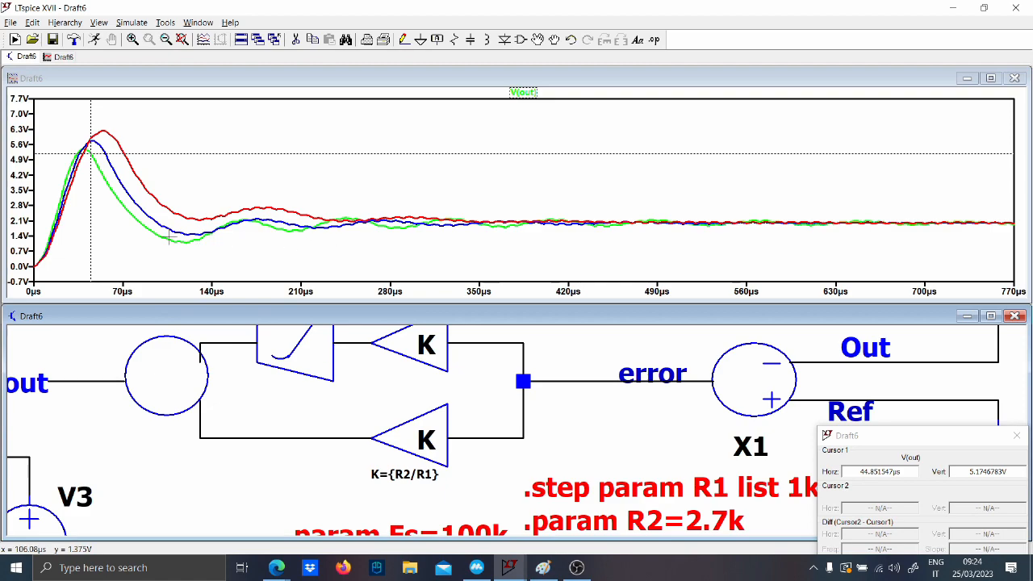
mouse_move(151, 235)
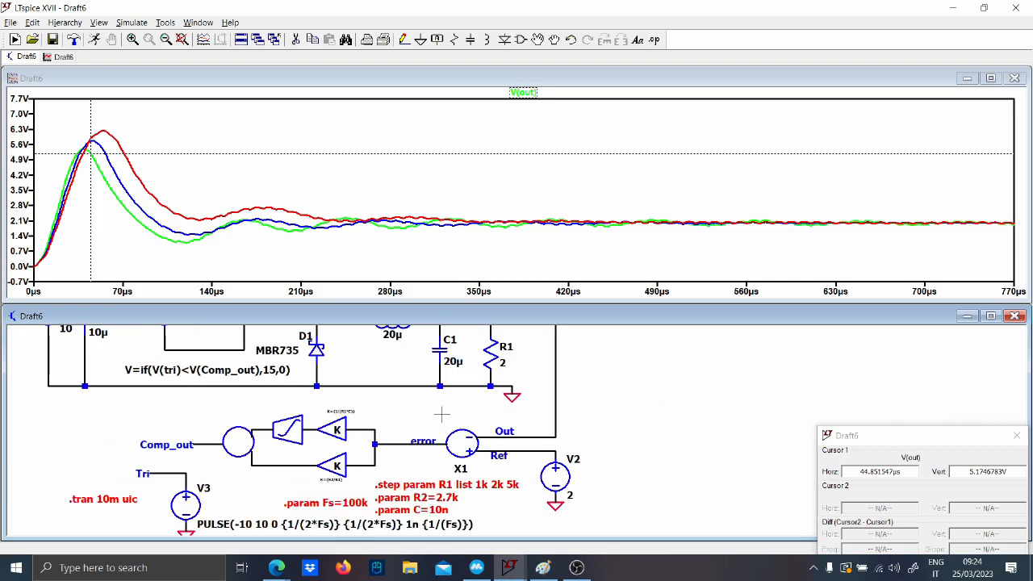
Step: Change L1 to 50µ and C1 to 10µ, then rerun the stepped simulation
scroll(down, 3)
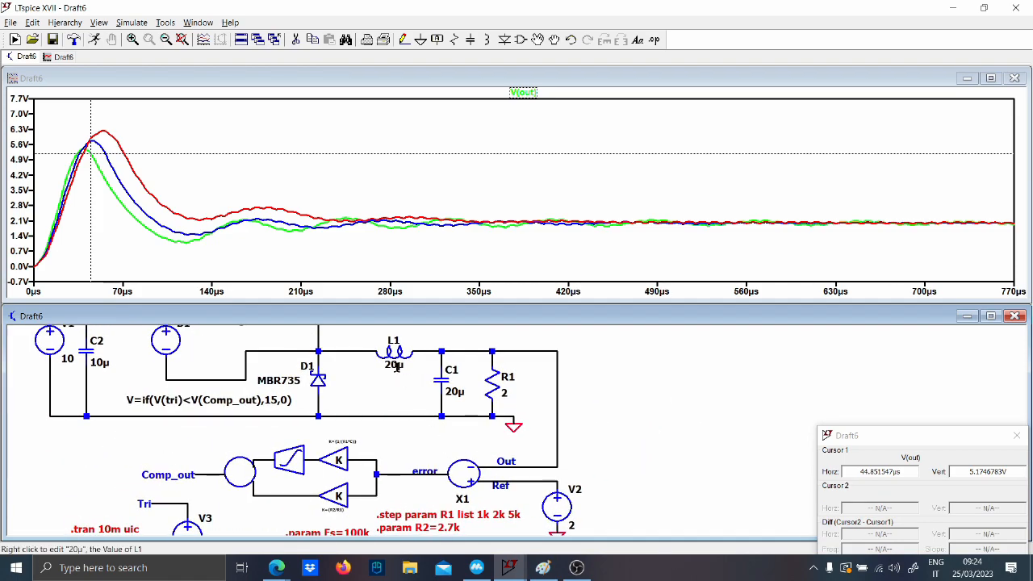
right_click(394, 364)
text(5)
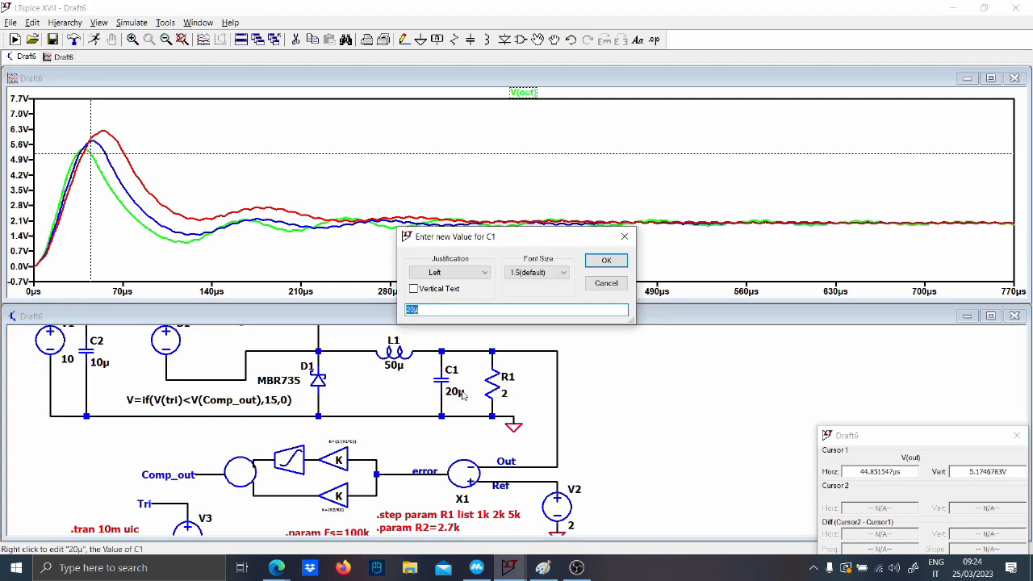
click(606, 260)
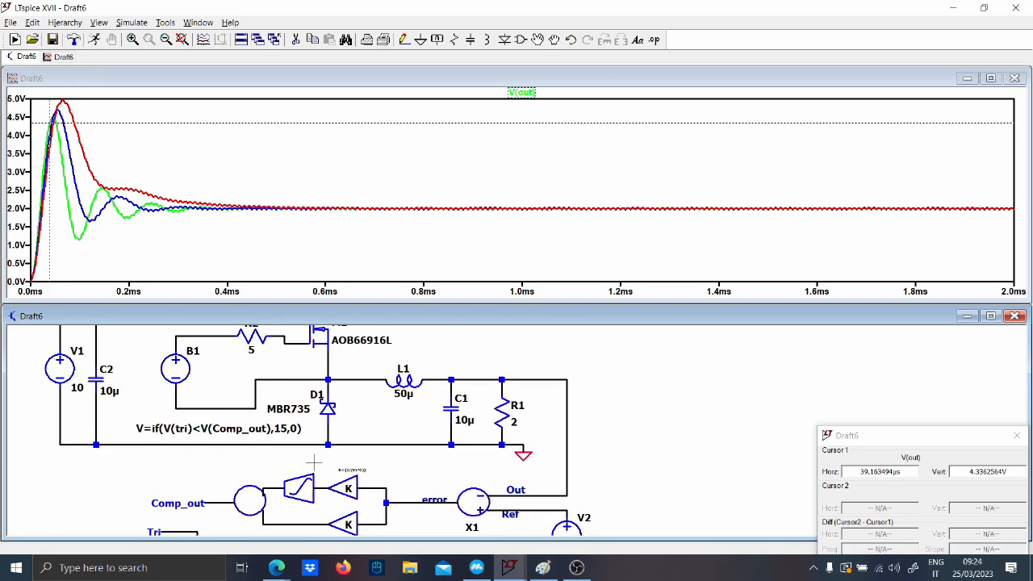
scroll(down, 3)
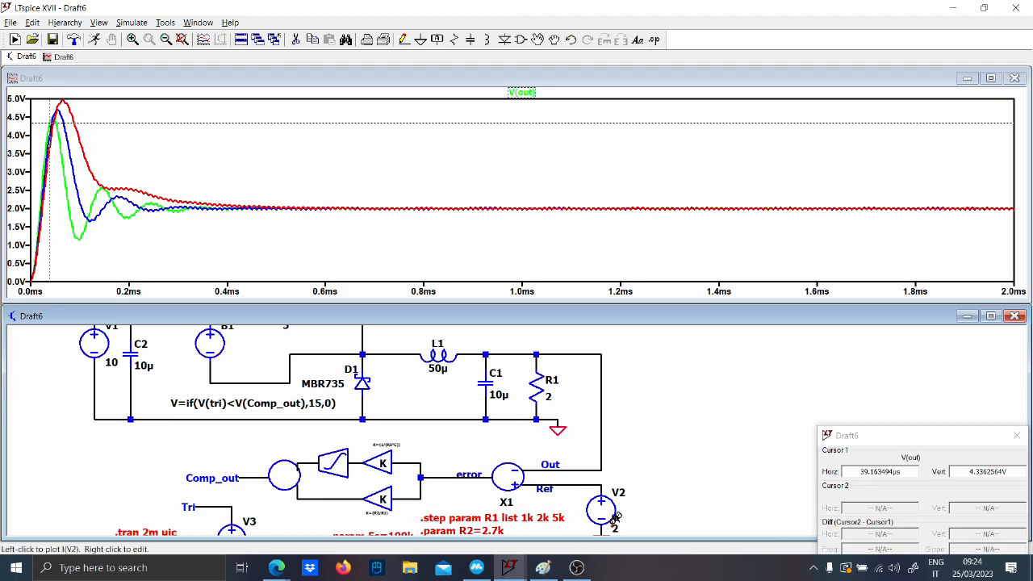
Step: Set V2 to 9, fit the rerun traces to the plot, and edit load resistor R1
double_click(600, 507)
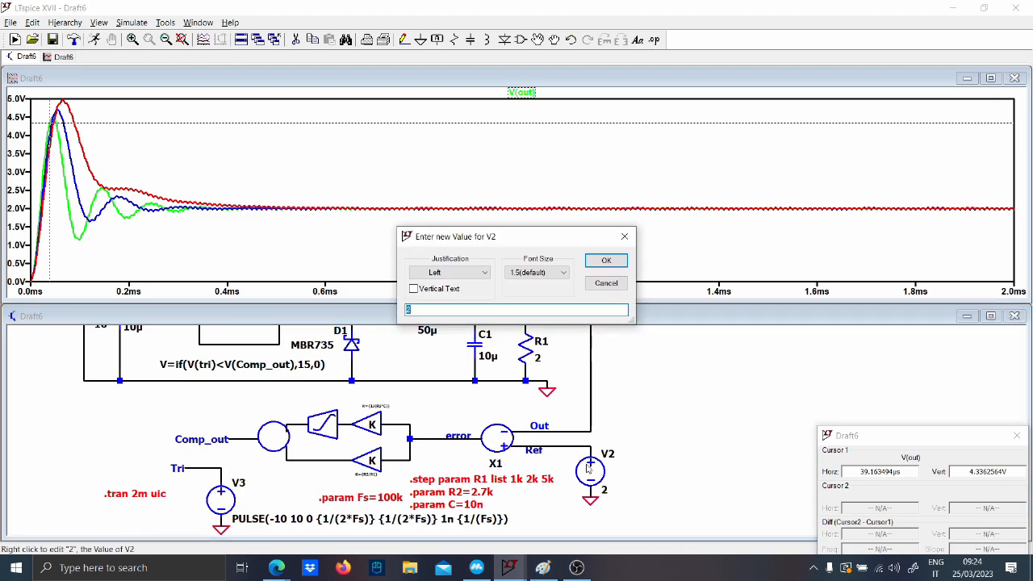
click(605, 260)
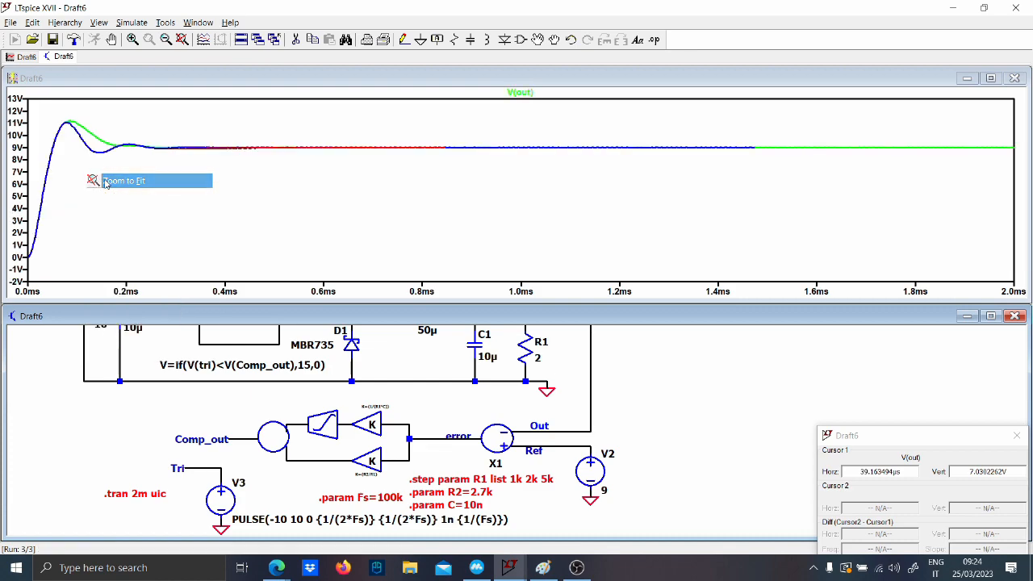
click(123, 180)
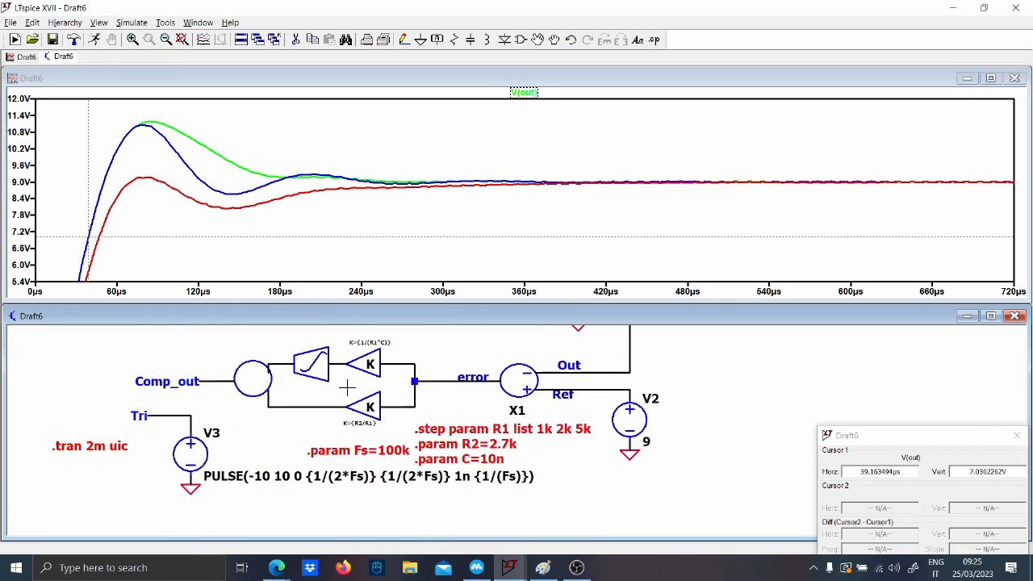
scroll(up, 3)
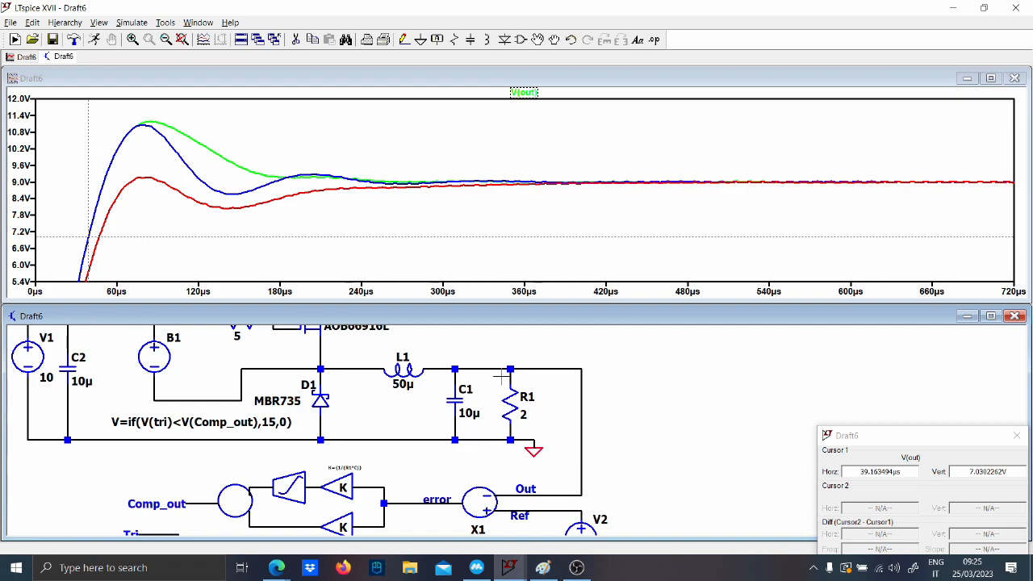
right_click(545, 380)
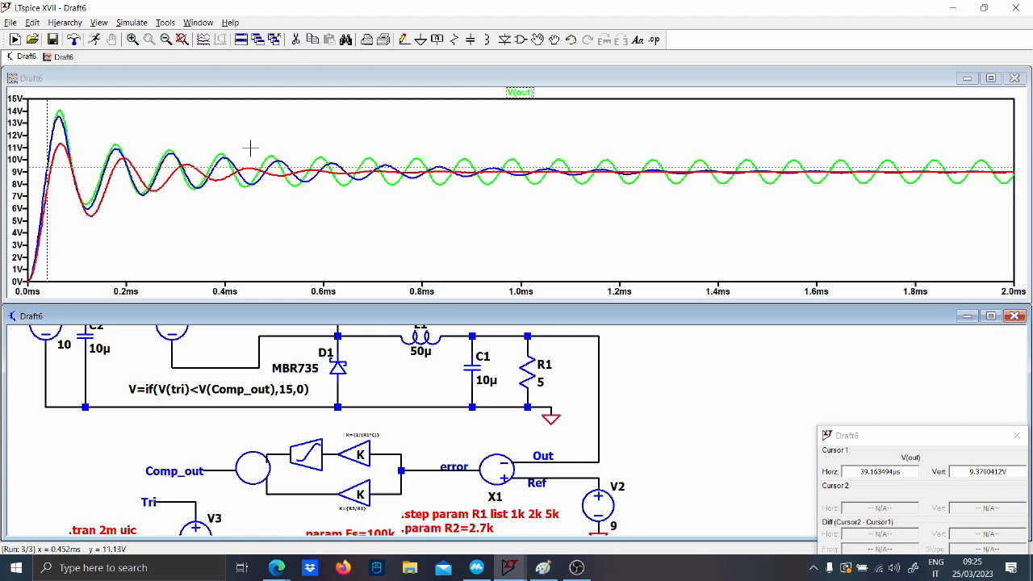
mouse_move(419, 257)
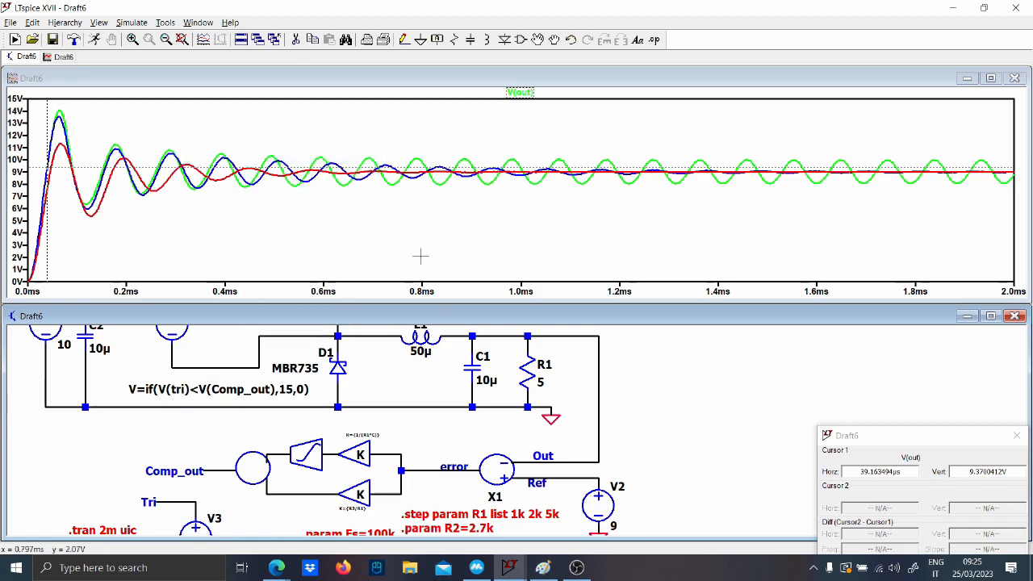
mouse_move(526, 370)
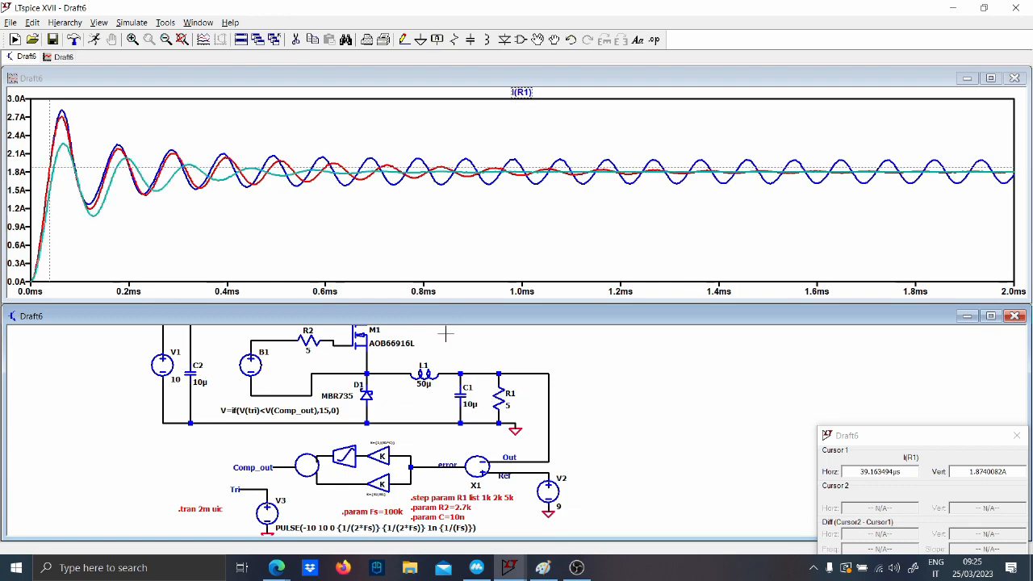
mouse_move(507, 405)
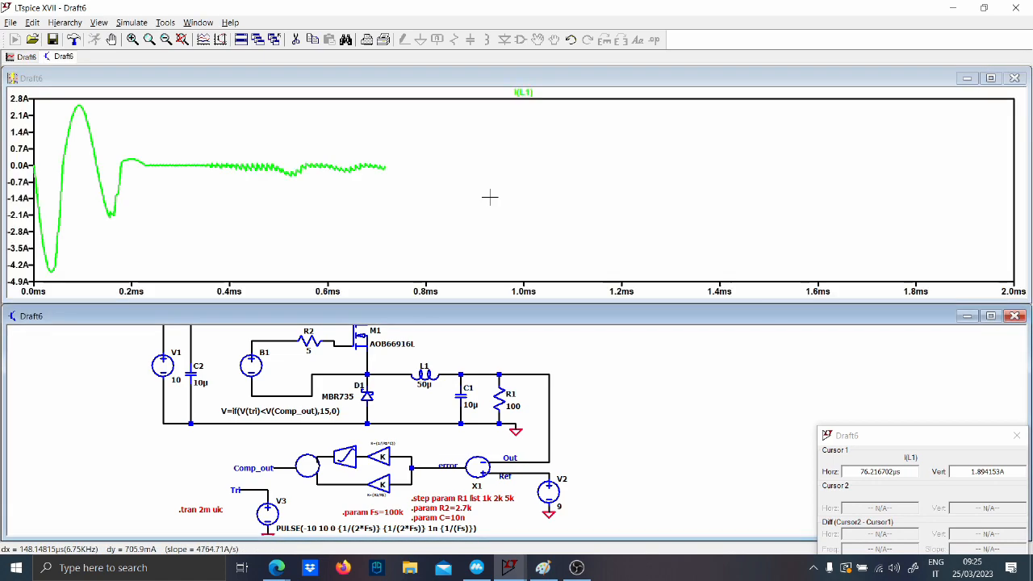
Step: Zoom twice into the inductor current ripple to show a few switching cycles
drag(273, 151, 423, 203)
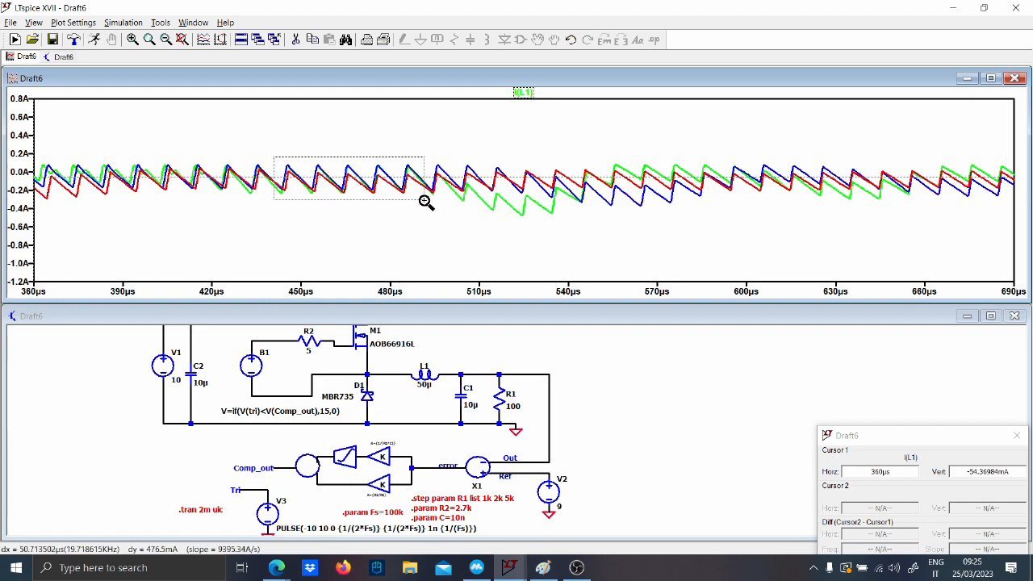
drag(273, 151, 426, 203)
text(1)
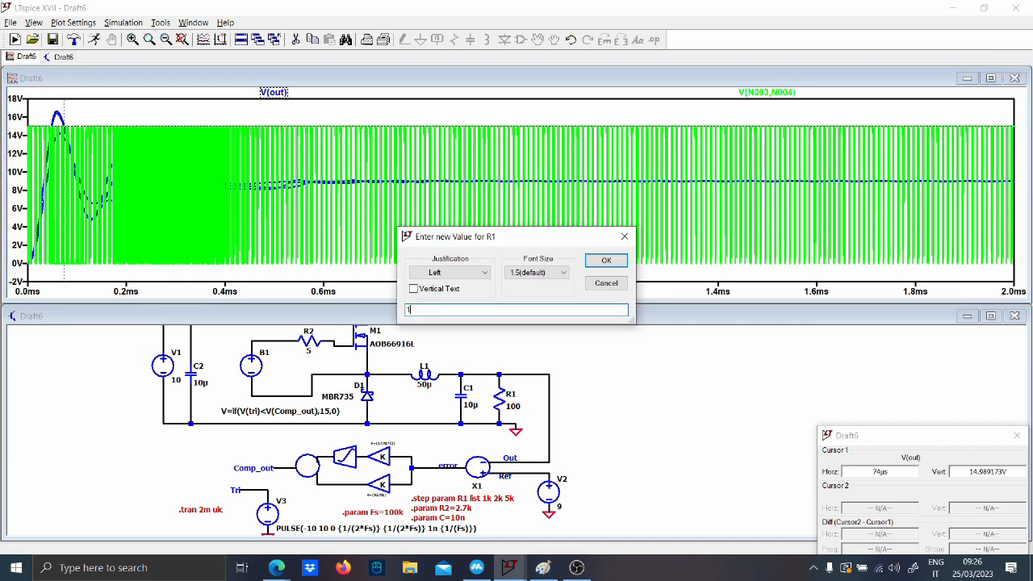
Step: Apply the load resistance of 1 and reopen R1 for another edit
click(607, 260)
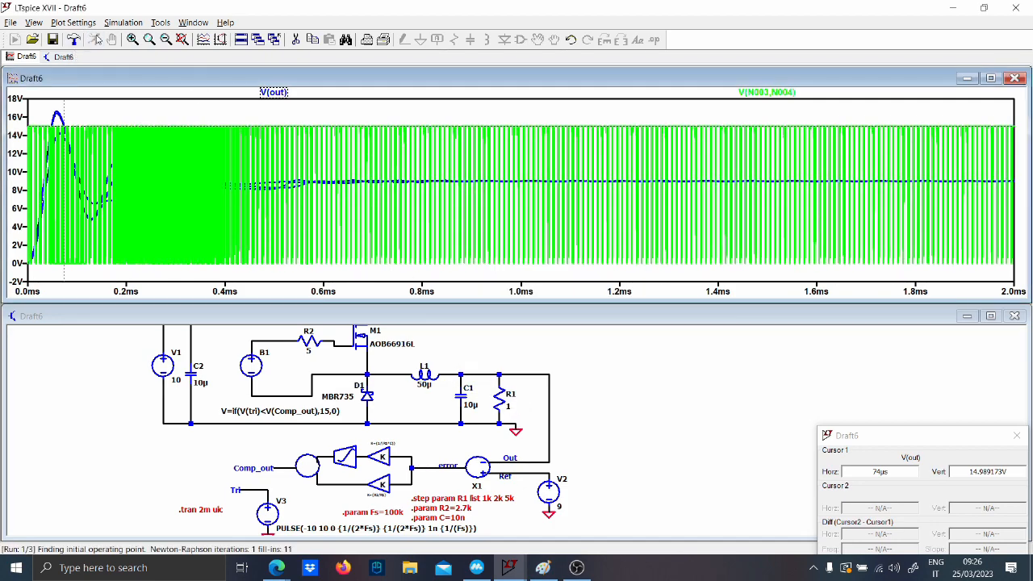
right_click(132, 147)
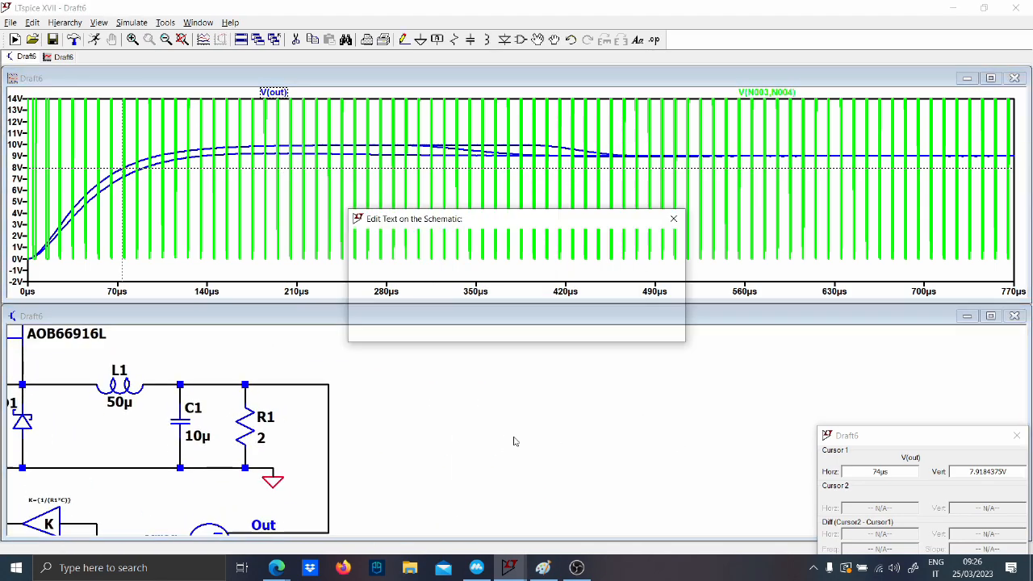
Step: Place a comment reading INDUCTANCE on the schematic
text(INDUCTANCE)
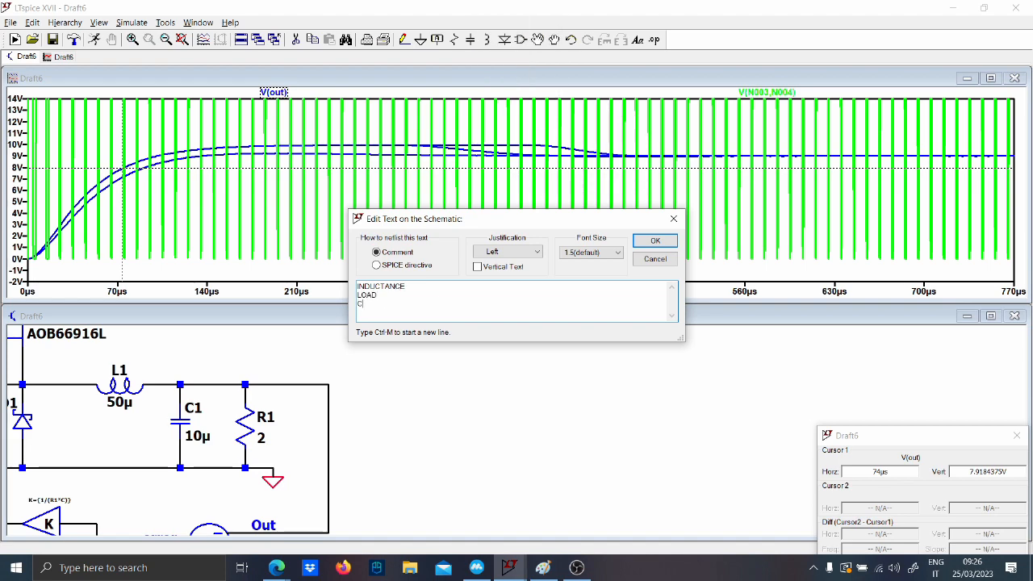
click(655, 241)
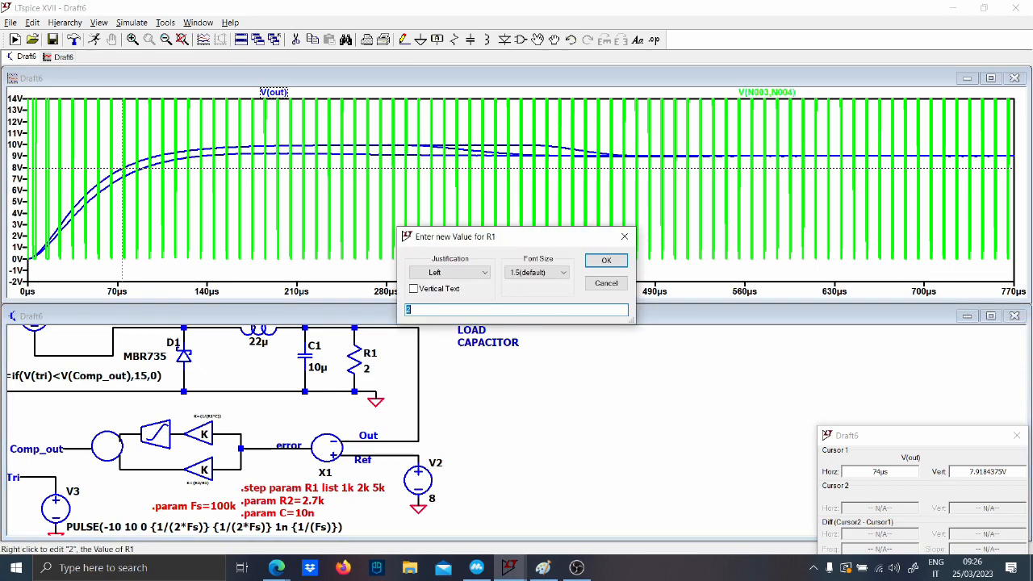
Step: Confirm load resistor R1 at 2 Ω in the value dialog
click(606, 260)
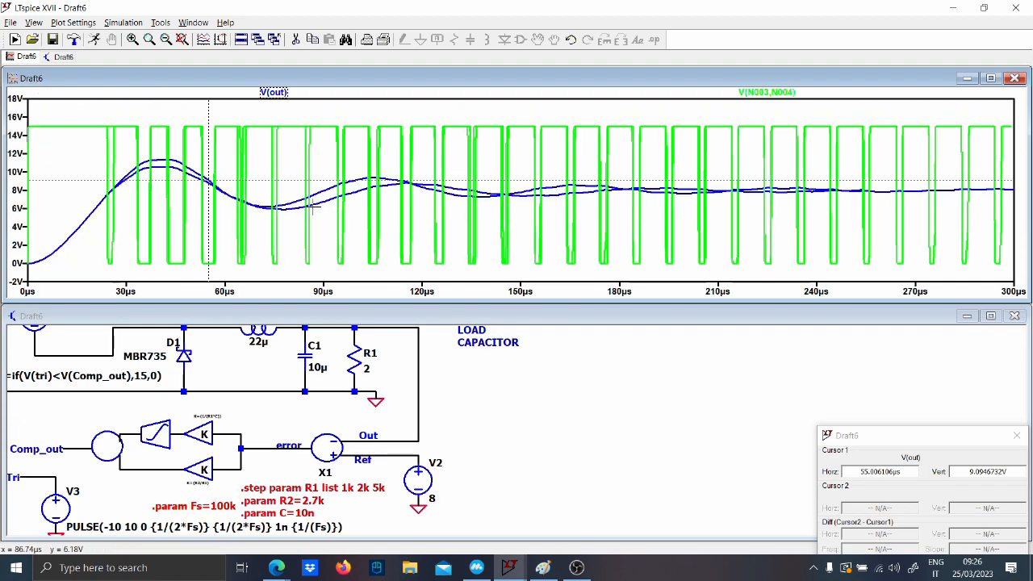
mouse_move(450, 227)
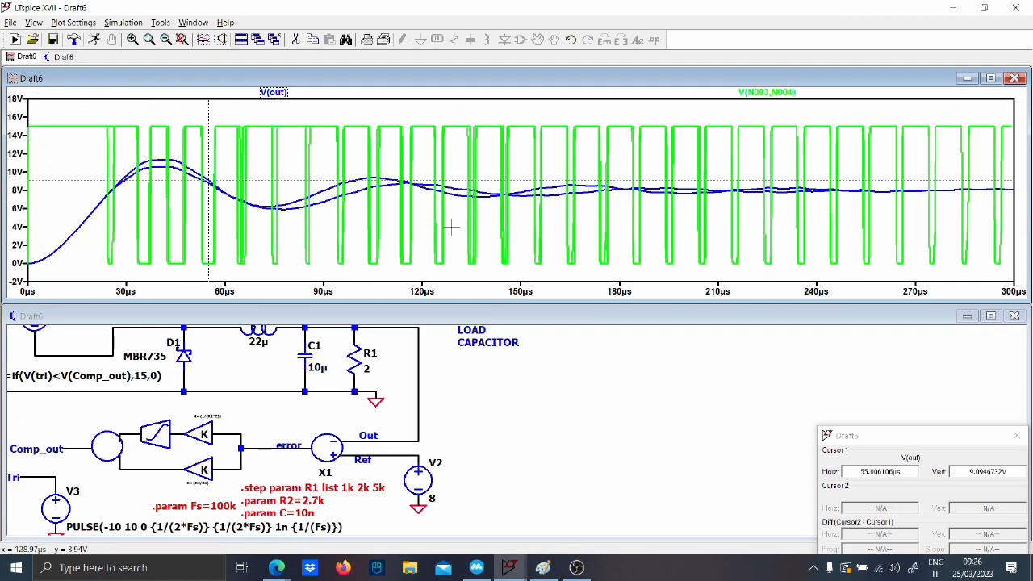
mouse_move(590, 417)
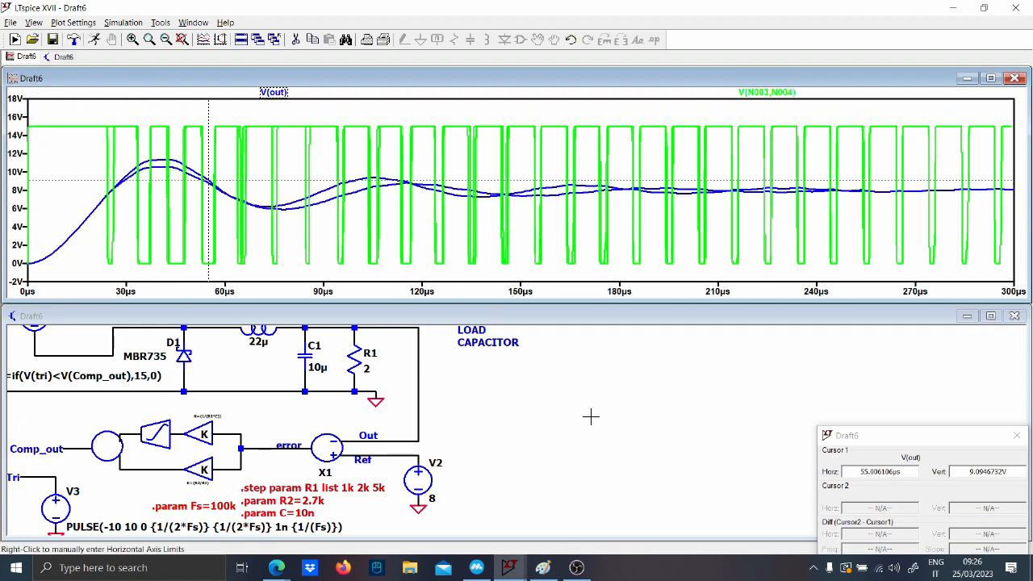